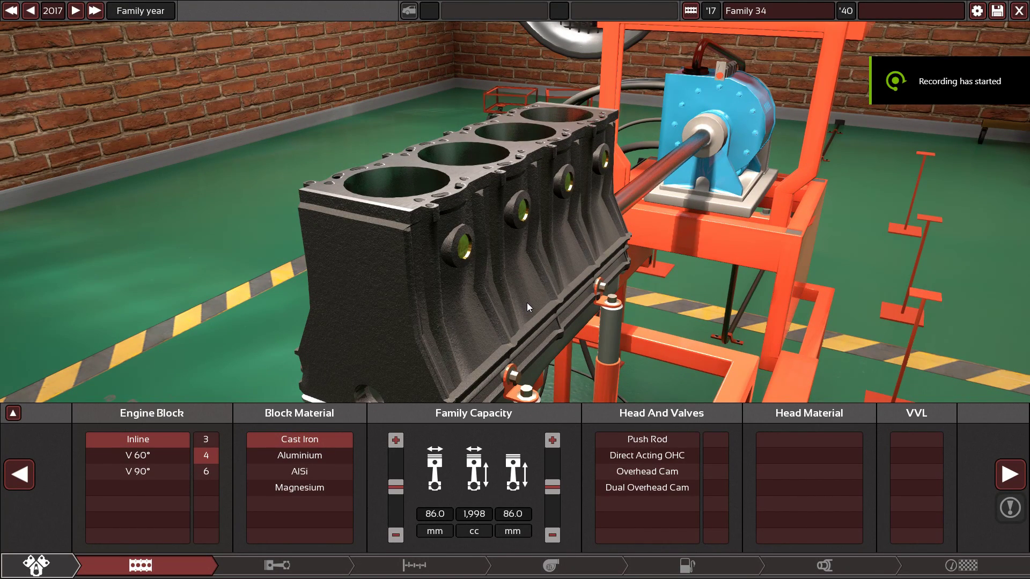
pyautogui.moveTo(494, 348)
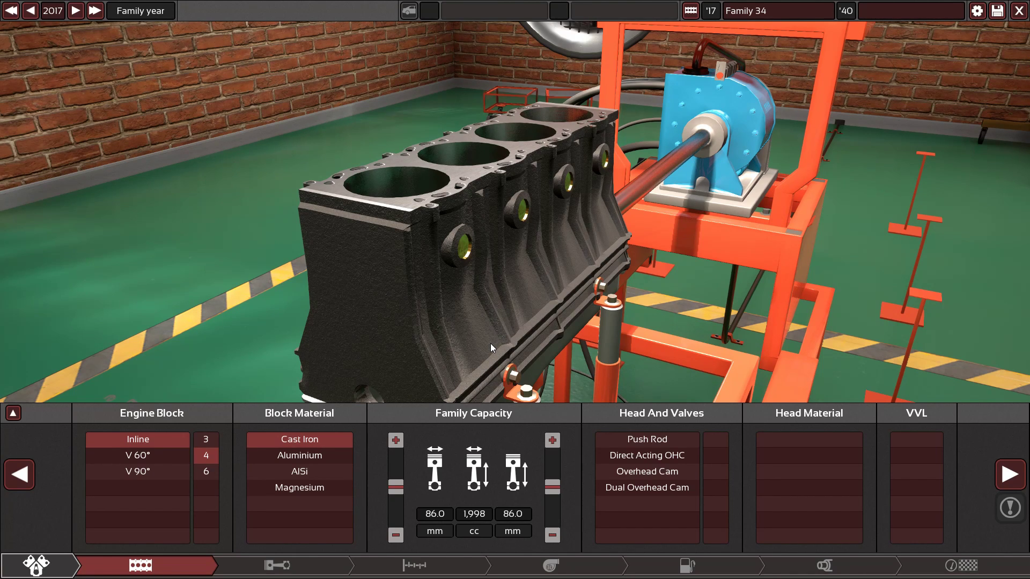
pyautogui.moveTo(506, 319)
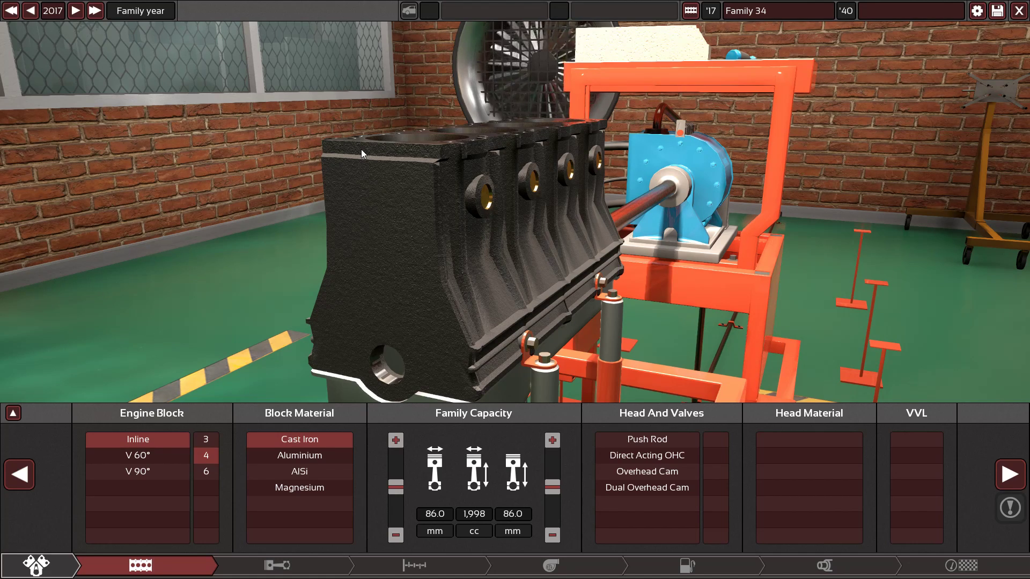
pyautogui.moveTo(349, 63)
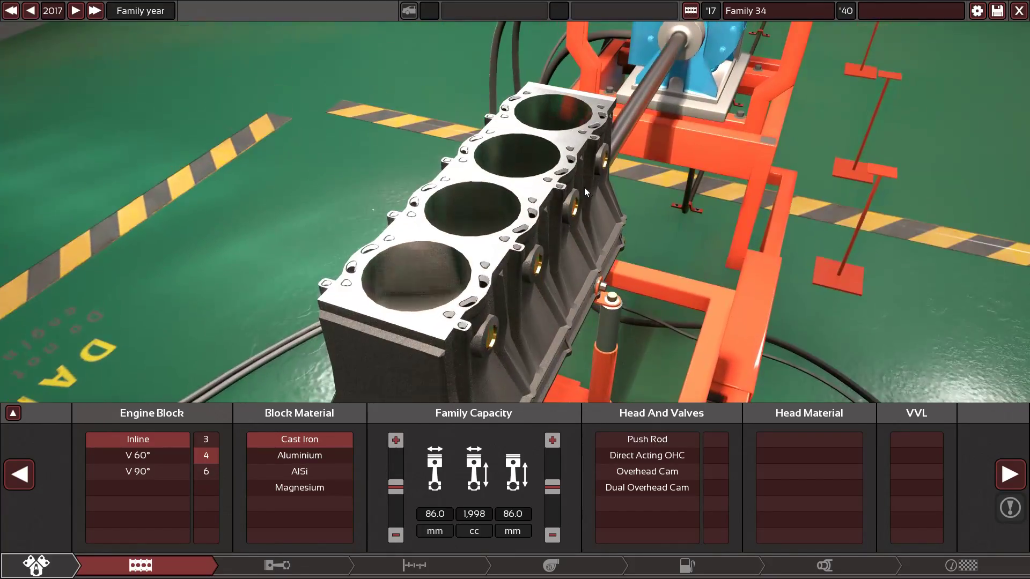
# - Switch the block to aluminium and fit a four-valve DOHC aluminium head
pyautogui.click(299, 456)
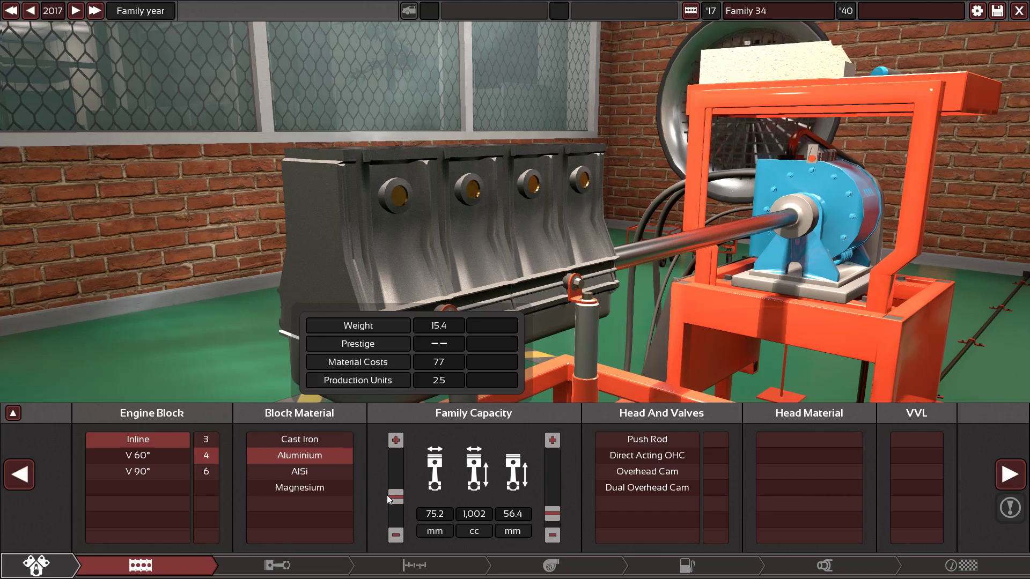
pyautogui.click(646, 487)
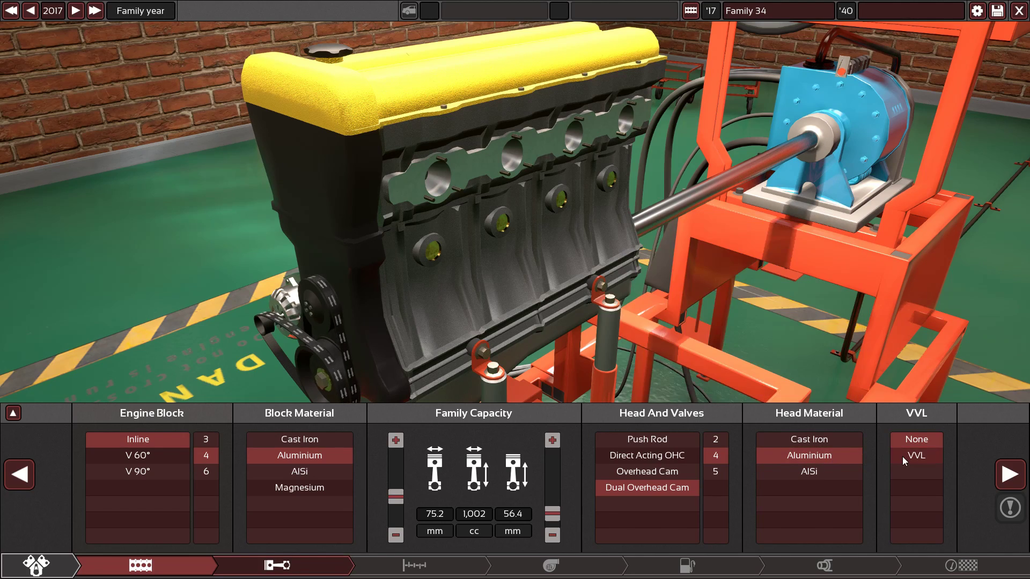
# - Fit a billet steel crank, lightweight forged rods and pistons, and VVT on all cams, staying naturally aspirated
pyautogui.click(275, 565)
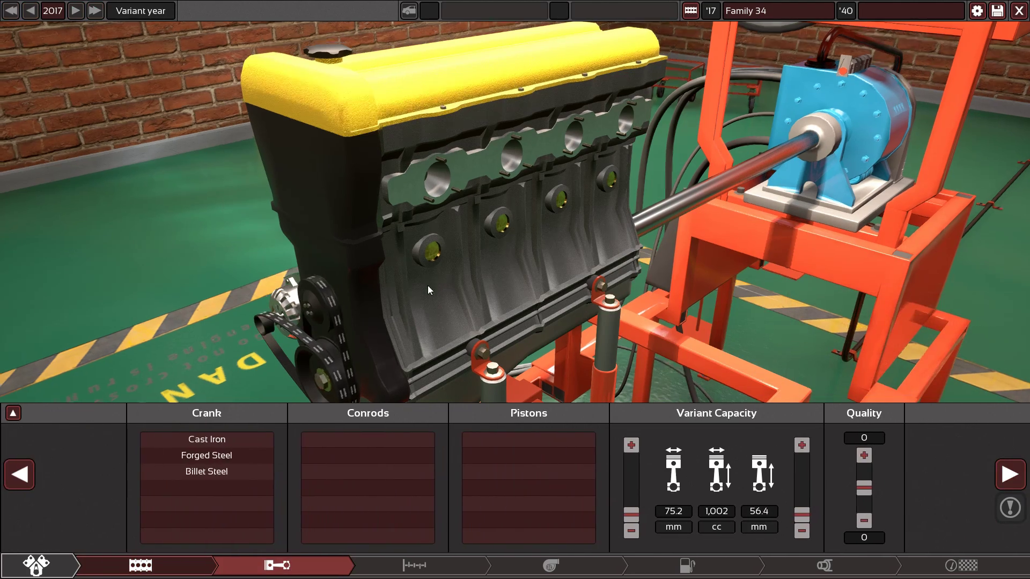
pyautogui.click(206, 471)
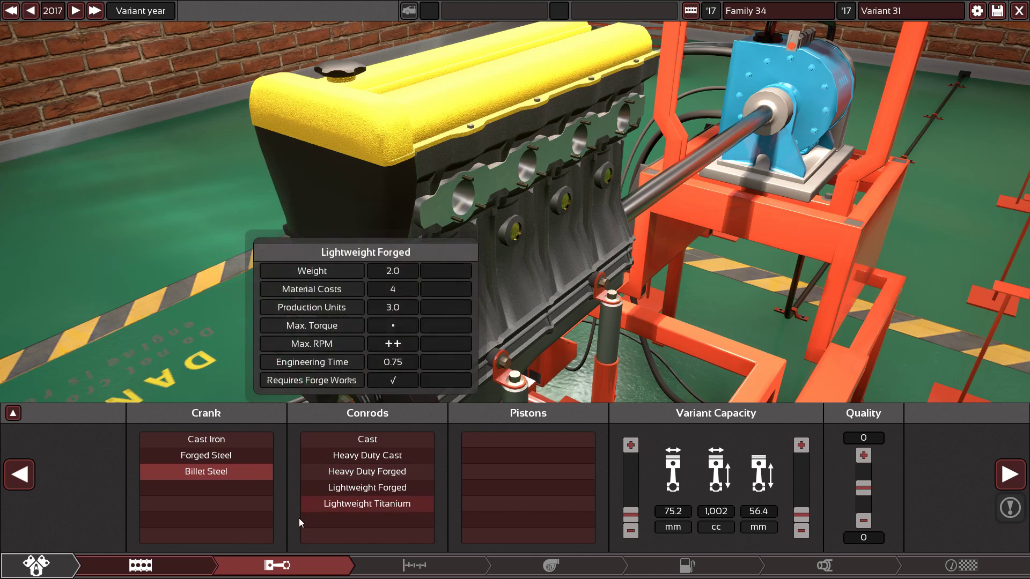
pyautogui.click(367, 504)
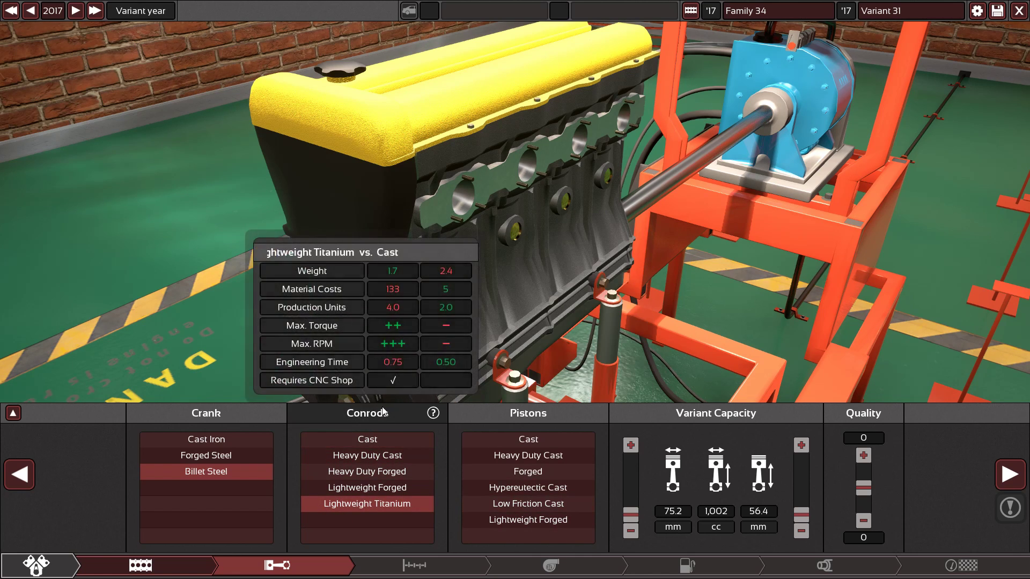
pyautogui.moveTo(367, 487)
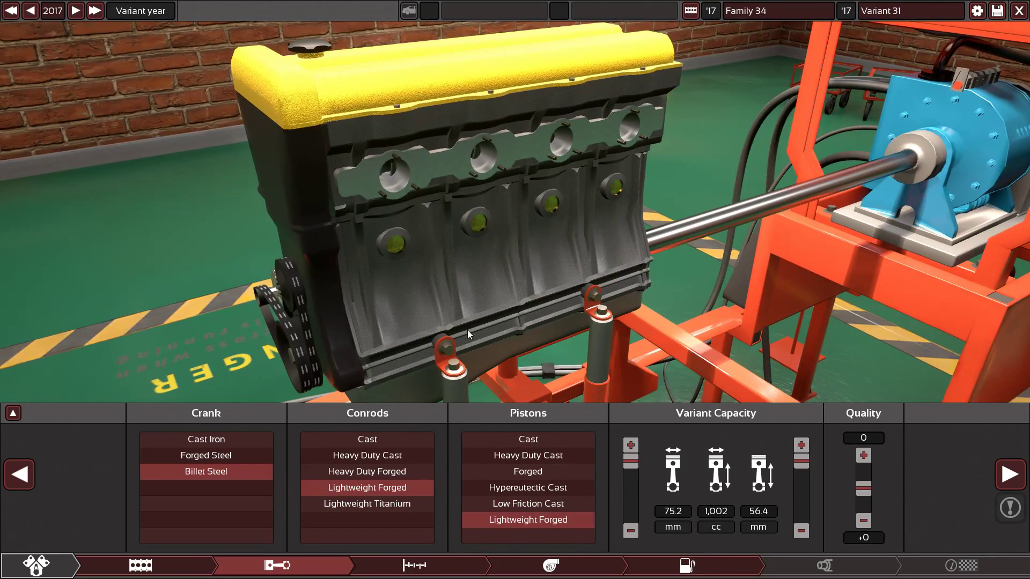
pyautogui.click(863, 474)
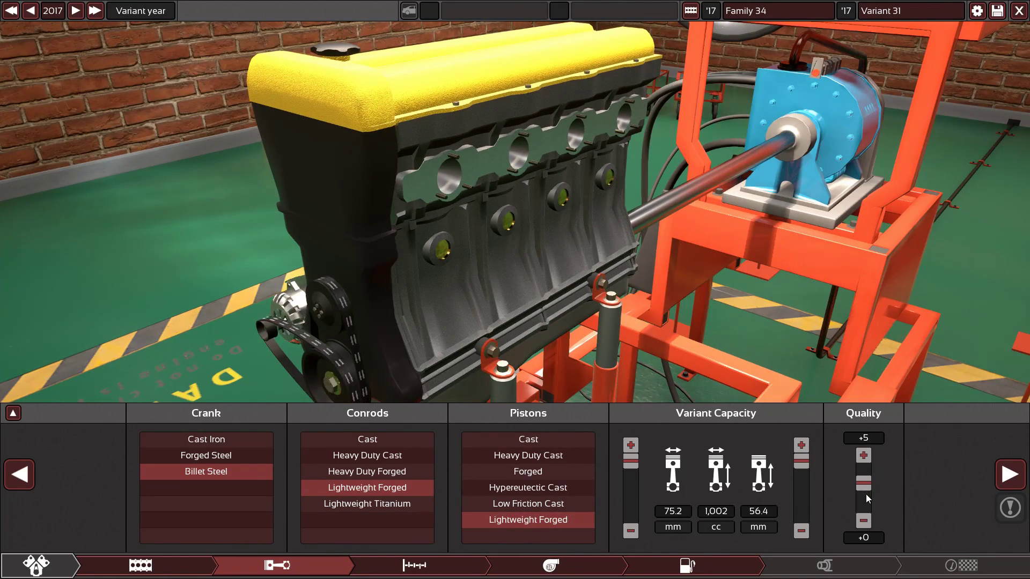
pyautogui.click(414, 566)
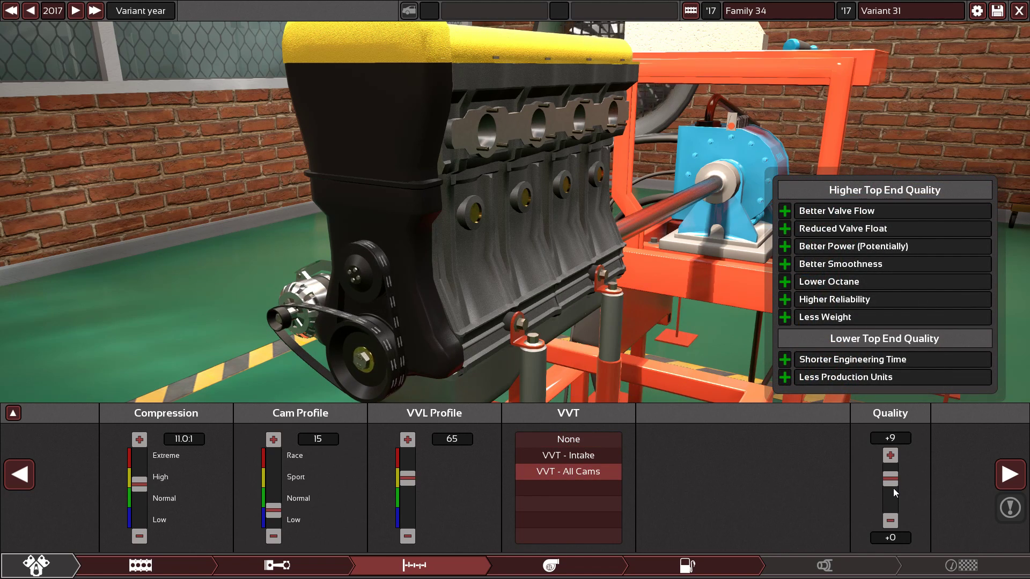
pyautogui.click(549, 565)
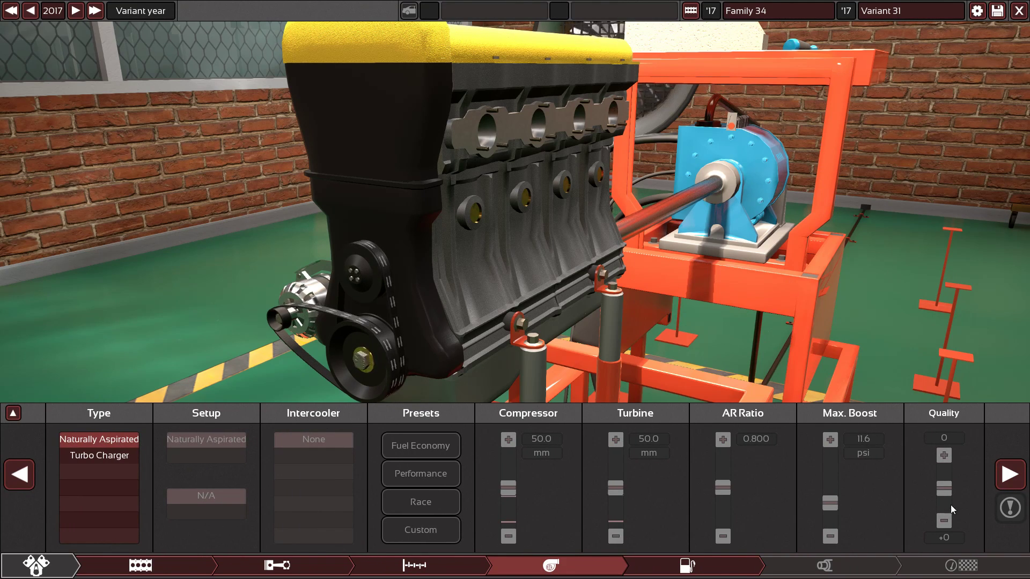
# - Choose per-cylinder direct injection, Performance intake, 98 RON fuel, 10000 RPM limit and long tubular headers
pyautogui.click(1008, 474)
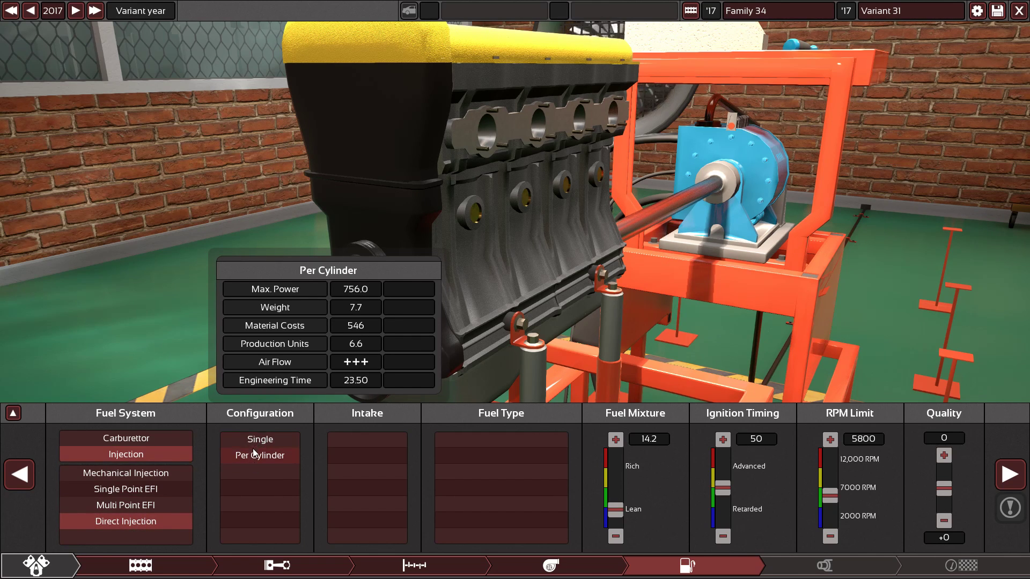
pyautogui.moveTo(266, 460)
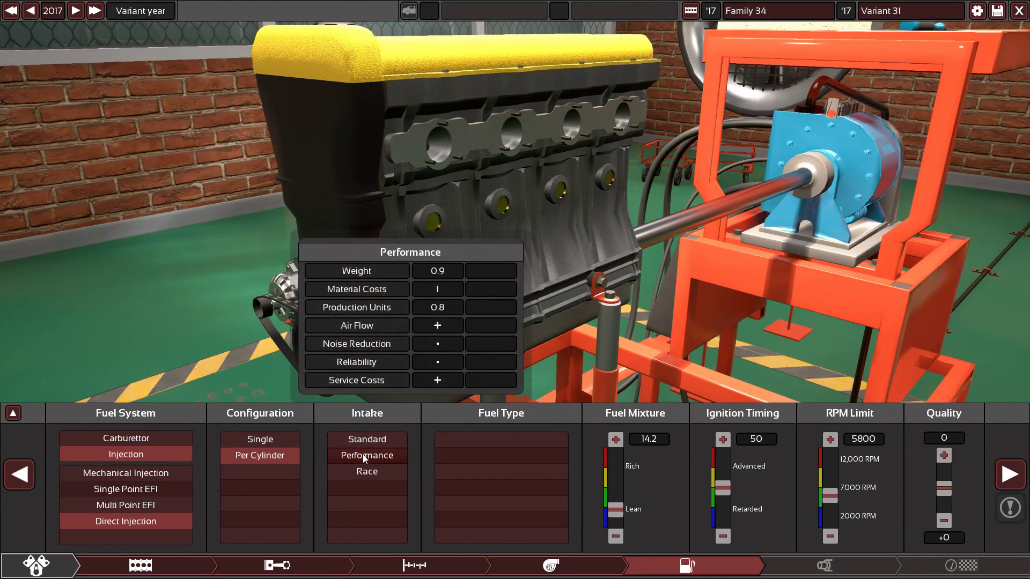
pyautogui.click(365, 455)
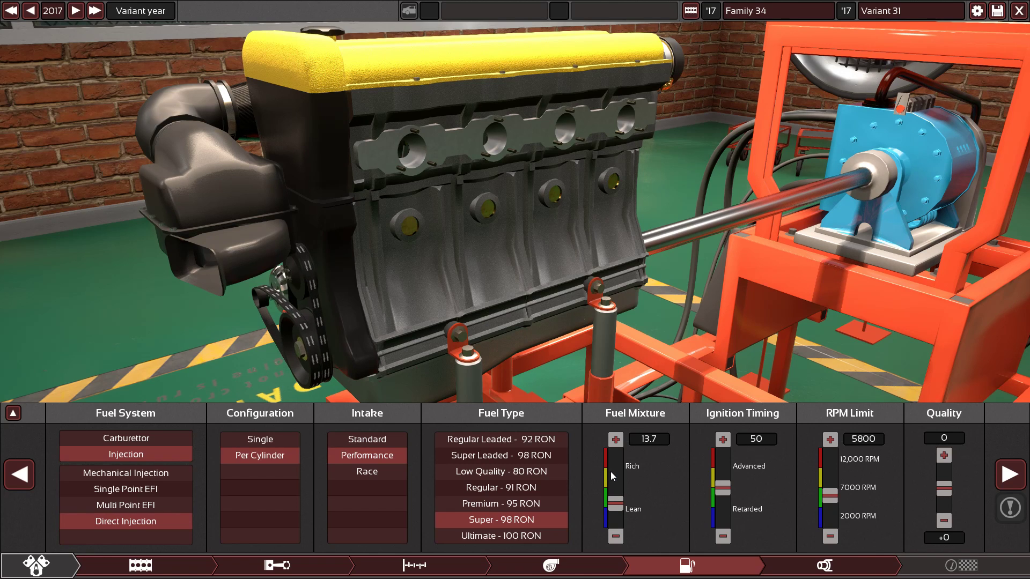
pyautogui.moveTo(705, 460)
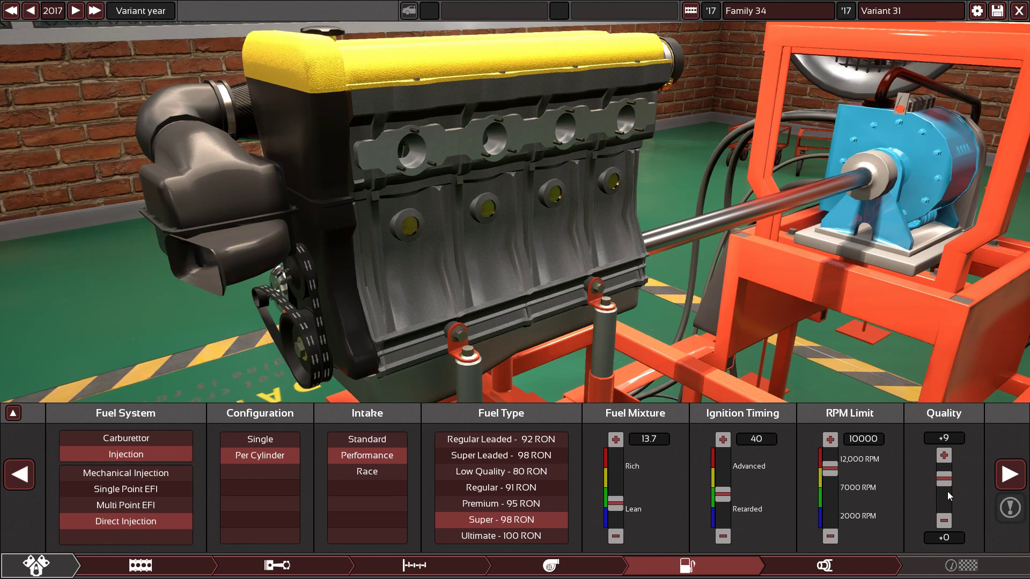
pyautogui.click(824, 565)
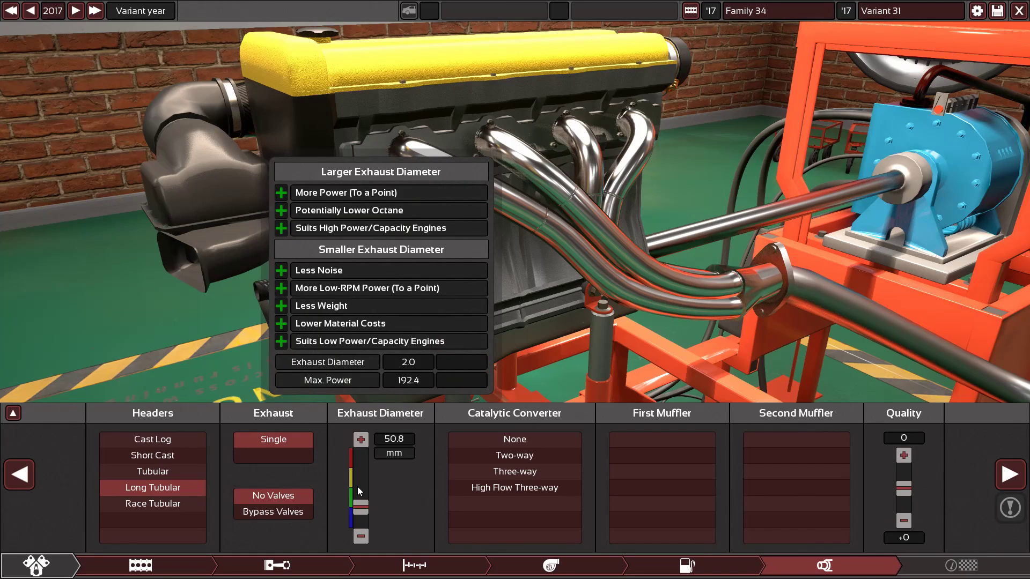
# - Fit a 57.1 mm exhaust with high-flow three-way cat, straight-through mufflers and higher quality
pyautogui.click(514, 471)
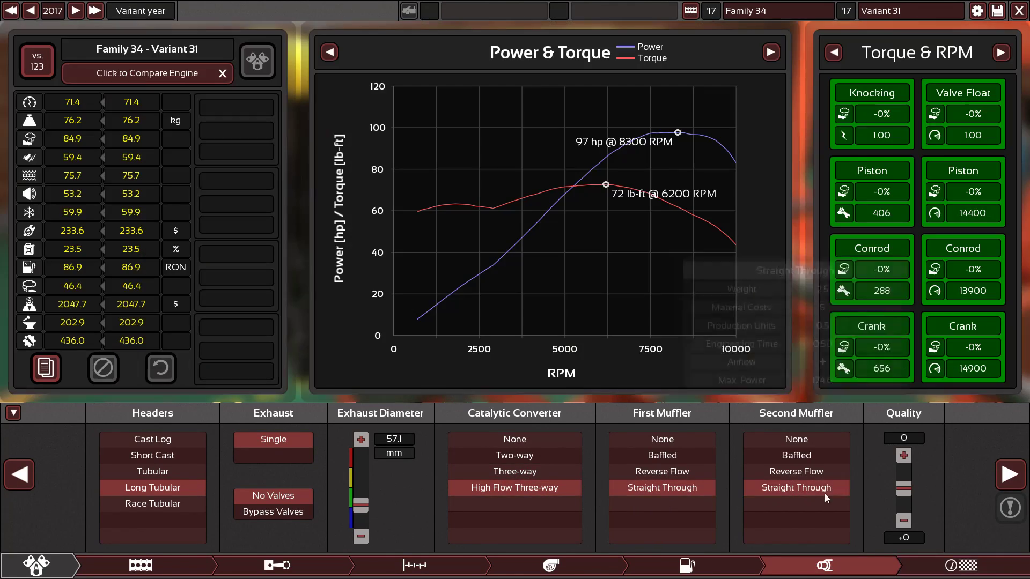
pyautogui.click(903, 455)
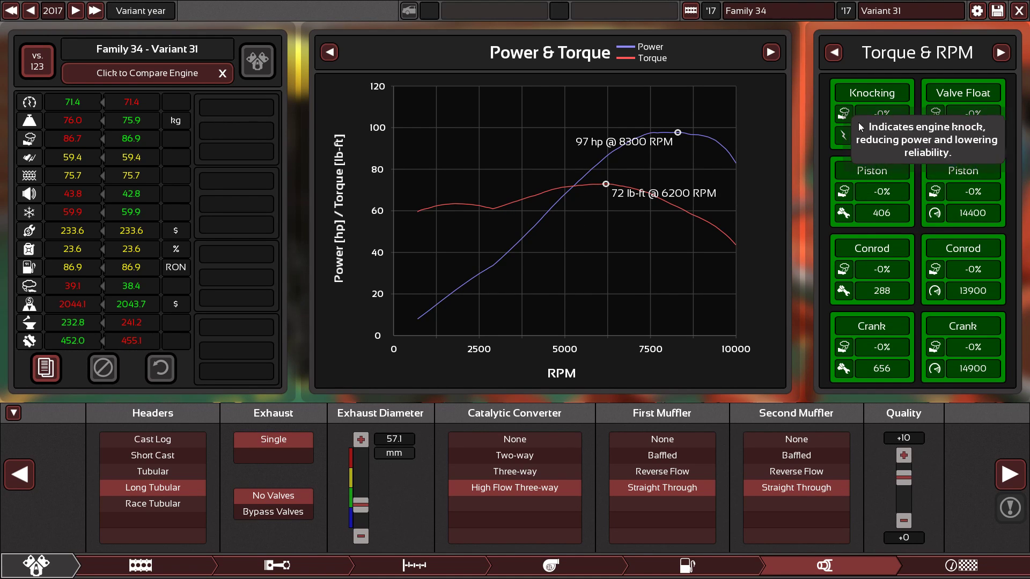
pyautogui.moveTo(978, 291)
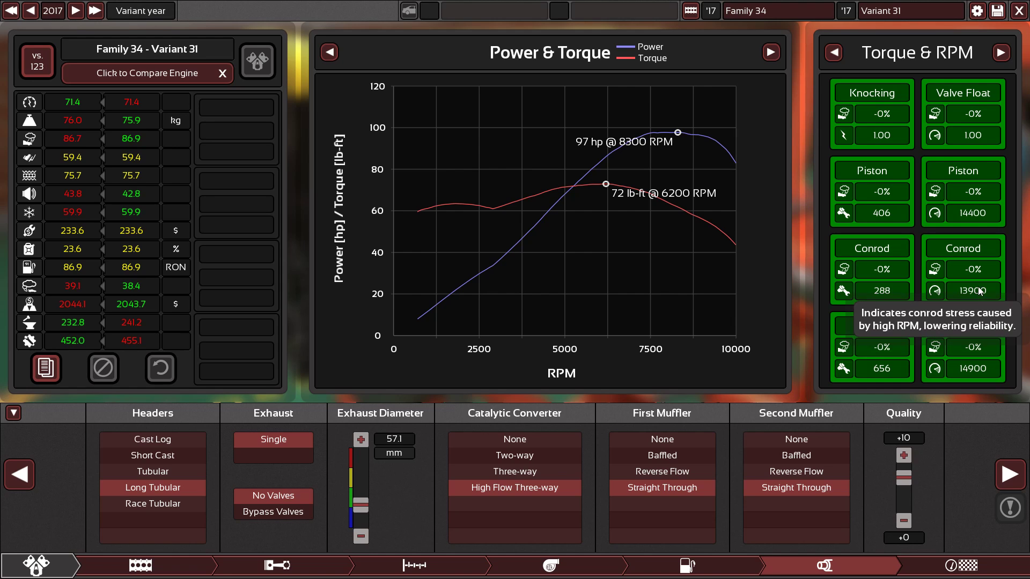
pyautogui.moveTo(919, 331)
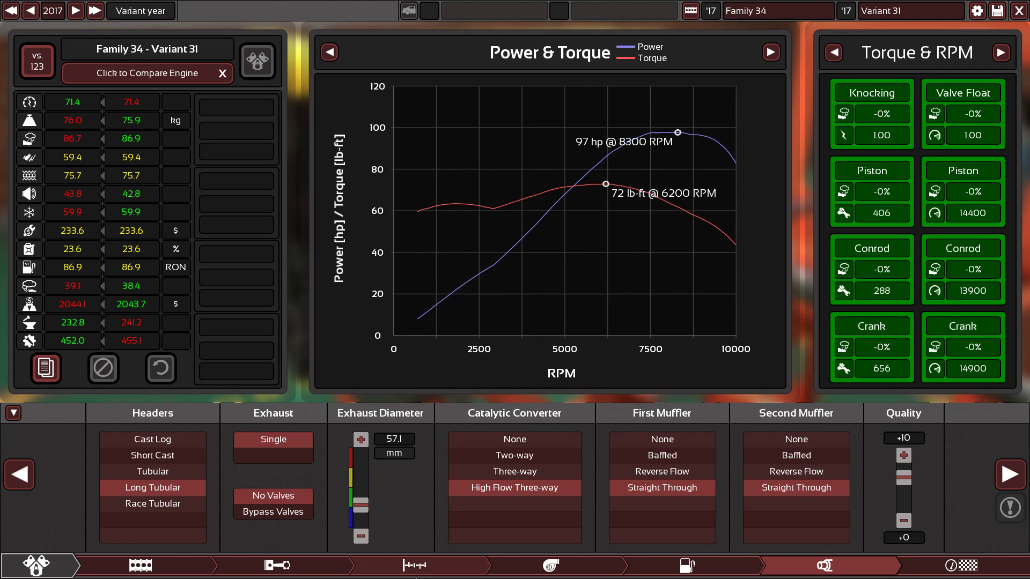
pyautogui.click(415, 565)
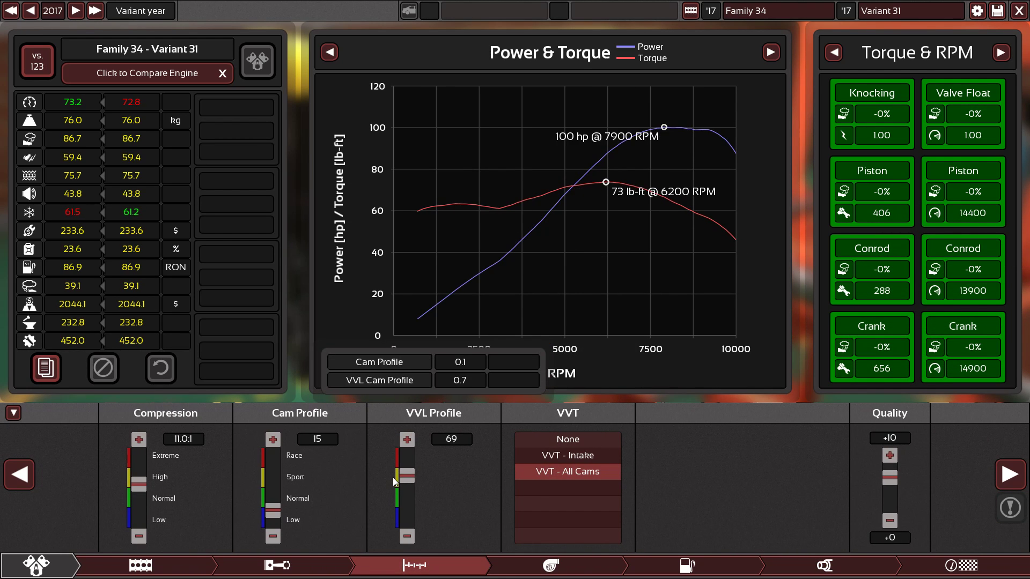
# - Set cam profile 24 and VVL profile 88 for 117 hp at 9500 RPM
pyautogui.moveTo(406, 482); pyautogui.dragTo(406, 466)
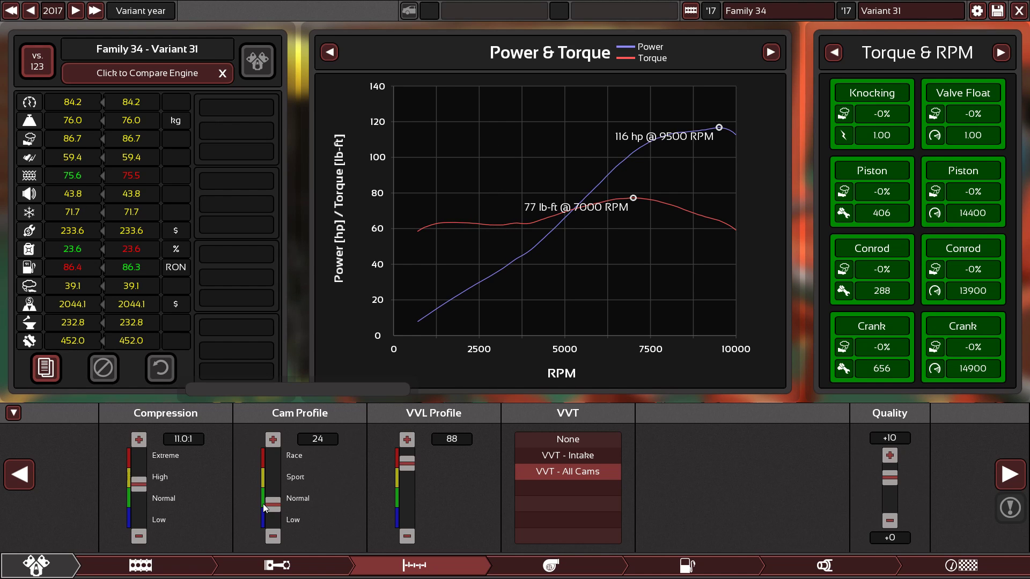
pyautogui.moveTo(265, 489)
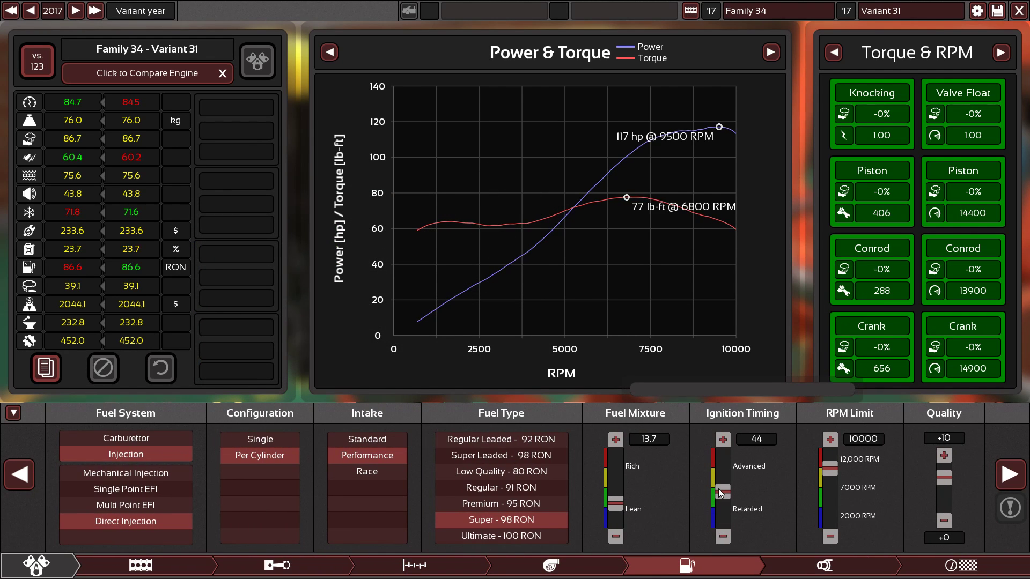
# - Advance ignition timing to 92 and raise fuel system quality to +15
pyautogui.moveTo(720, 496); pyautogui.dragTo(720, 487)
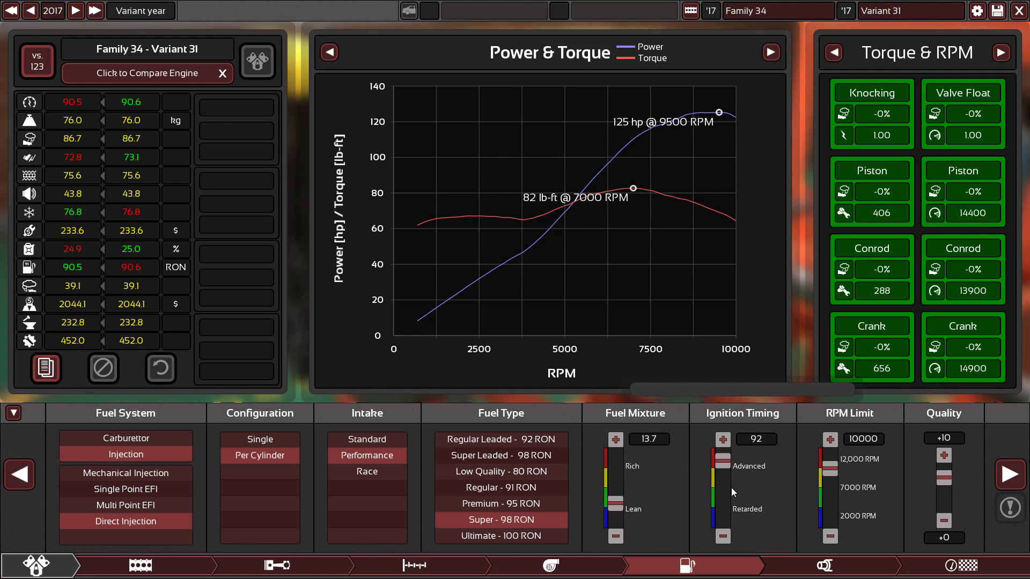
pyautogui.moveTo(735, 489)
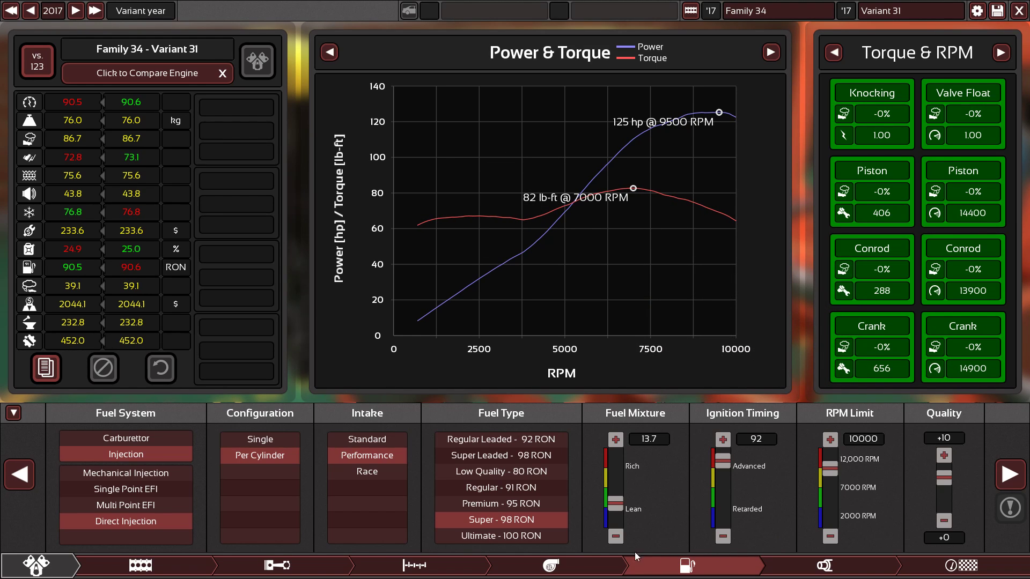
pyautogui.click(822, 565)
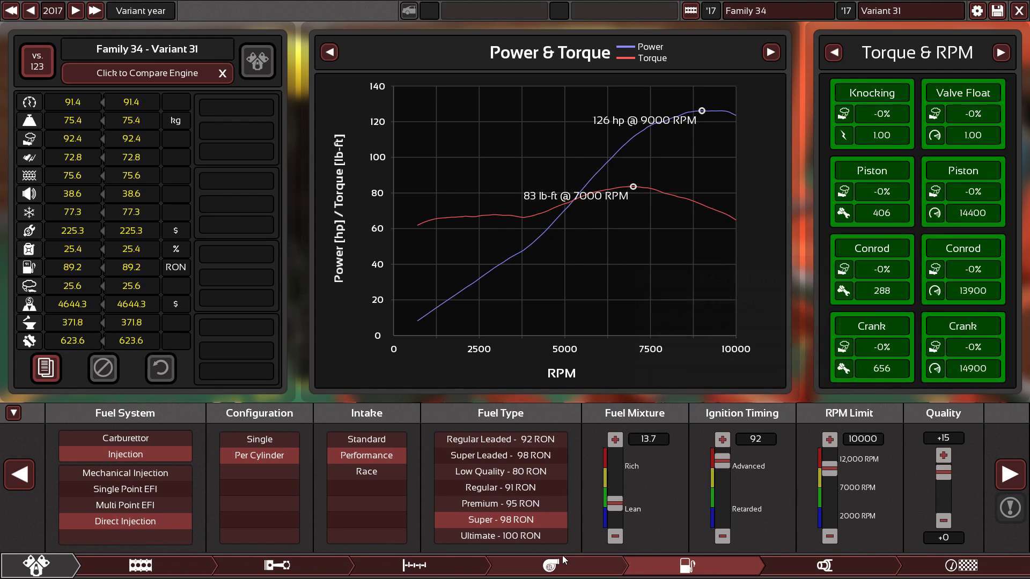
# - Retune the top end and drop compression from 12.7:1 to 12.6:1 to stop knocking
pyautogui.click(413, 565)
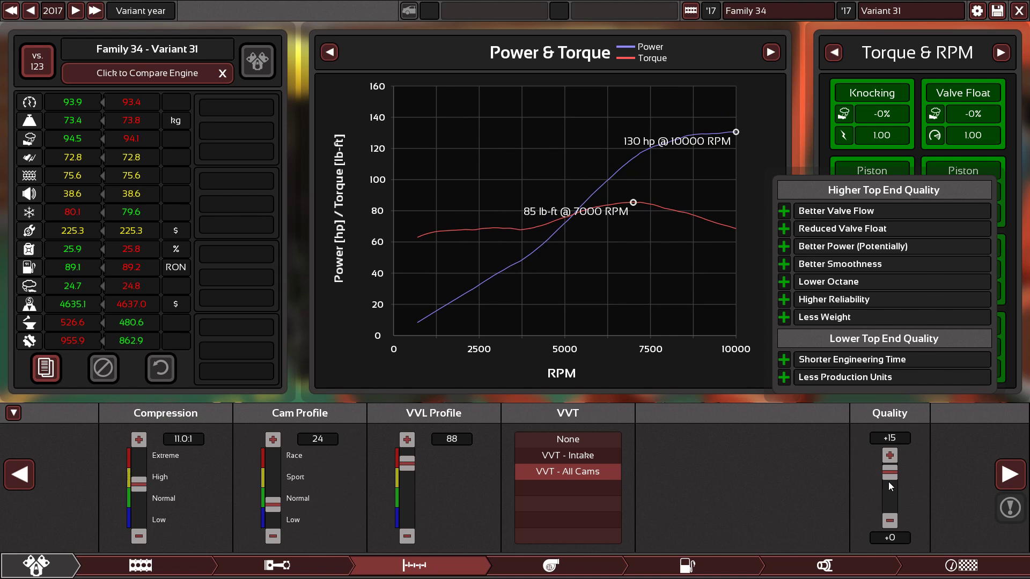
pyautogui.click(275, 565)
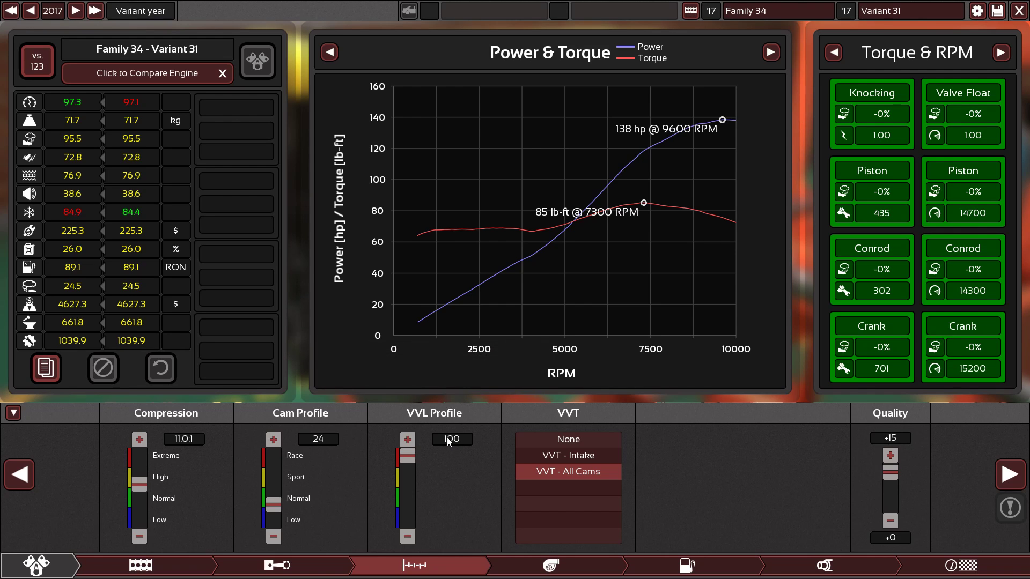
pyautogui.moveTo(71, 249)
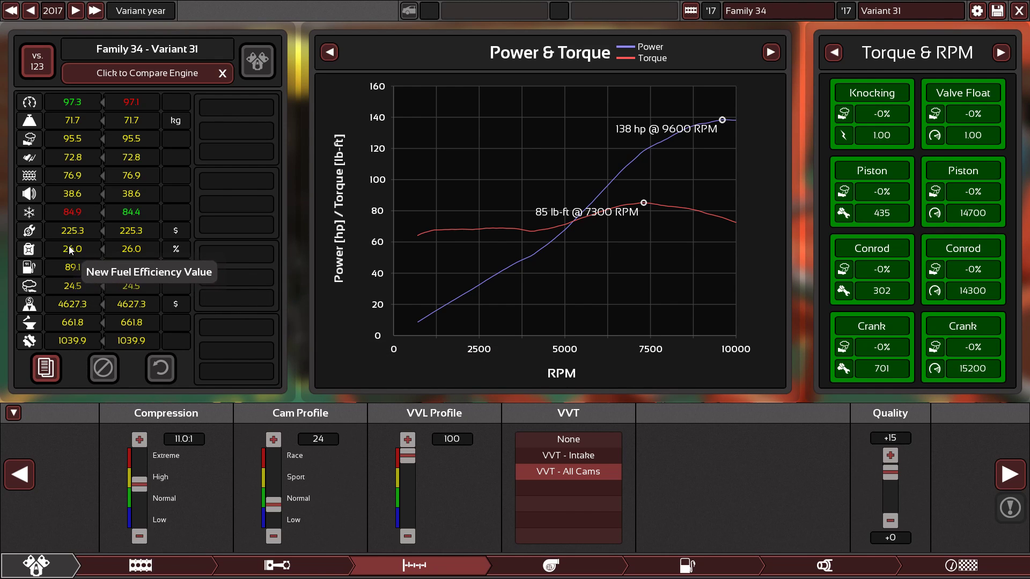
pyautogui.moveTo(96, 315)
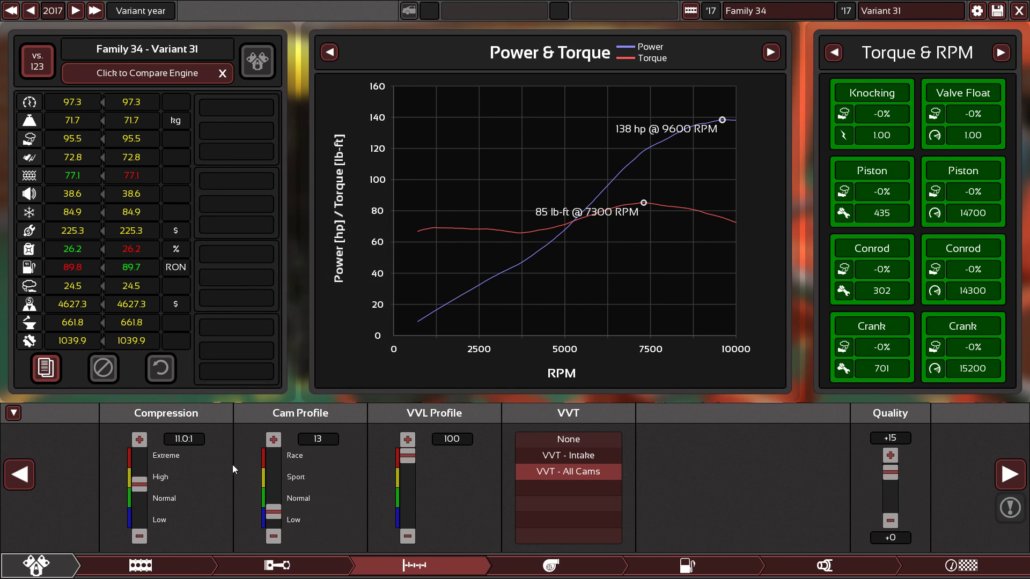
pyautogui.click(687, 565)
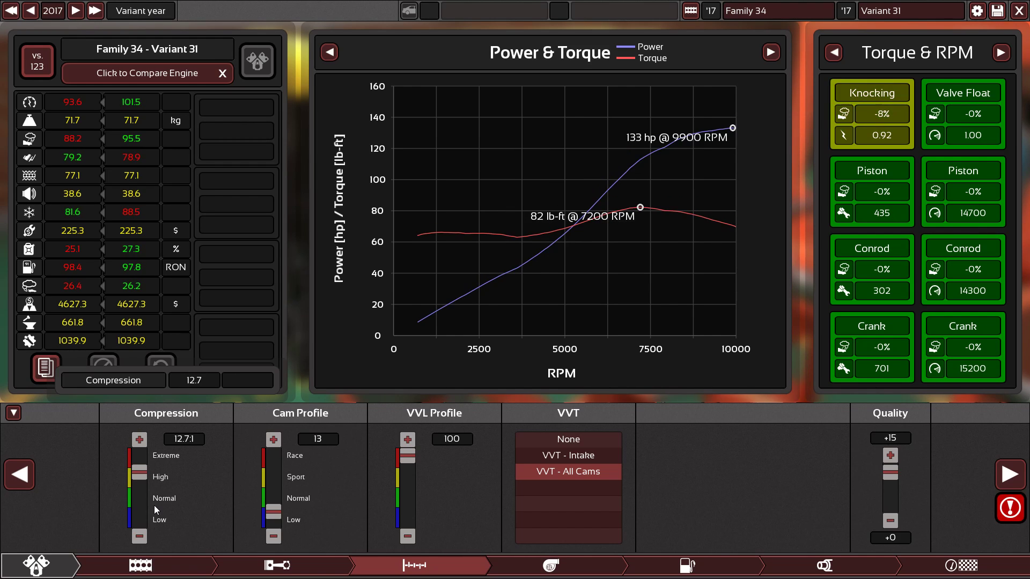
pyautogui.click(138, 536)
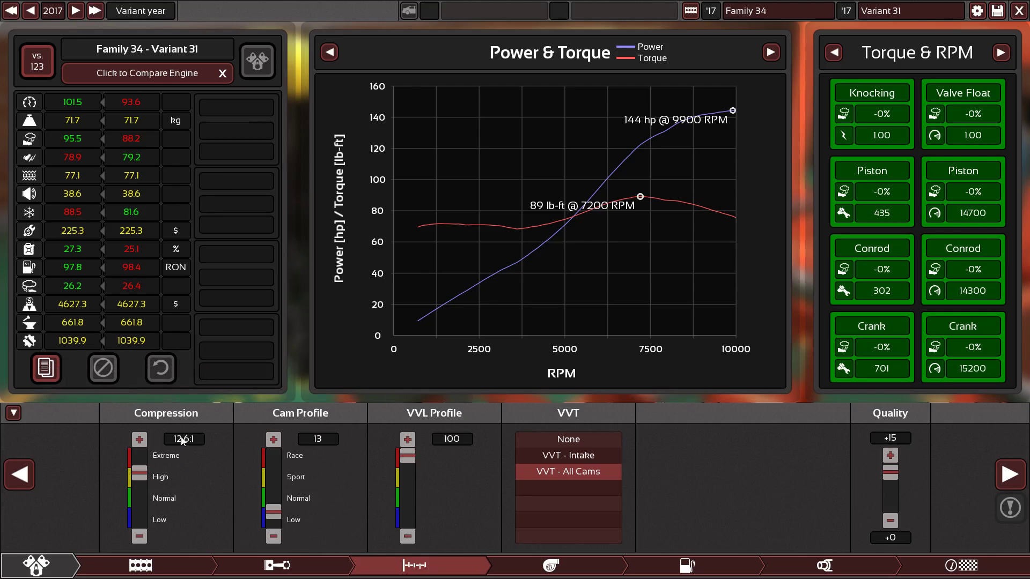
pyautogui.click(823, 566)
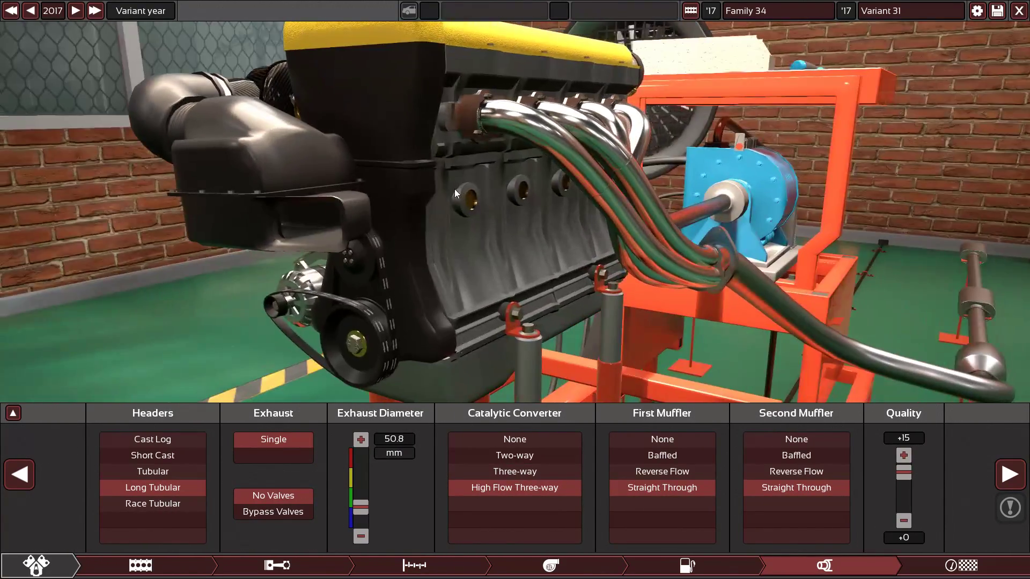
# - Restore the stats overlay to confirm 144 hp at 9,900 rpm and 27.3% efficiency
pyautogui.click(13, 412)
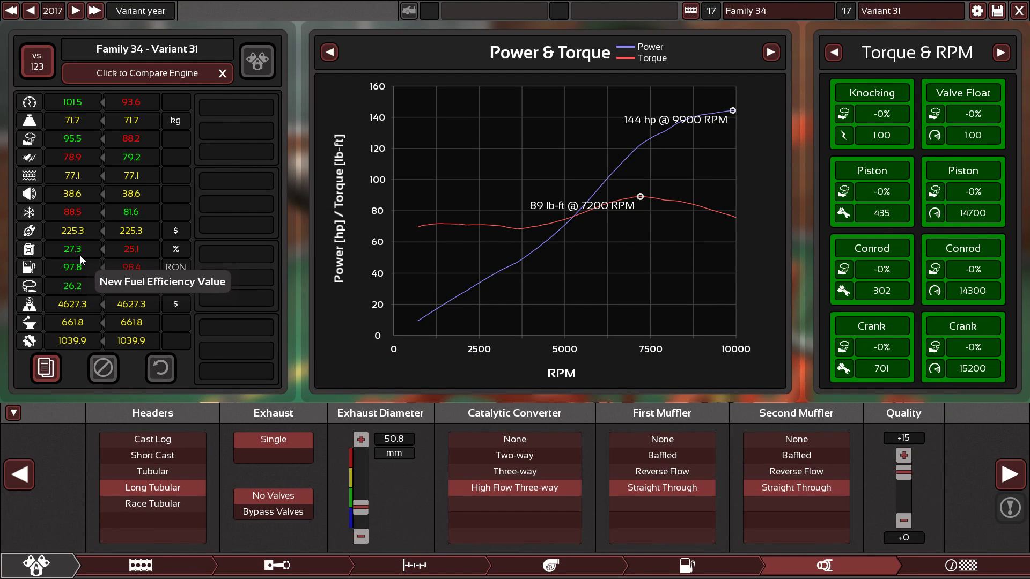
pyautogui.moveTo(84, 270)
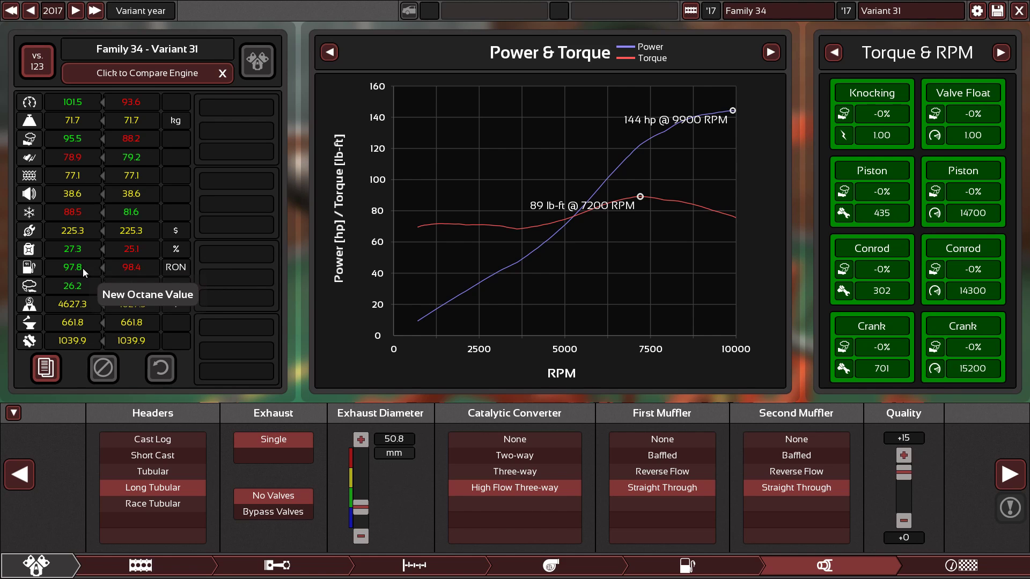
pyautogui.moveTo(76, 147)
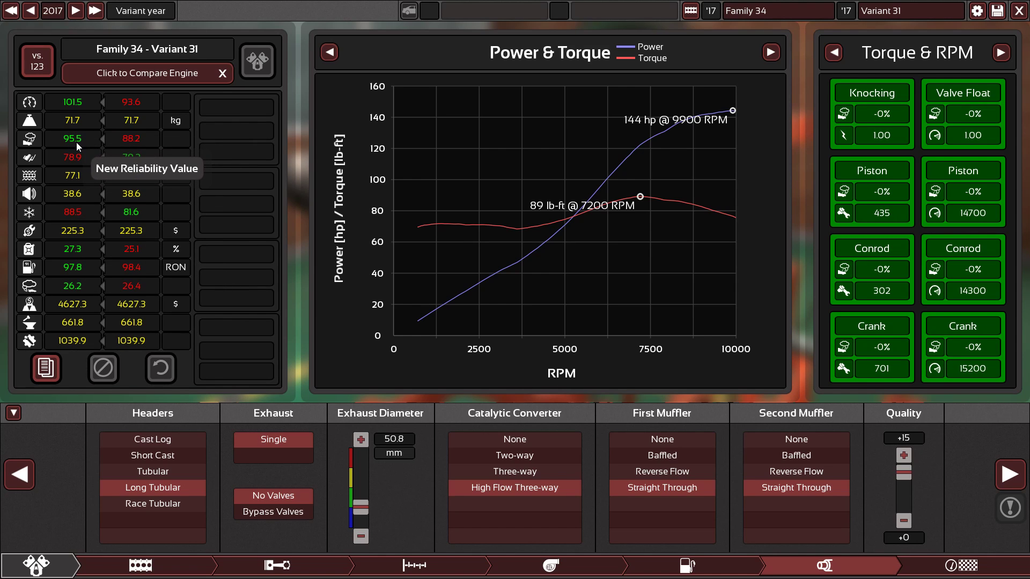
pyautogui.moveTo(795, 487)
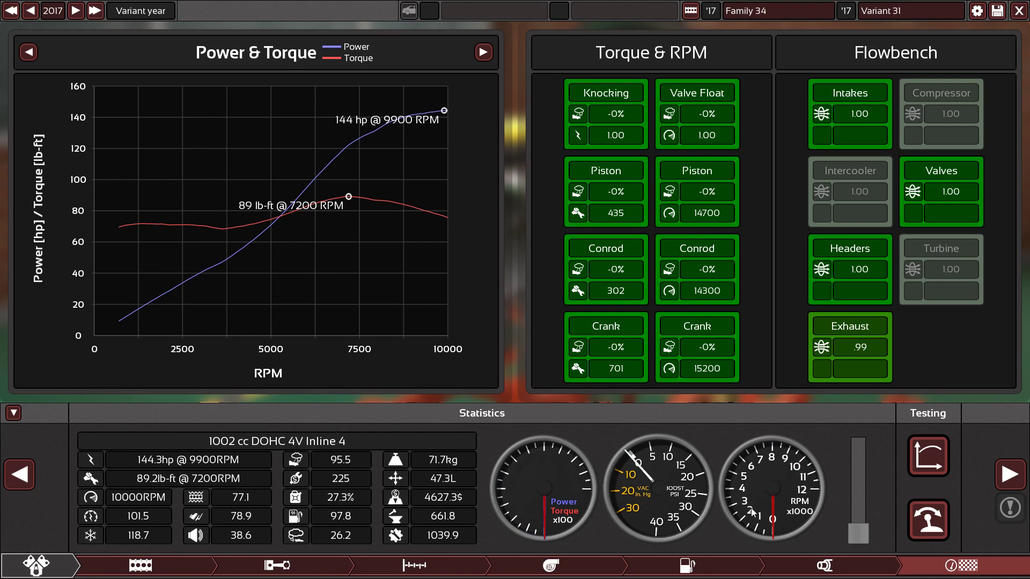
pyautogui.moveTo(744, 517)
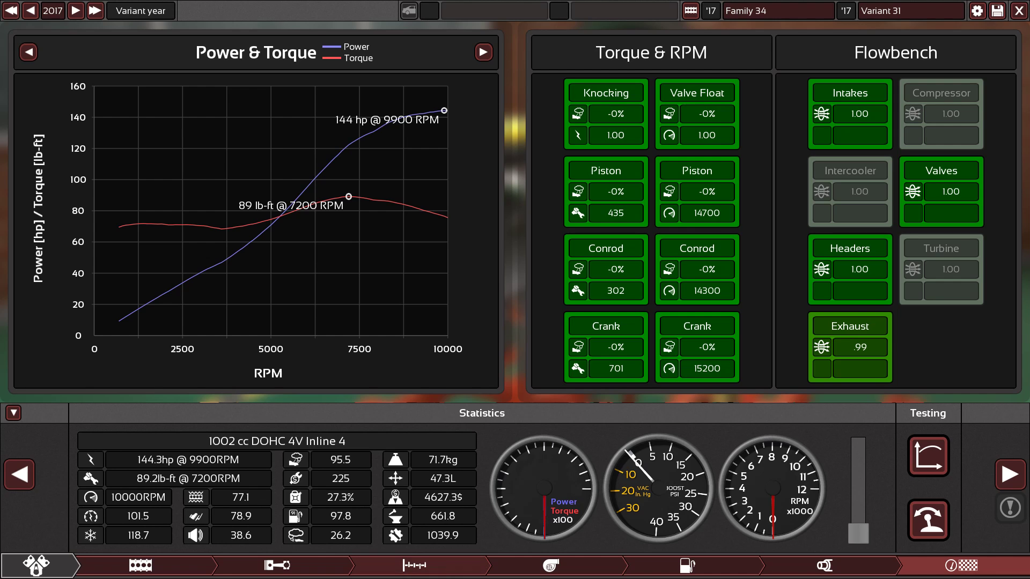
# - Widen the bore to 79.1 mm for a 1,166 cc family, reaching 162 hp
pyautogui.click(138, 565)
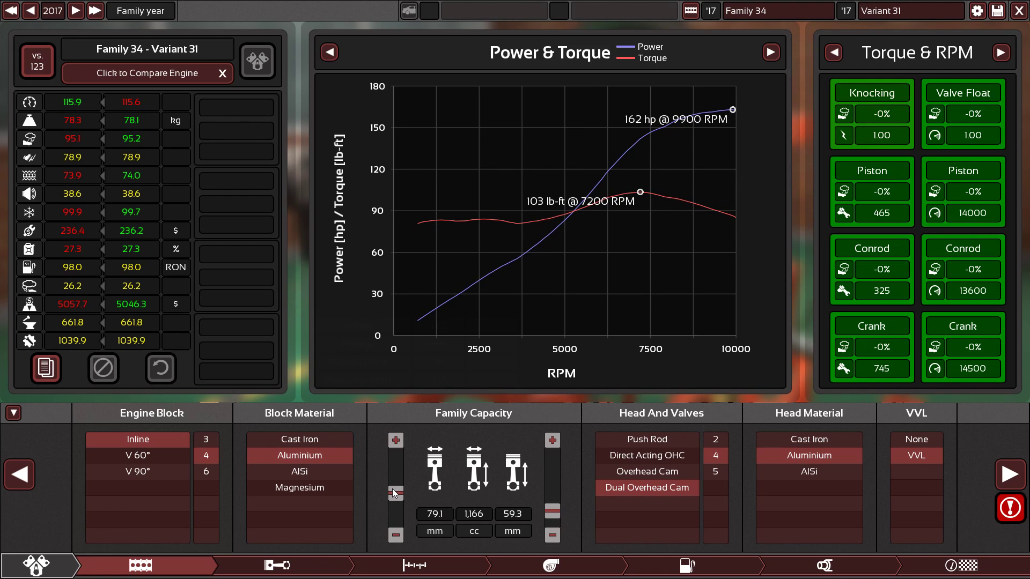
# - Tune fuel and top-end settings to reach 201 hp at 9500 RPM and 129 lb-ft
pyautogui.click(685, 565)
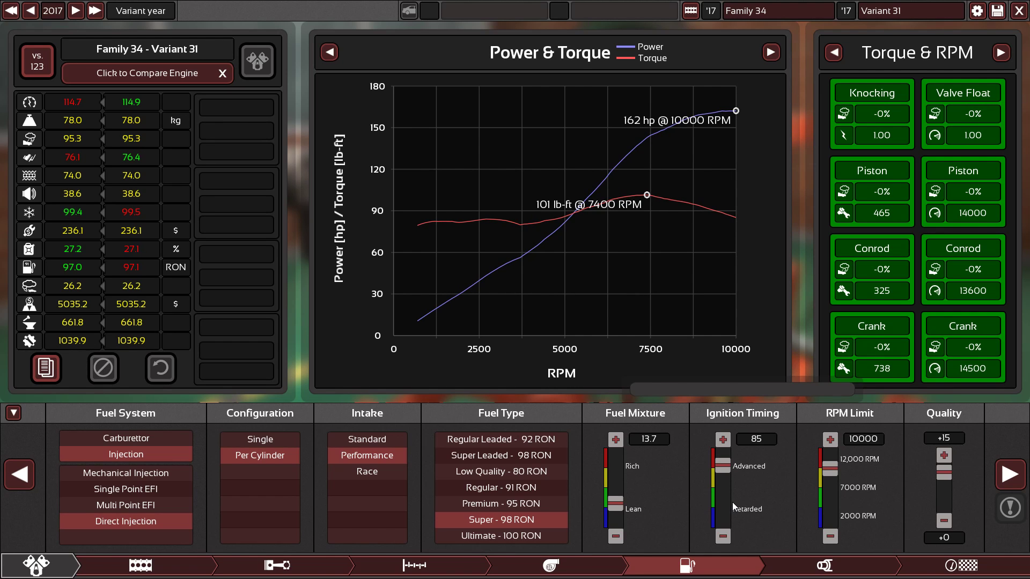
pyautogui.click(414, 565)
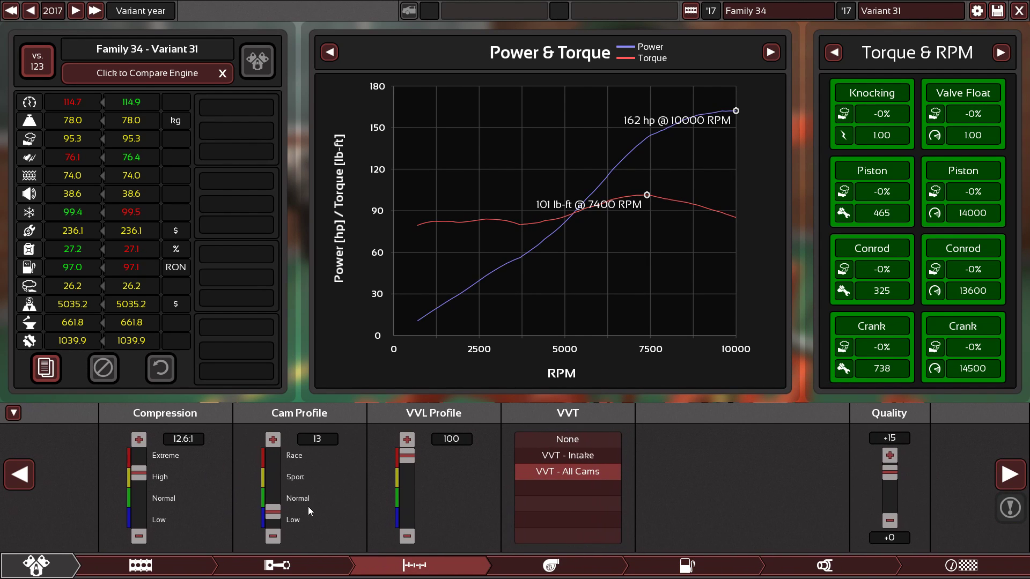
pyautogui.click(140, 565)
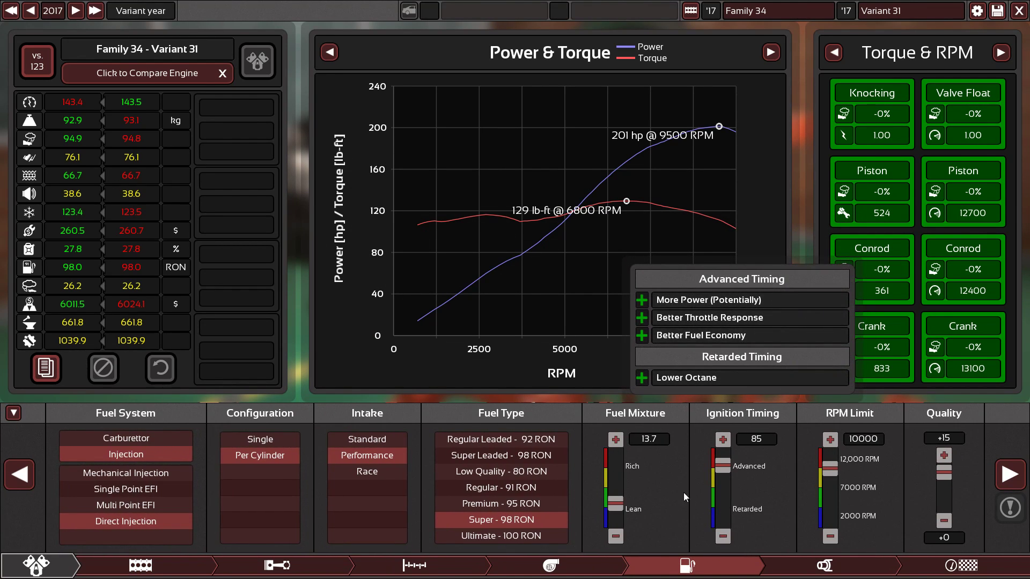
pyautogui.moveTo(735, 518)
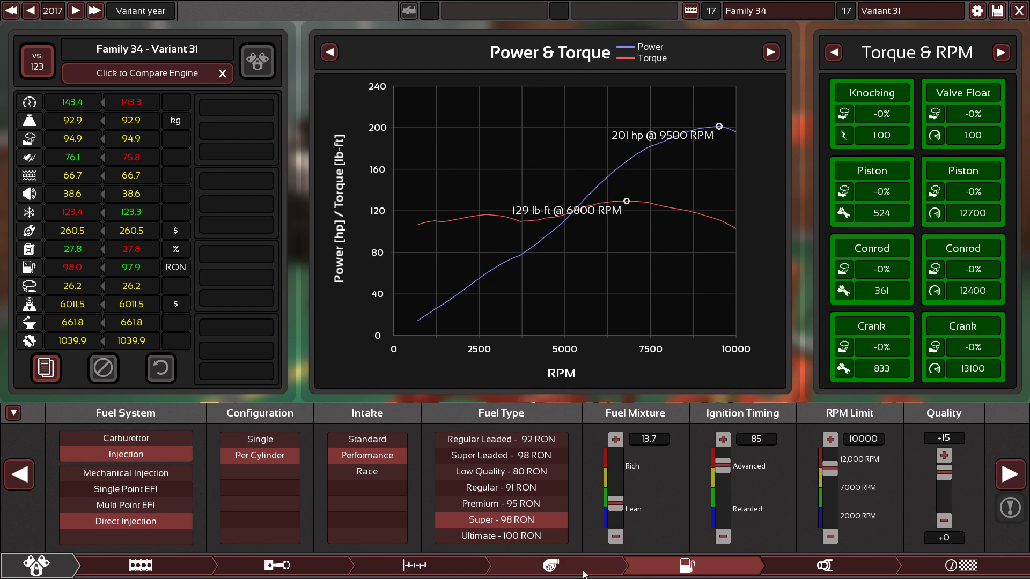
# - Review the cam settings, then return to the long tubular, 50.8 mm exhaust setup
pyautogui.click(414, 565)
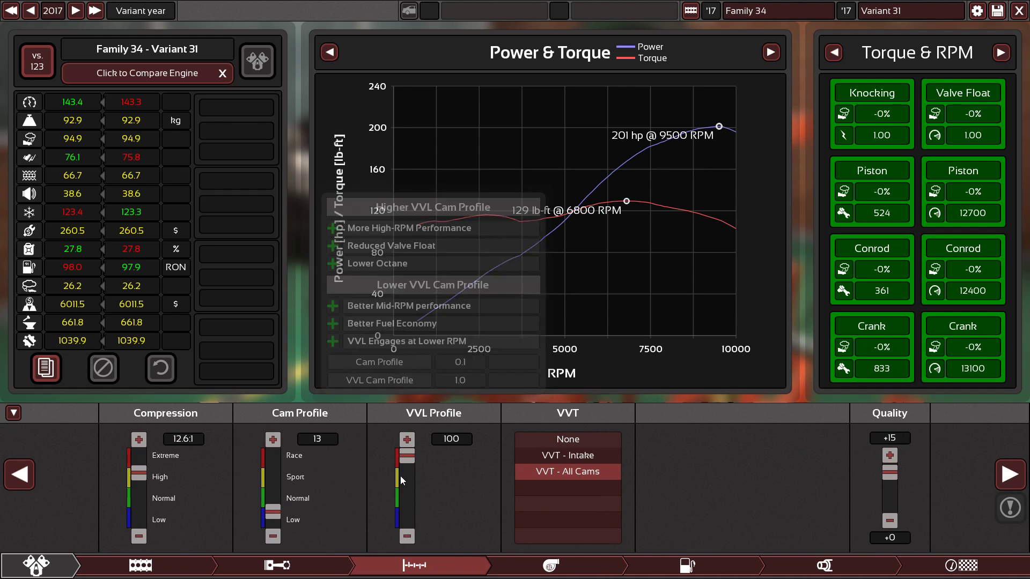
pyautogui.moveTo(401, 485)
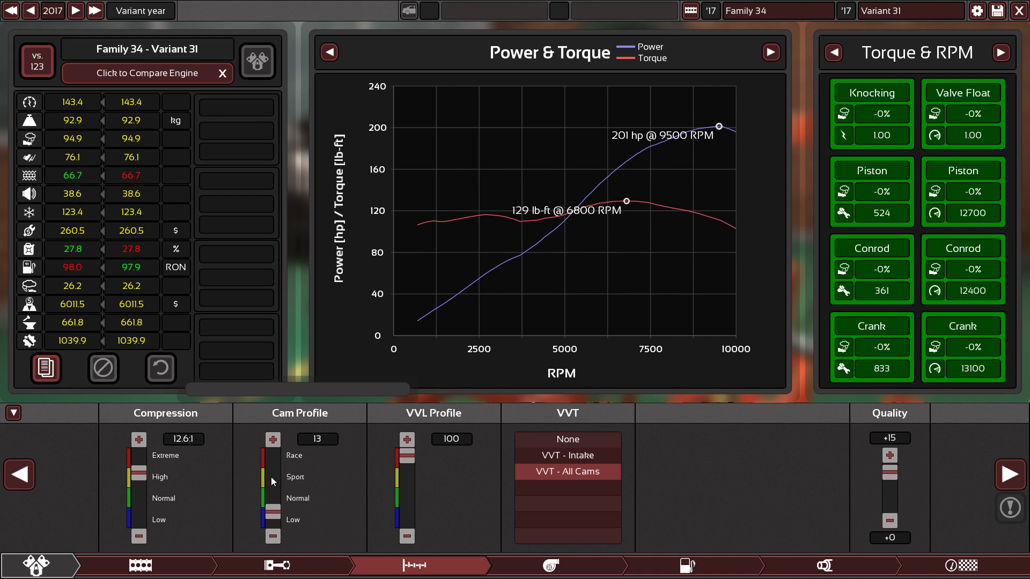
pyautogui.click(823, 565)
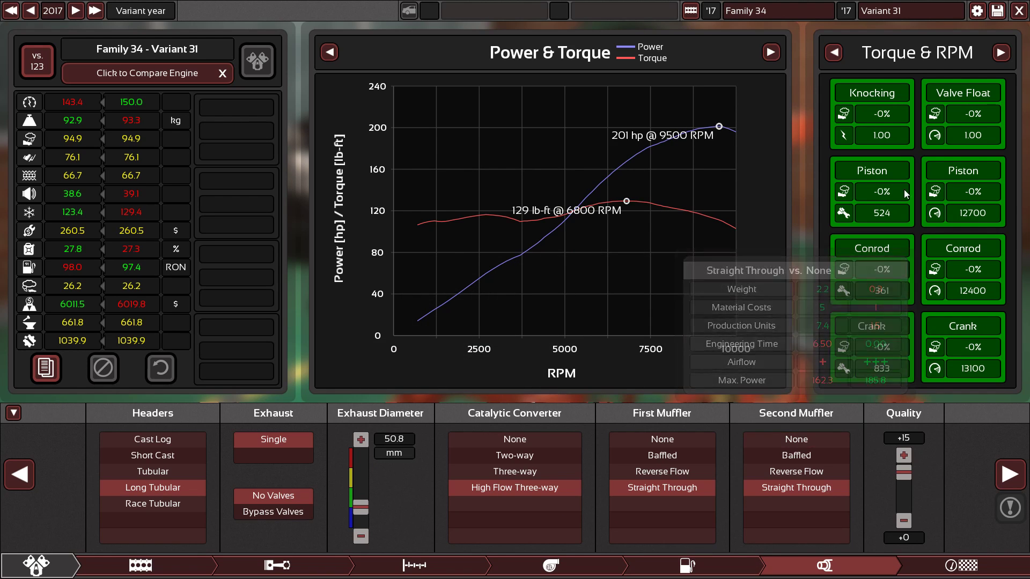
# - Show Flowbench readings, lower compression to 12.0:1 and set ignition timing to 100
pyautogui.click(998, 52)
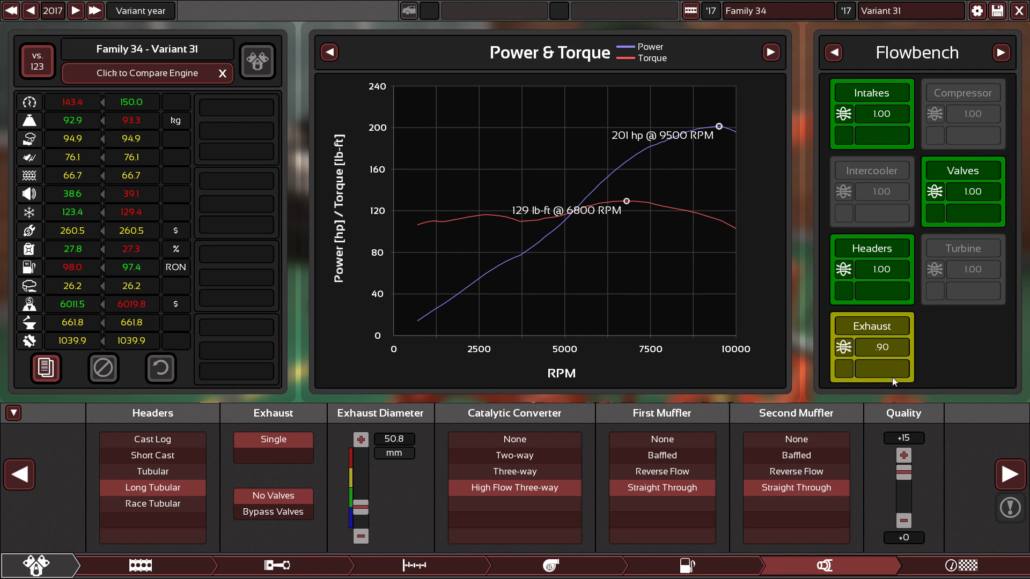
pyautogui.moveTo(771, 230)
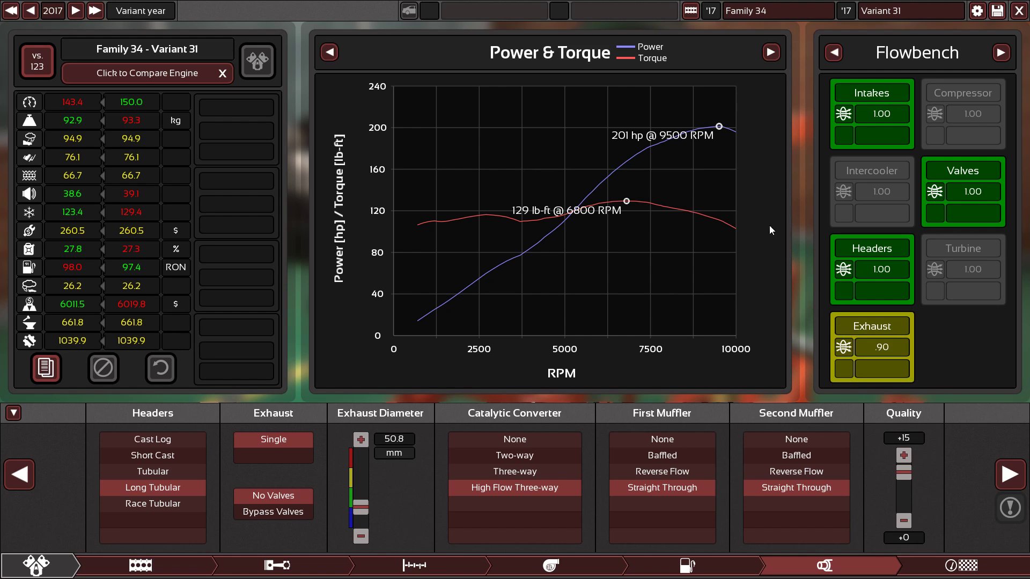
pyautogui.moveTo(760, 210)
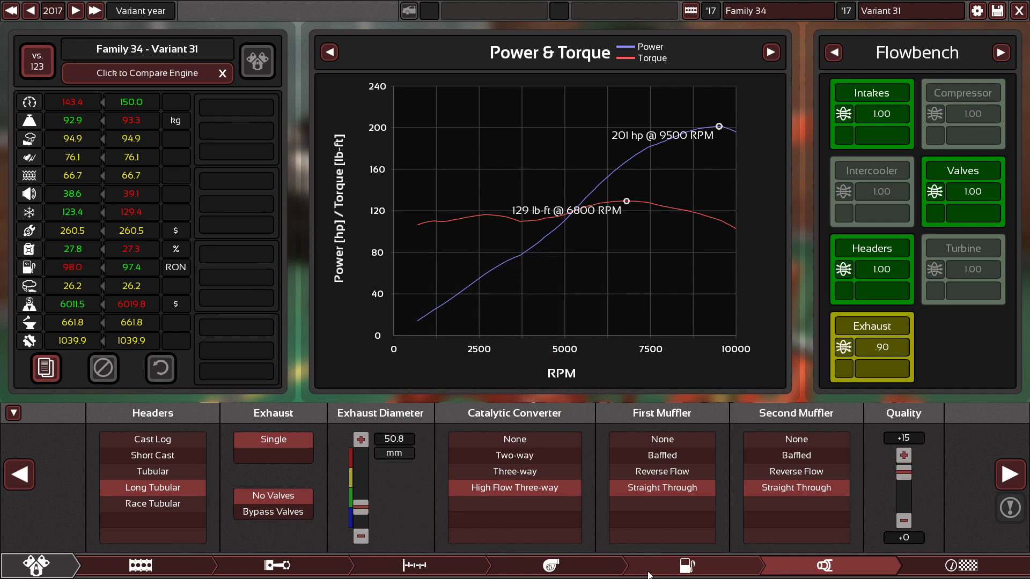
pyautogui.click(685, 565)
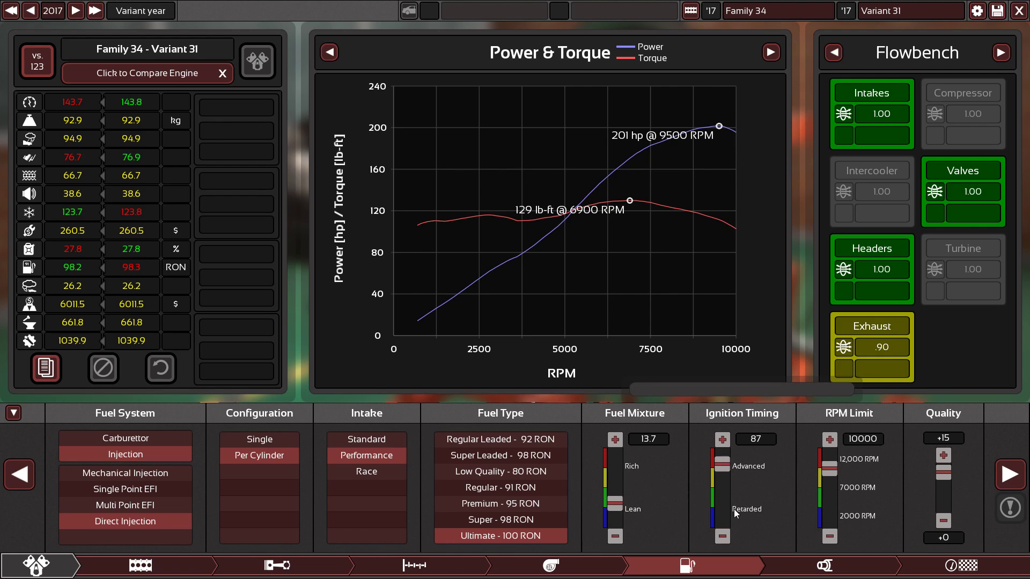
pyautogui.click(499, 520)
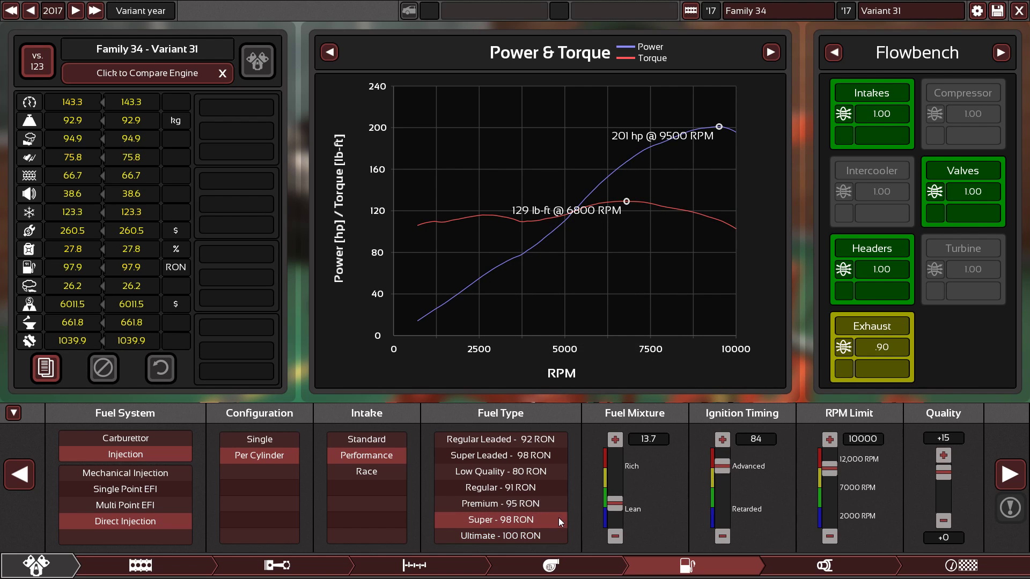
pyautogui.click(412, 566)
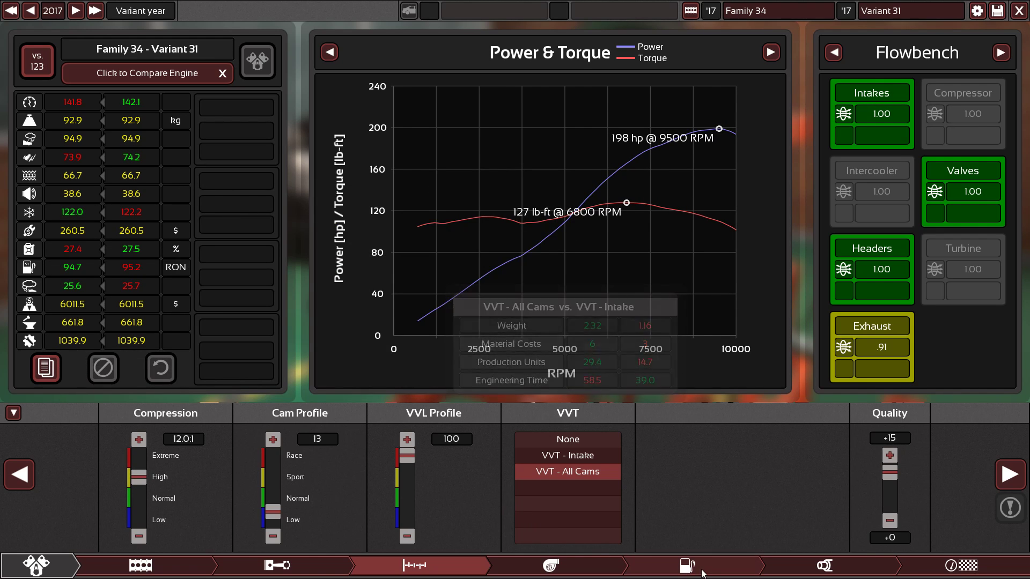
pyautogui.click(686, 566)
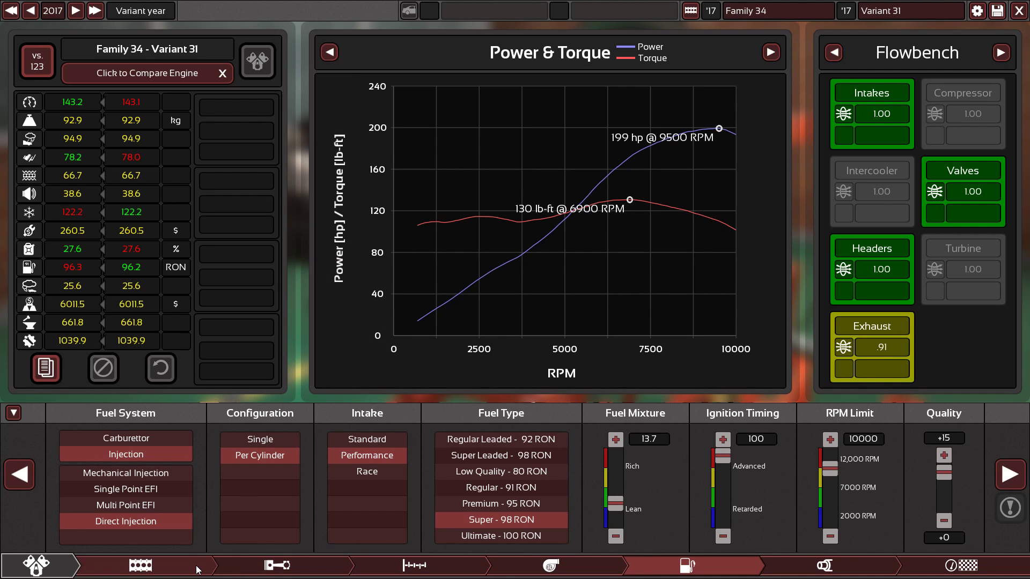
# - Enlarge bore to 87.9 mm and stroke to 66.0 mm for 1,602 cc
pyautogui.click(140, 564)
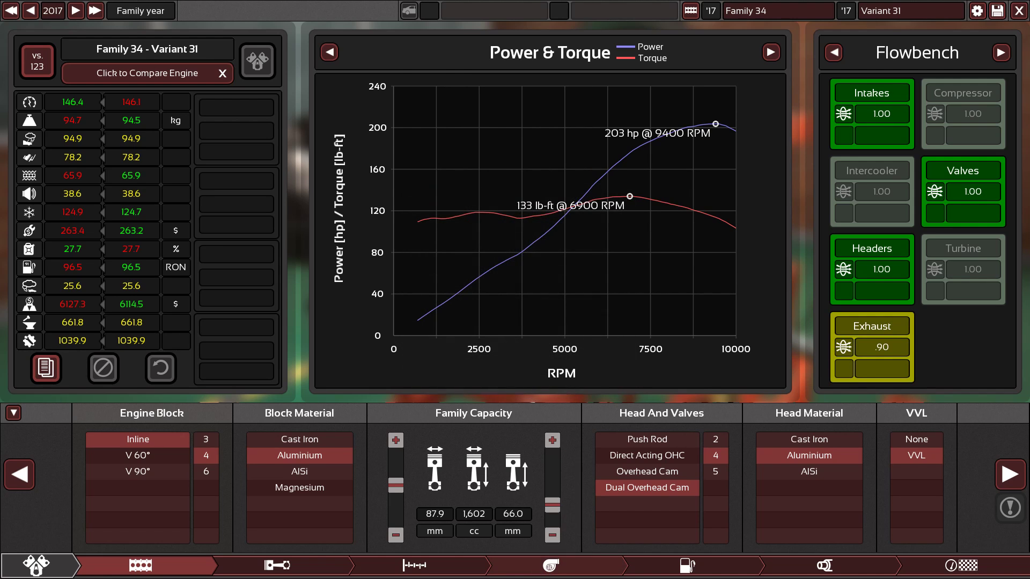
pyautogui.click(819, 565)
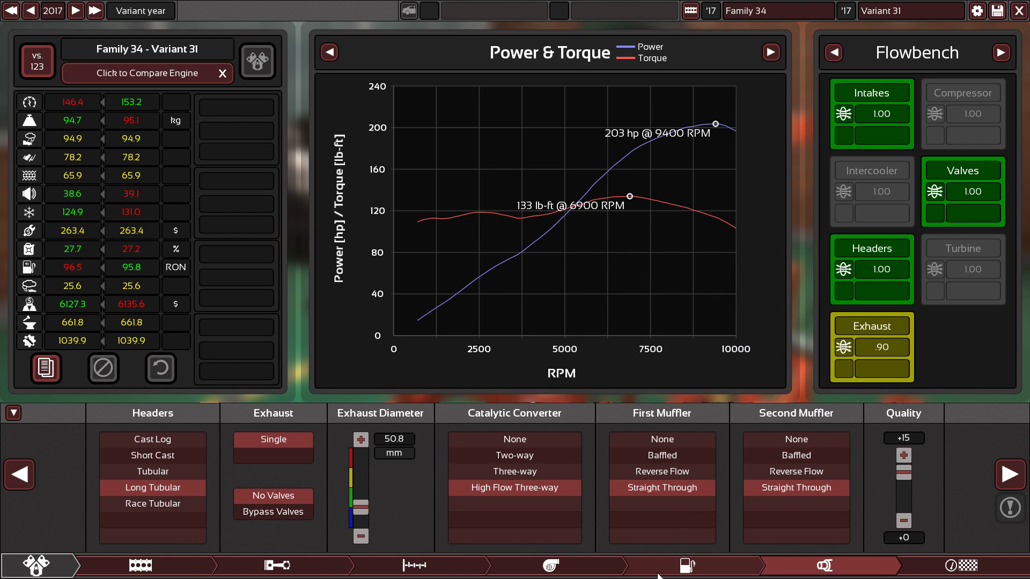
# - Compare long and race tubular headers, settling on race tubular for 212 hp
pyautogui.click(152, 503)
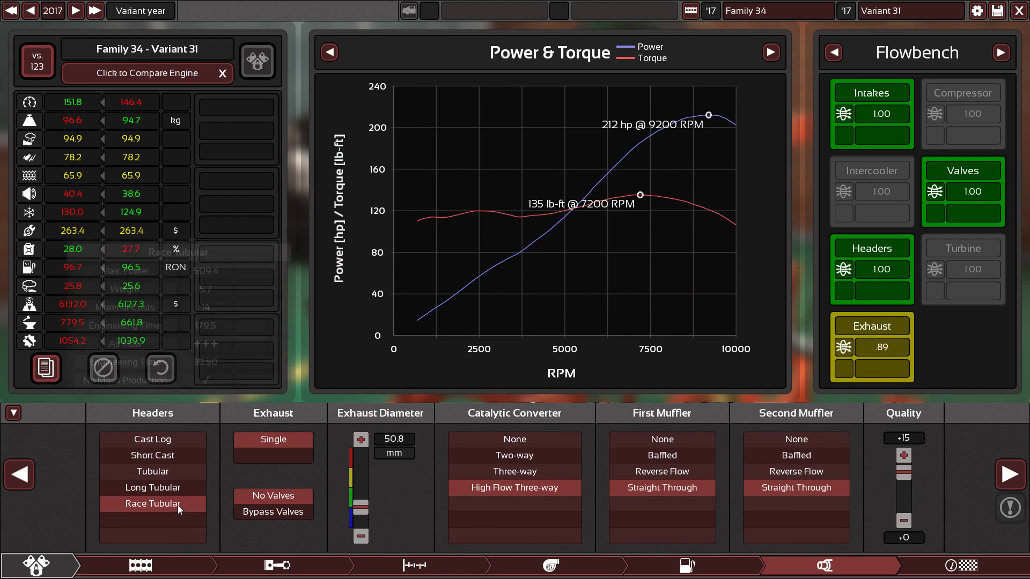
pyautogui.click(152, 487)
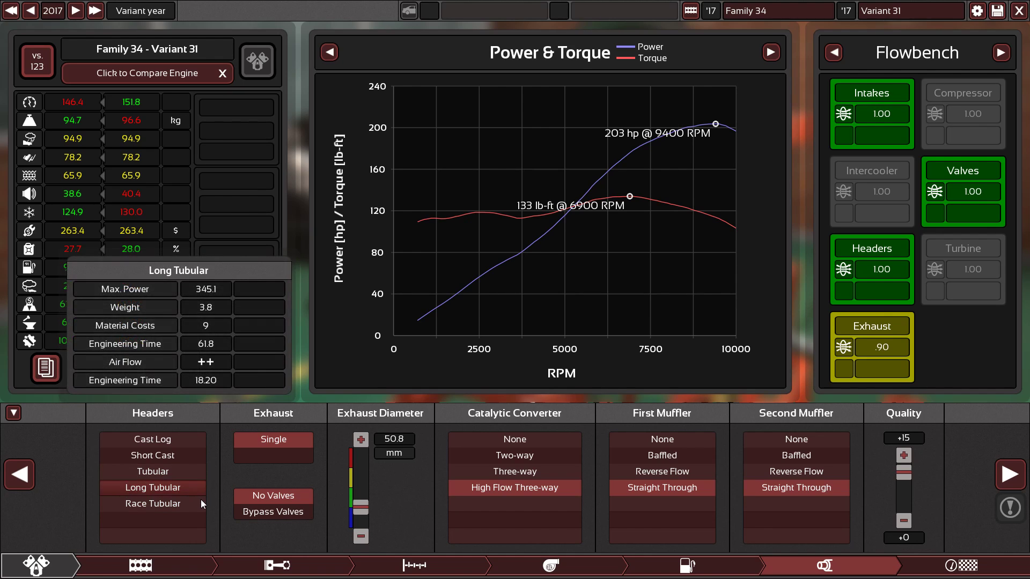
pyautogui.click(151, 504)
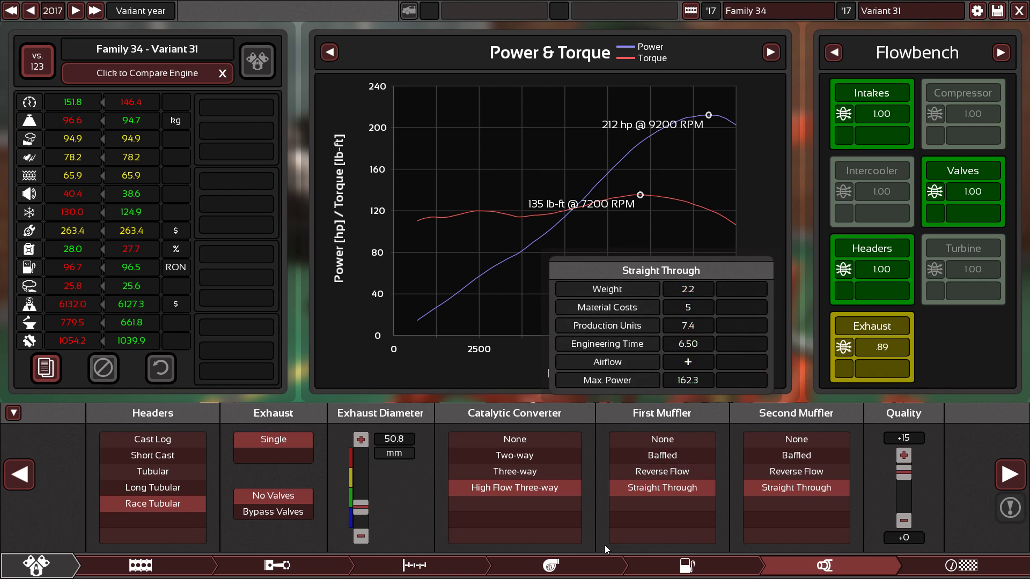
pyautogui.click(413, 565)
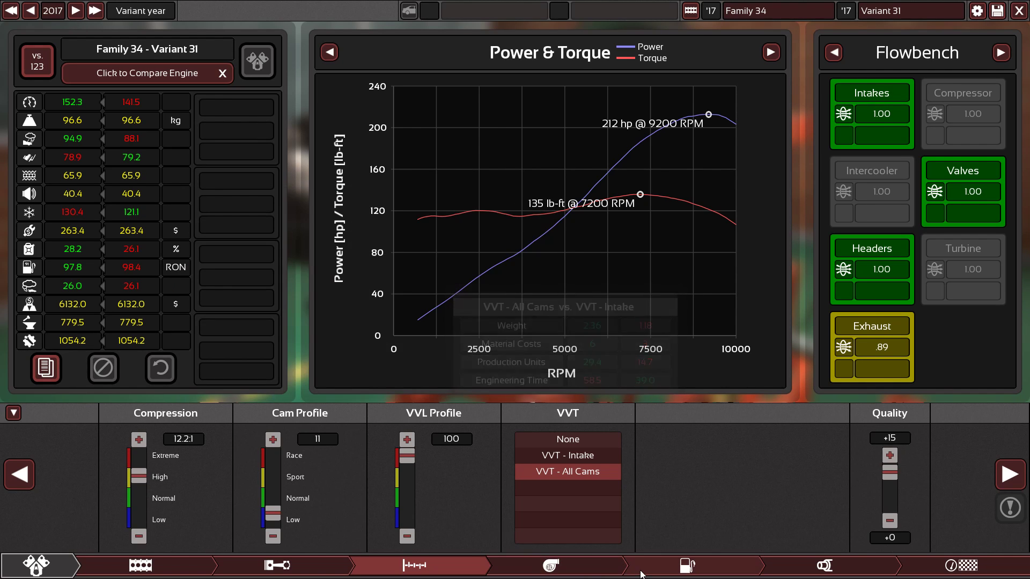
# - Set compression to 12.2:1 with cam profile 11 and view the fuel settings
pyautogui.click(685, 565)
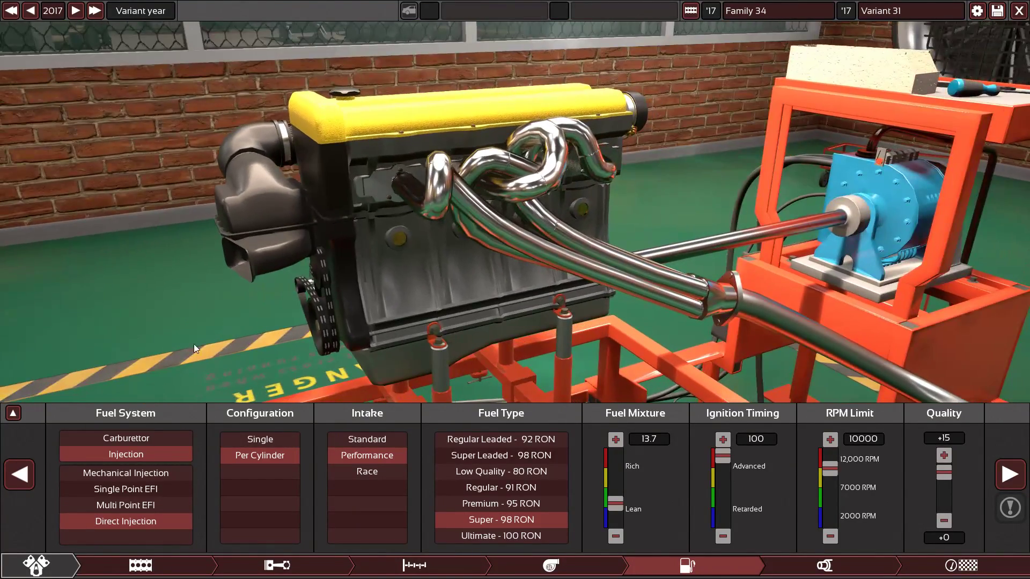
# - Check 12.2:1 compression and VVT on all cams, then view the 212.7 hp dyno results
pyautogui.click(13, 413)
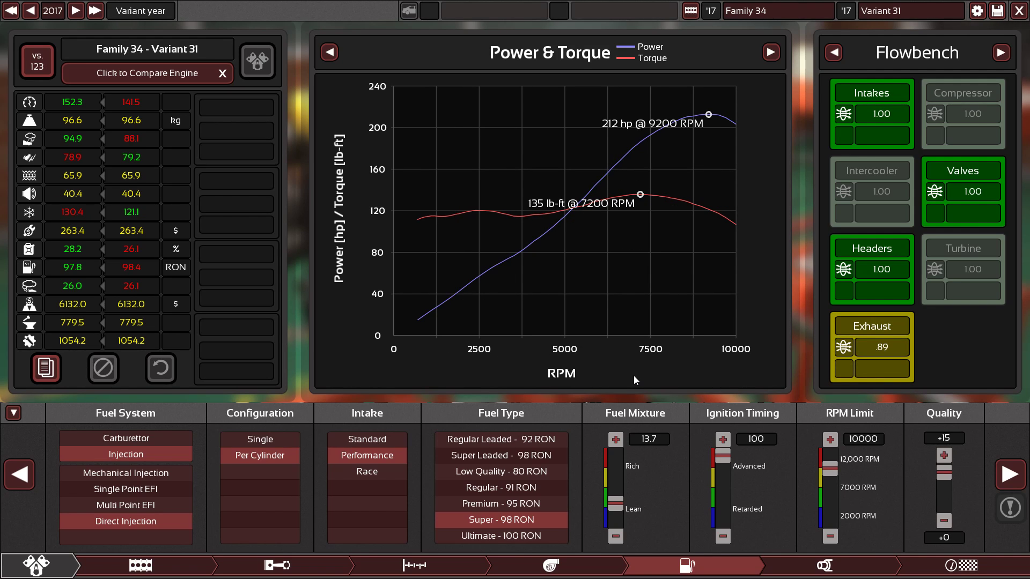
pyautogui.moveTo(653, 382)
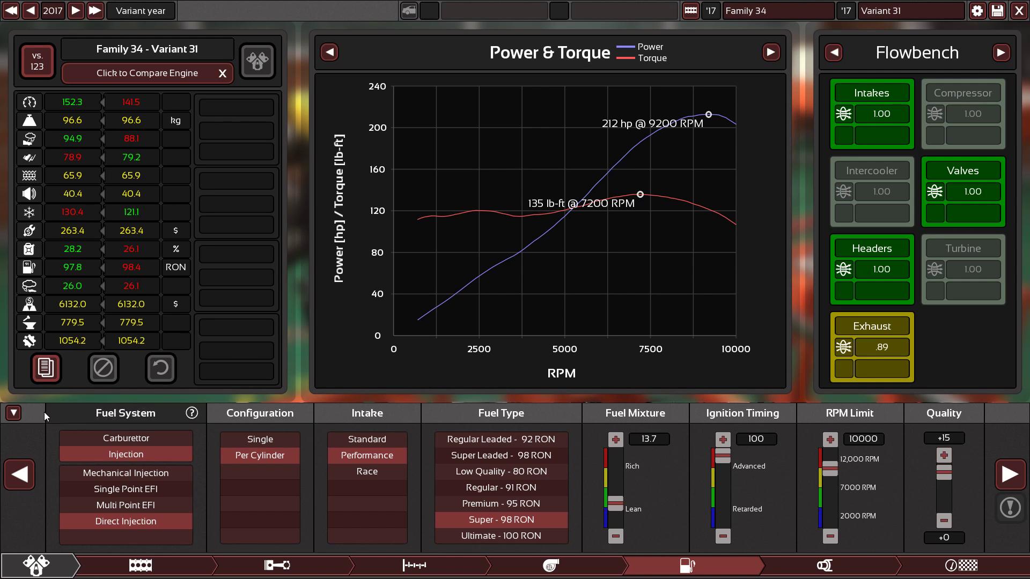
pyautogui.click(12, 413)
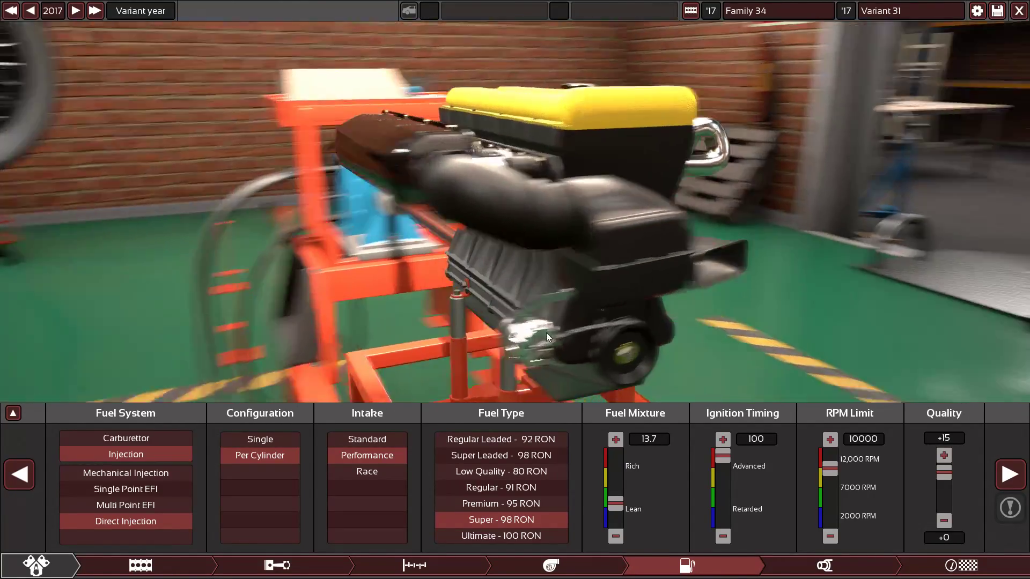
pyautogui.click(277, 565)
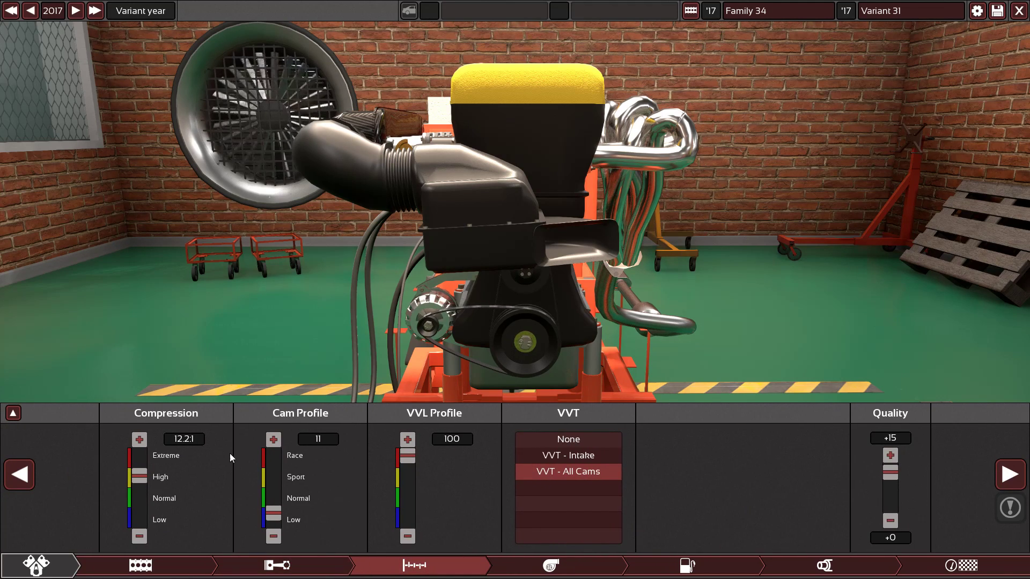
pyautogui.click(13, 412)
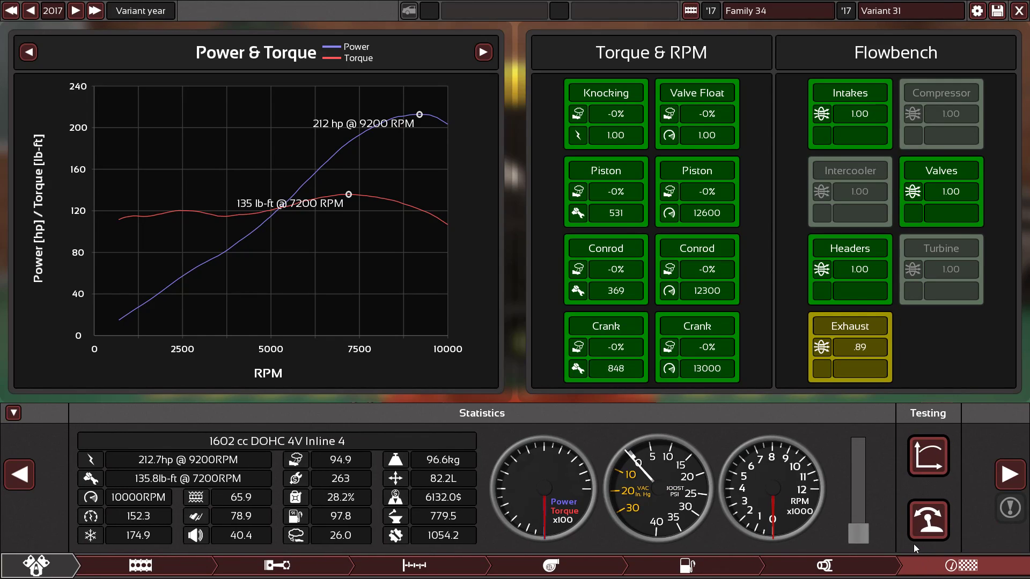
pyautogui.moveTo(927, 520)
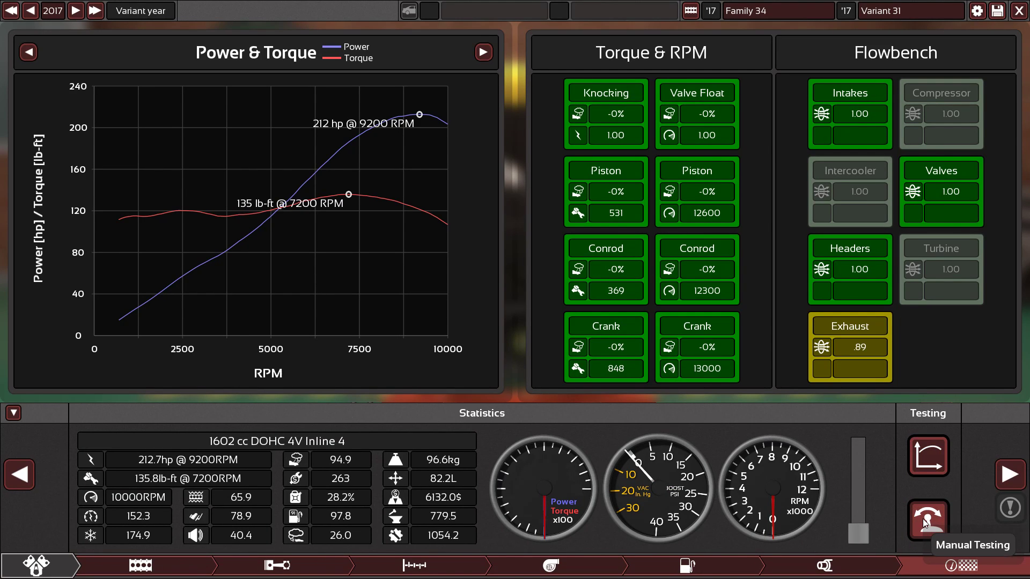
# - Run a manual dyno test, revving the engine across its rev range
pyautogui.click(927, 519)
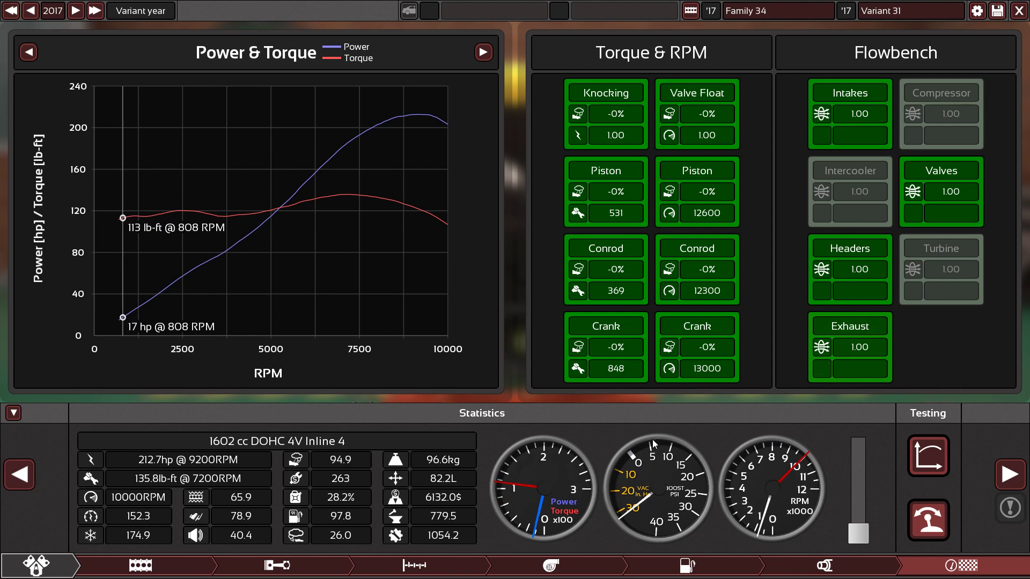
pyautogui.moveTo(857, 459); pyautogui.dragTo(857, 529)
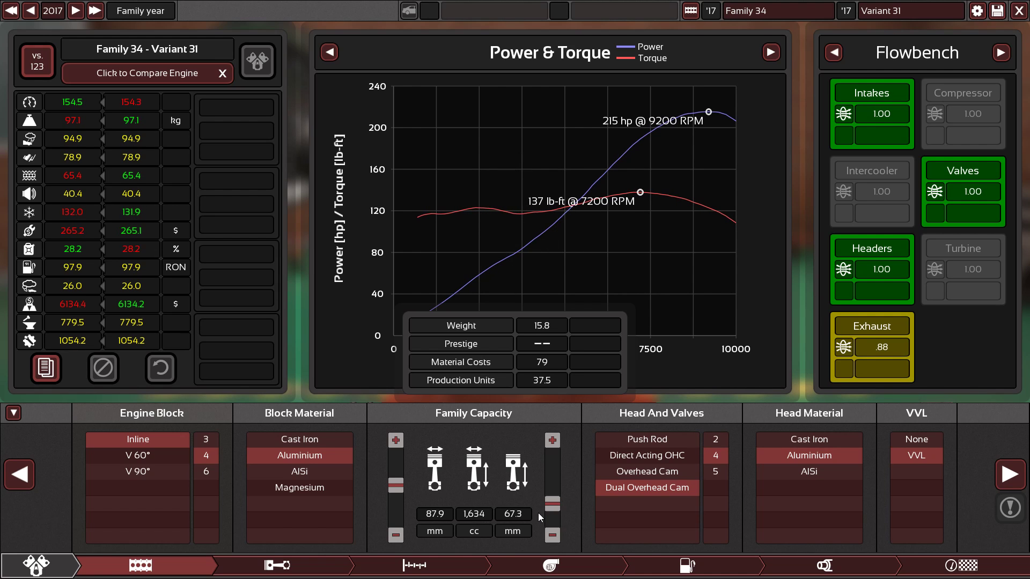
# - Lengthen the stroke from 67.3 mm to 76.1 mm, growing displacement to 1,847 cc
pyautogui.click(1000, 52)
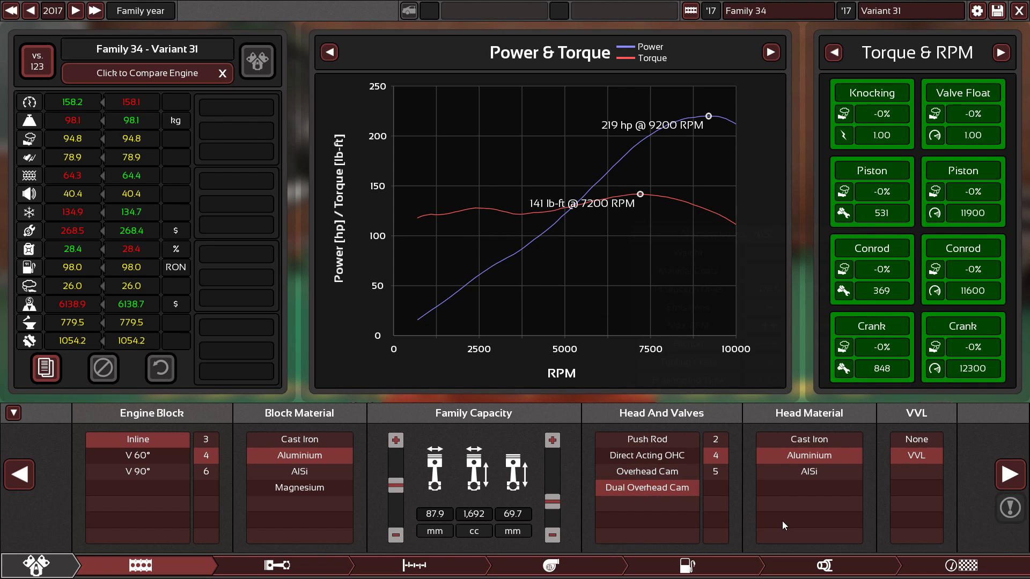
pyautogui.click(687, 565)
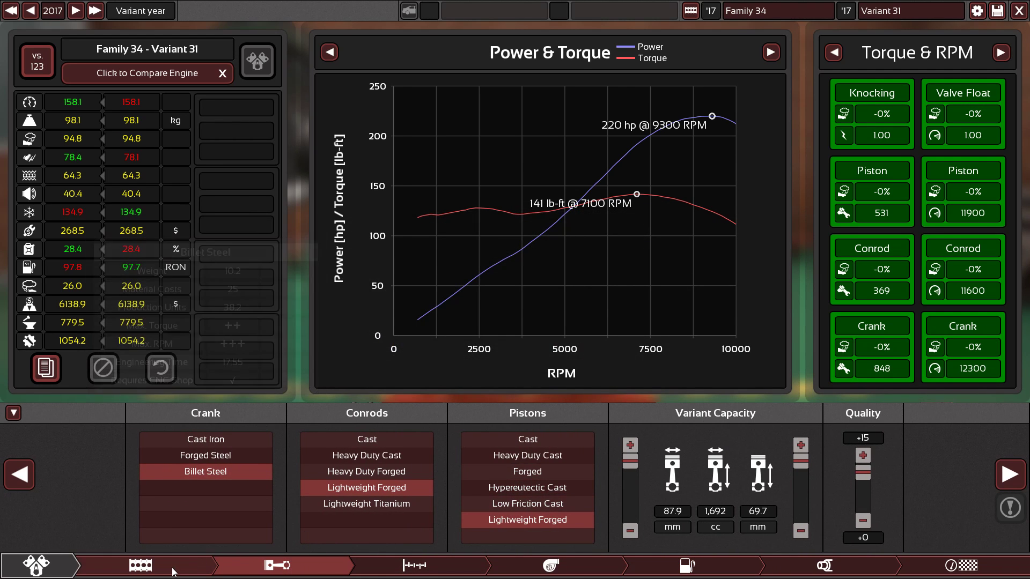
pyautogui.click(140, 565)
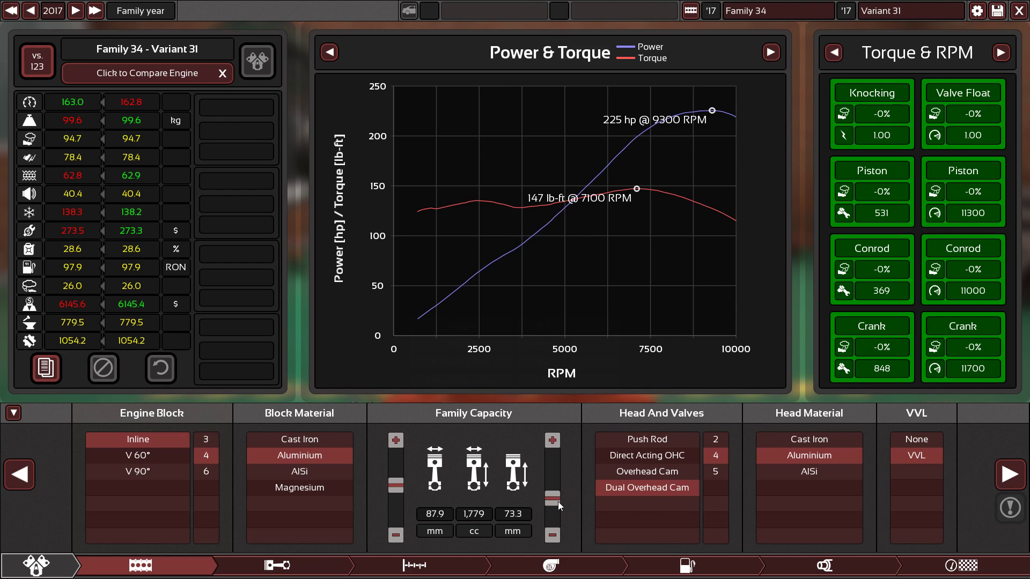
pyautogui.moveTo(558, 499); pyautogui.dragTo(558, 489)
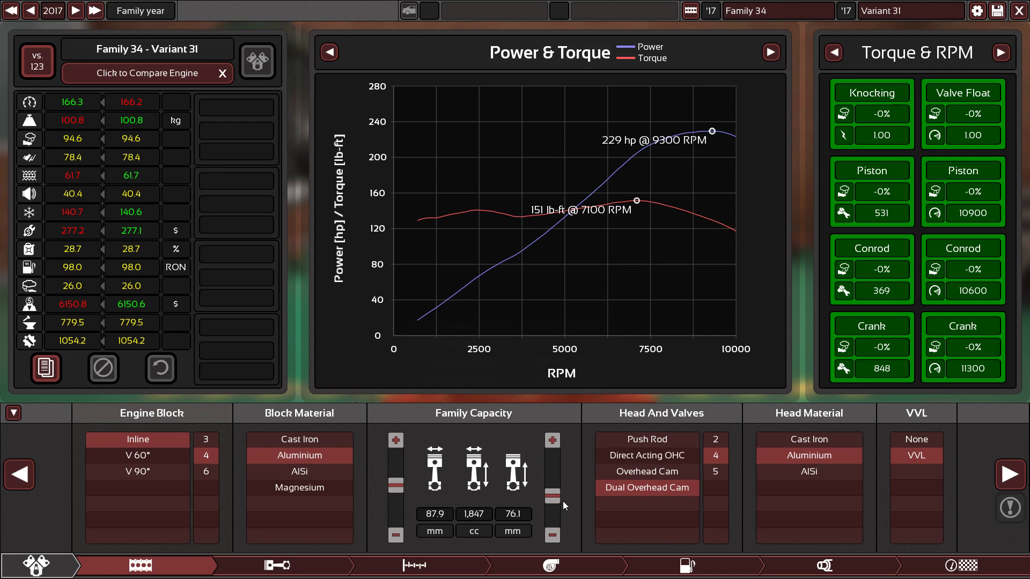
pyautogui.moveTo(73, 266)
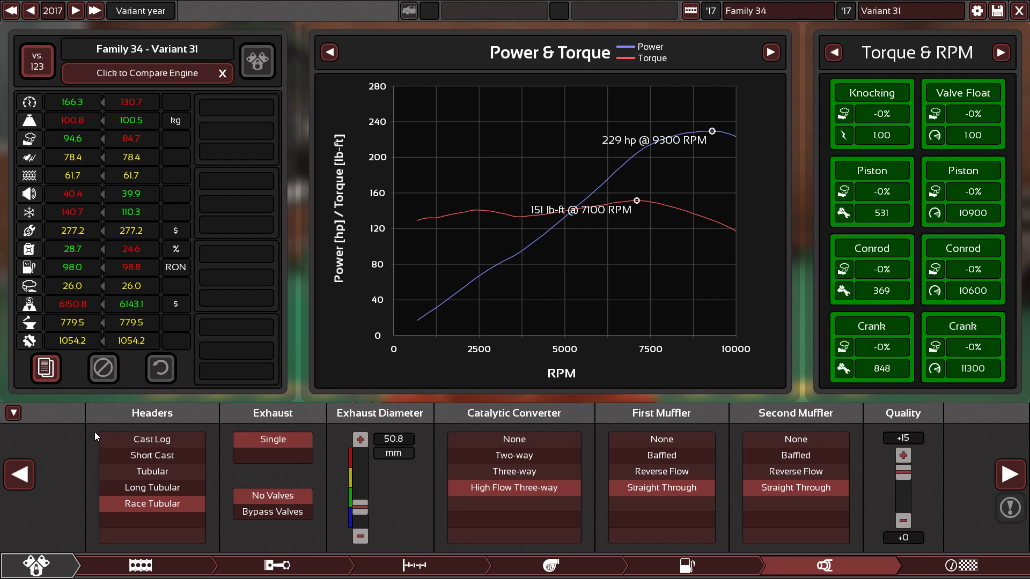
# - Review the fuel settings and the 1,847 cc engine's 229.5 hp, 151.5 lb-ft test stats
pyautogui.click(959, 565)
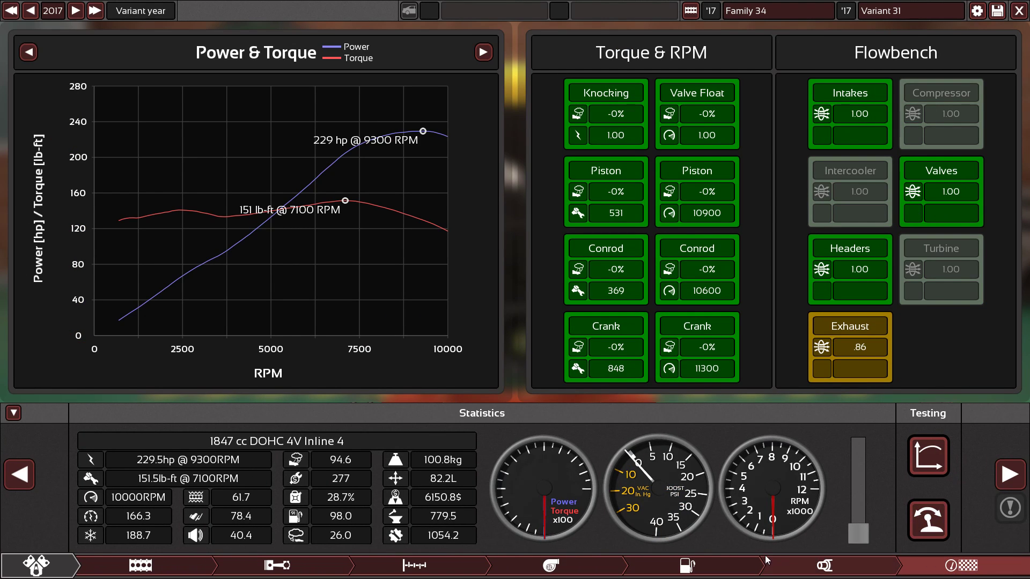
pyautogui.click(685, 565)
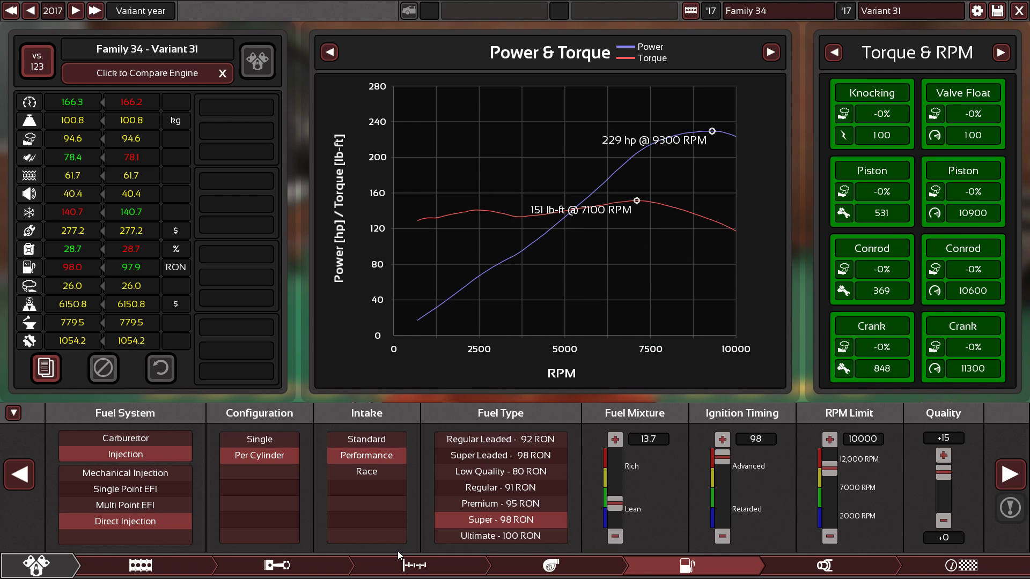
pyautogui.click(413, 566)
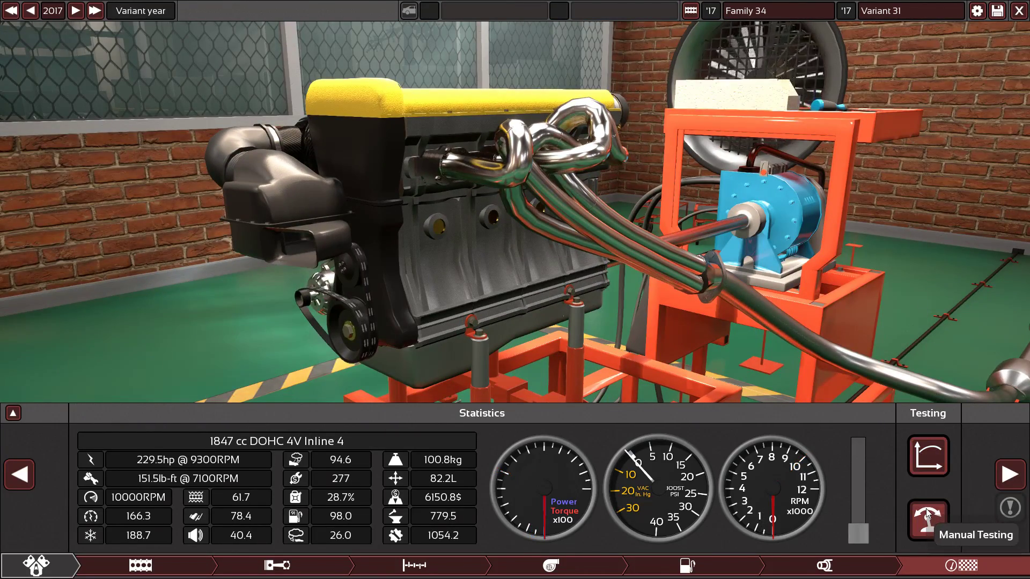
# - Rev the 1,847 cc engine on the dyno, orbit to its front, and open graphics settings
pyautogui.click(927, 519)
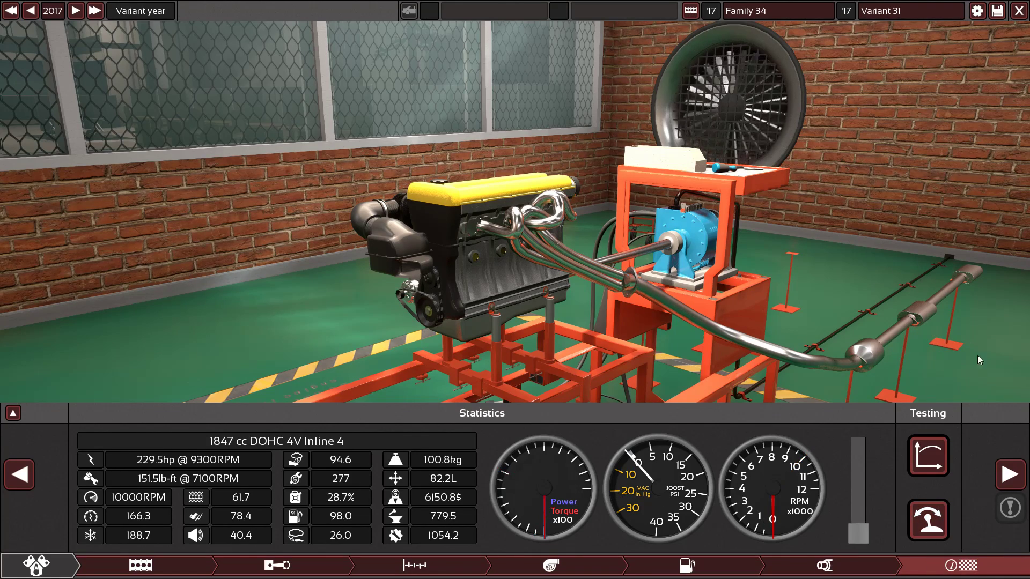
pyautogui.click(687, 565)
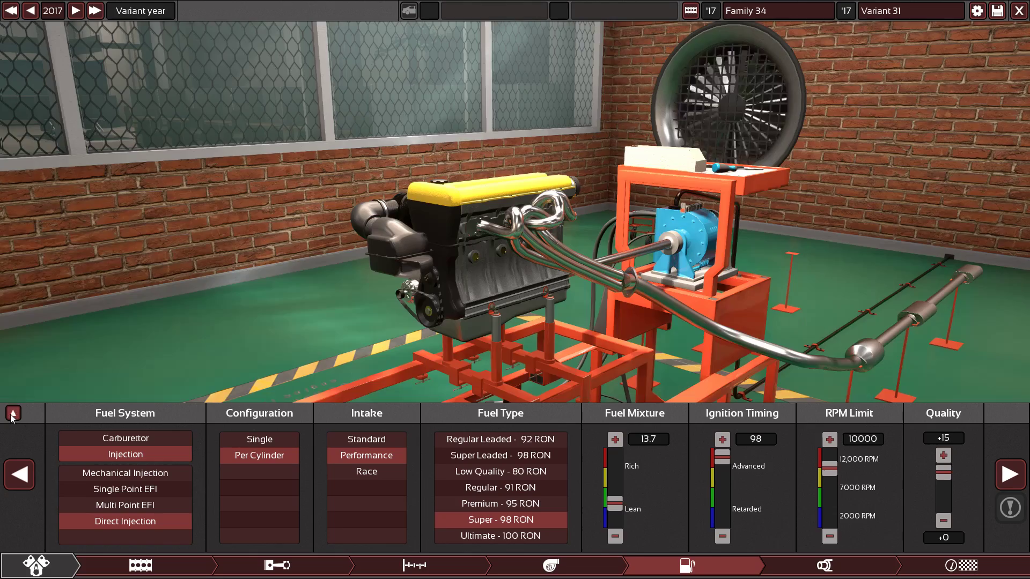
pyautogui.click(12, 413)
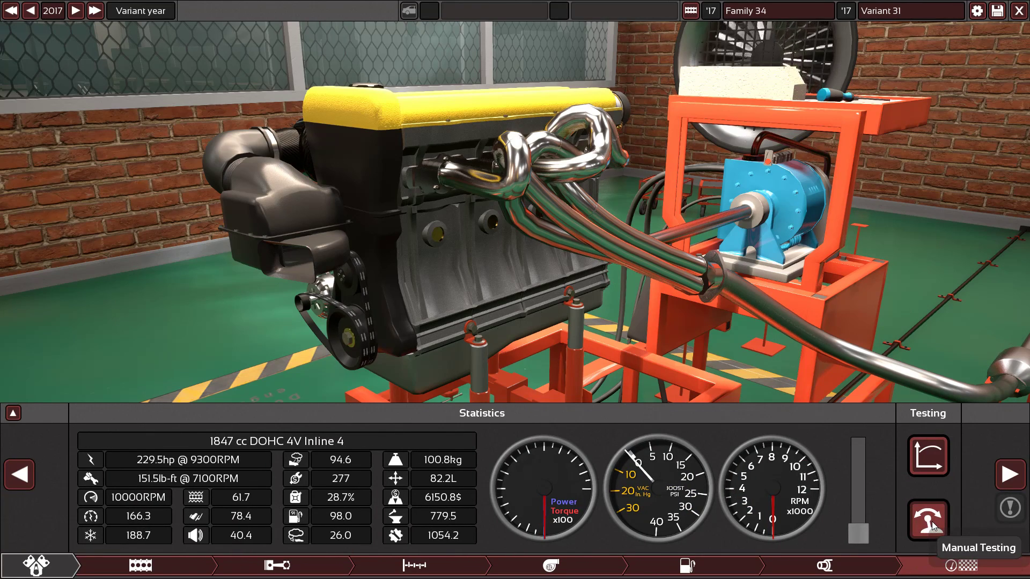
pyautogui.click(926, 521)
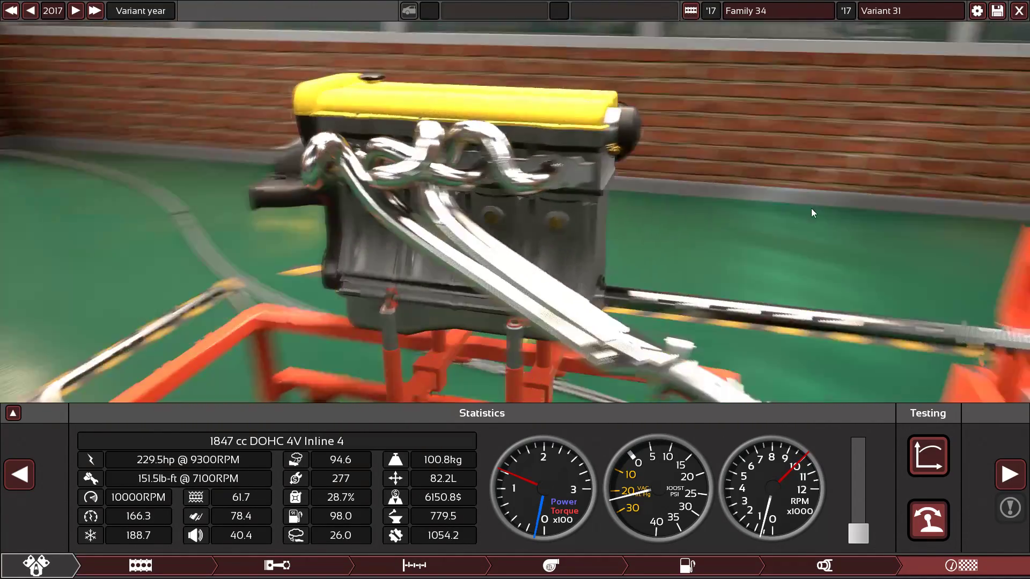
pyautogui.moveTo(813, 213); pyautogui.dragTo(658, 135)
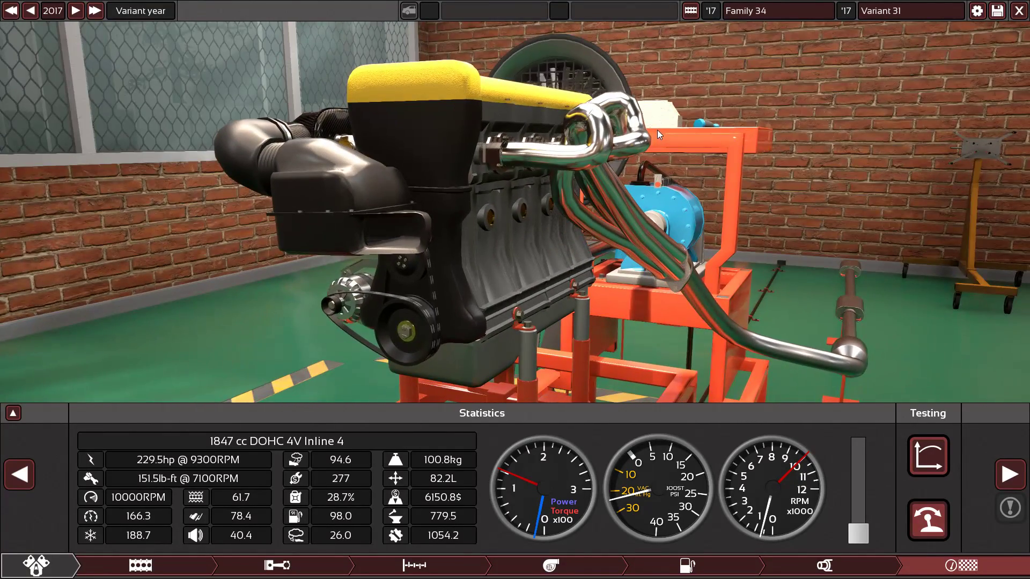
pyautogui.click(977, 10)
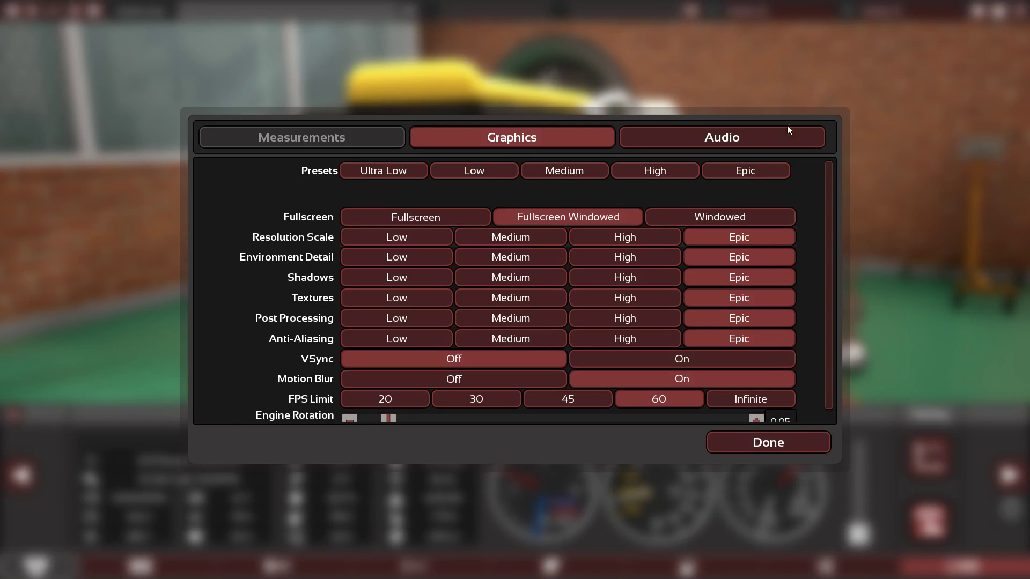
# - Turn VSync on, set the FPS limit to Infinite, and close the graphics settings
pyautogui.scroll(-3)
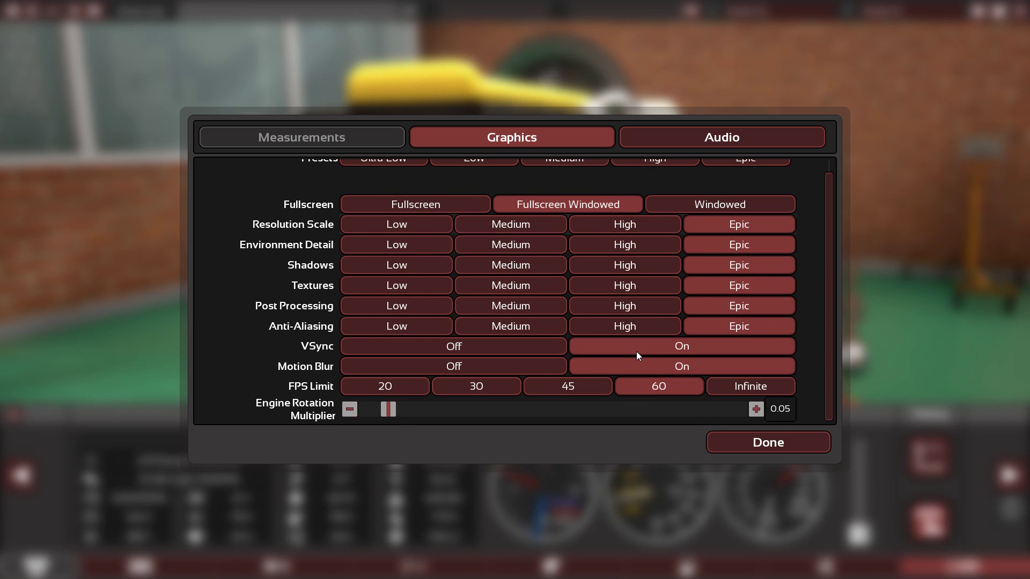
pyautogui.click(749, 386)
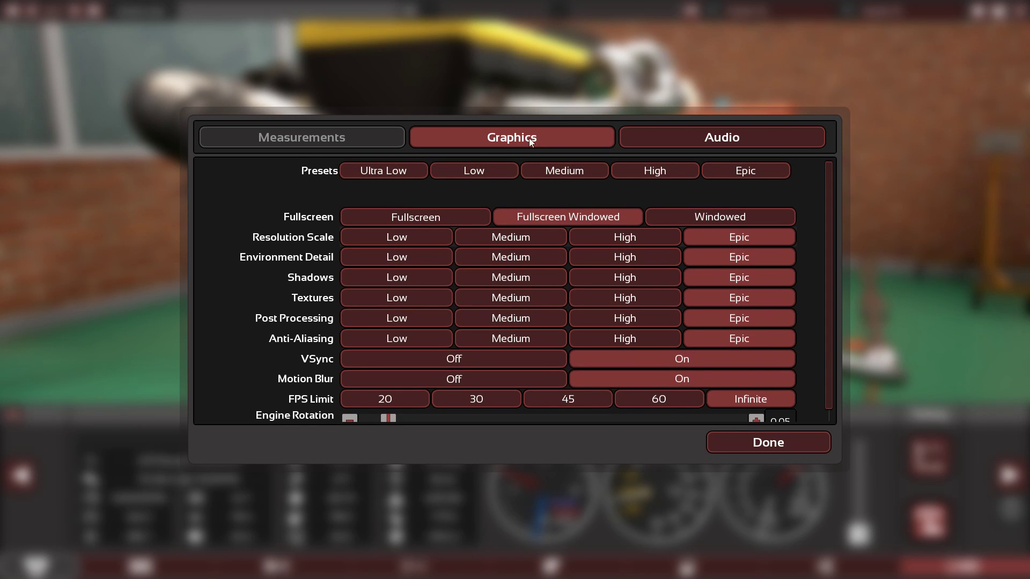
pyautogui.click(767, 442)
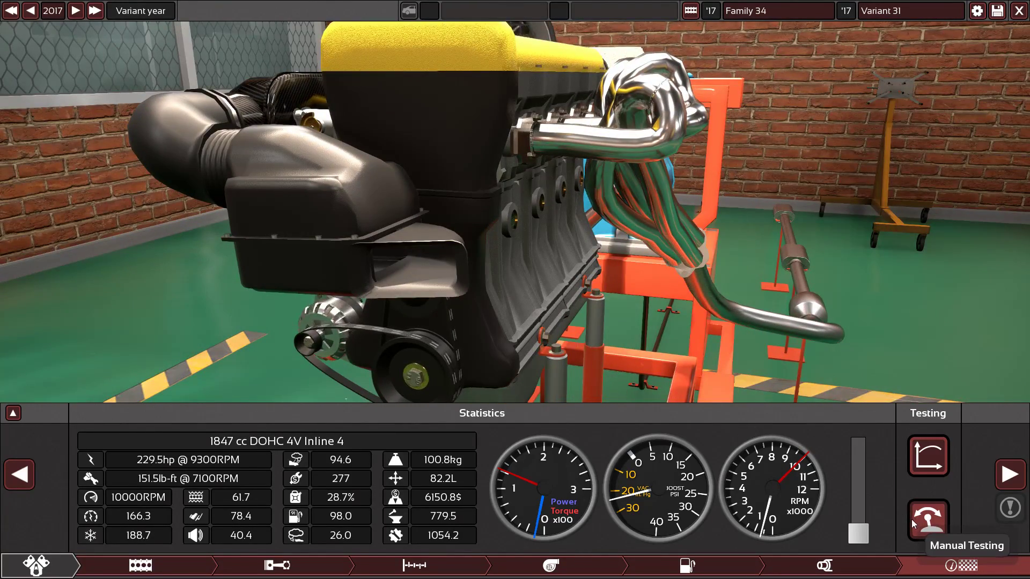
# - Run a manual dyno test showing 229 hp at 9,300 rpm, then return to exhaust settings
pyautogui.click(927, 520)
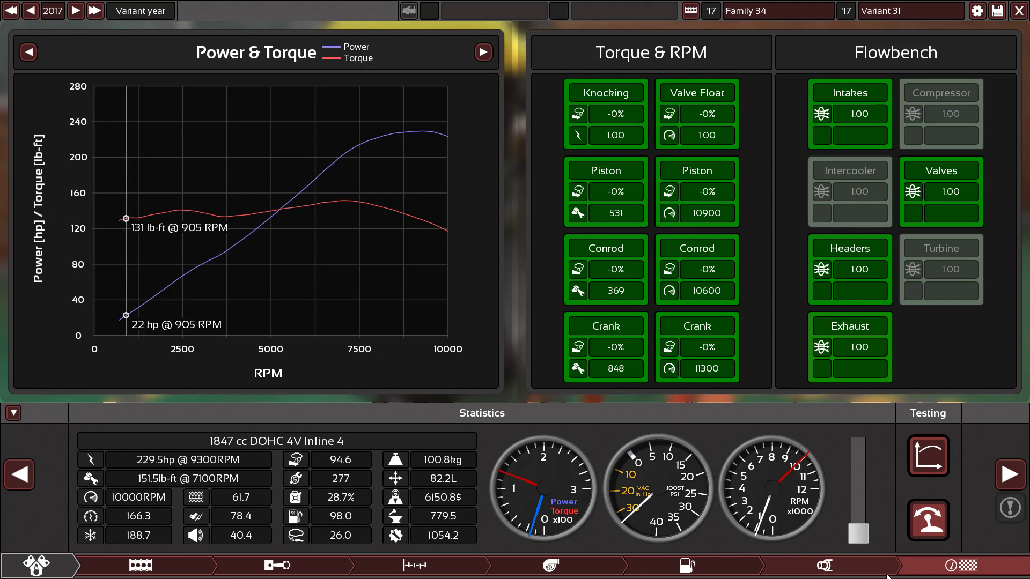
pyautogui.click(822, 565)
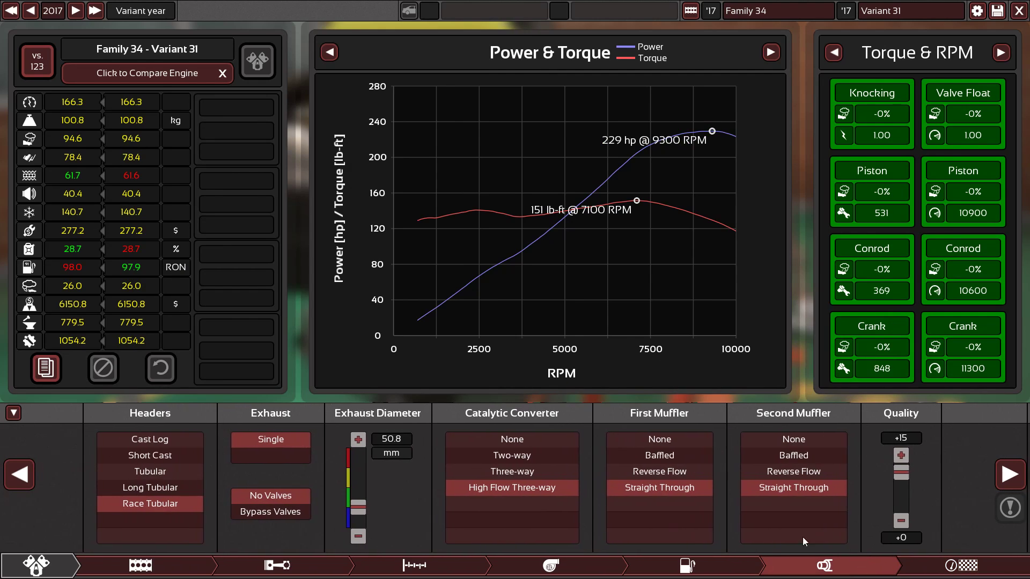
pyautogui.moveTo(658, 471)
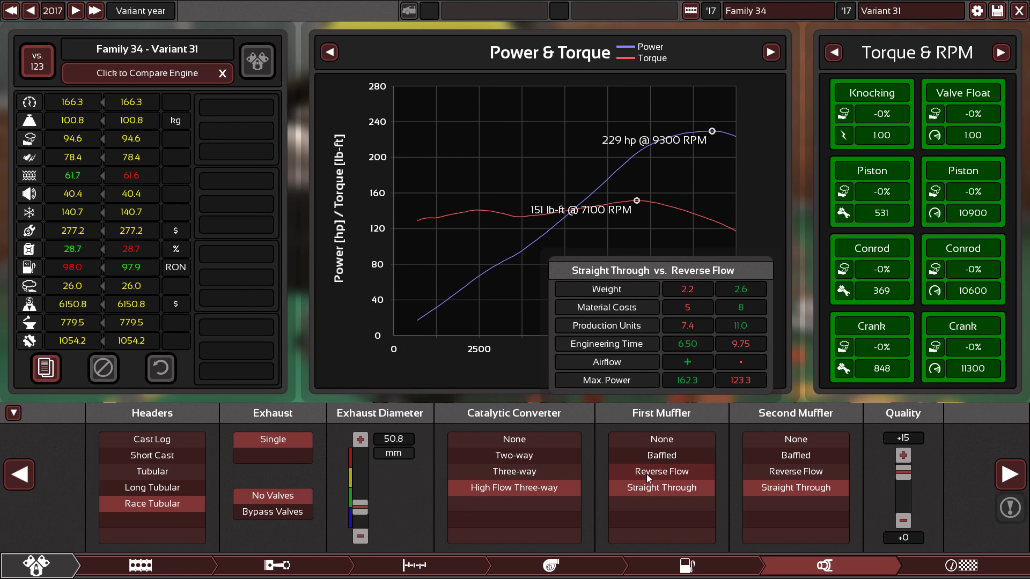
# - Compare mufflers and headers, keeping Race Tubular headers and a Reverse Flow first muffler
pyautogui.click(660, 487)
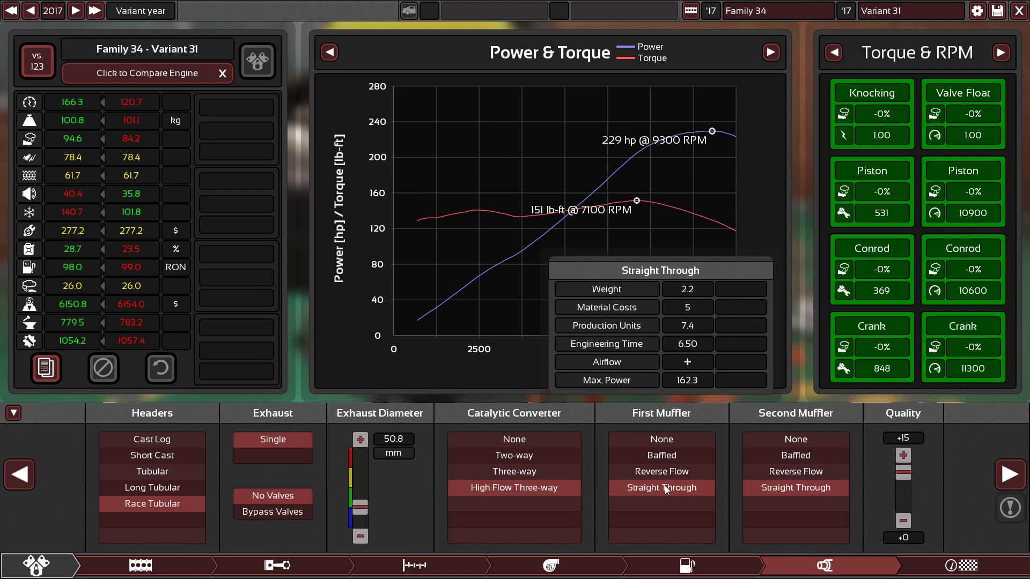
pyautogui.click(661, 455)
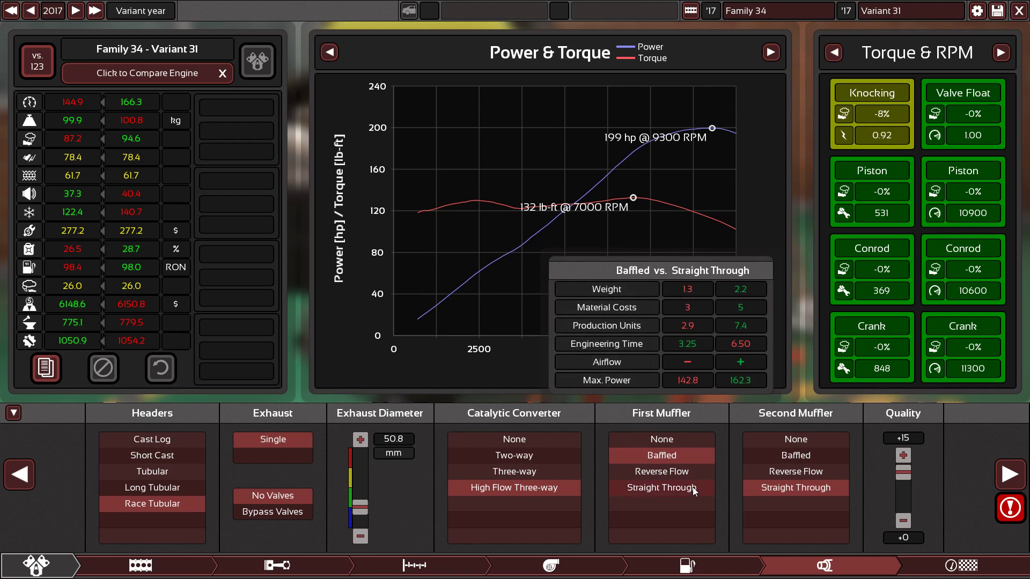
pyautogui.click(660, 438)
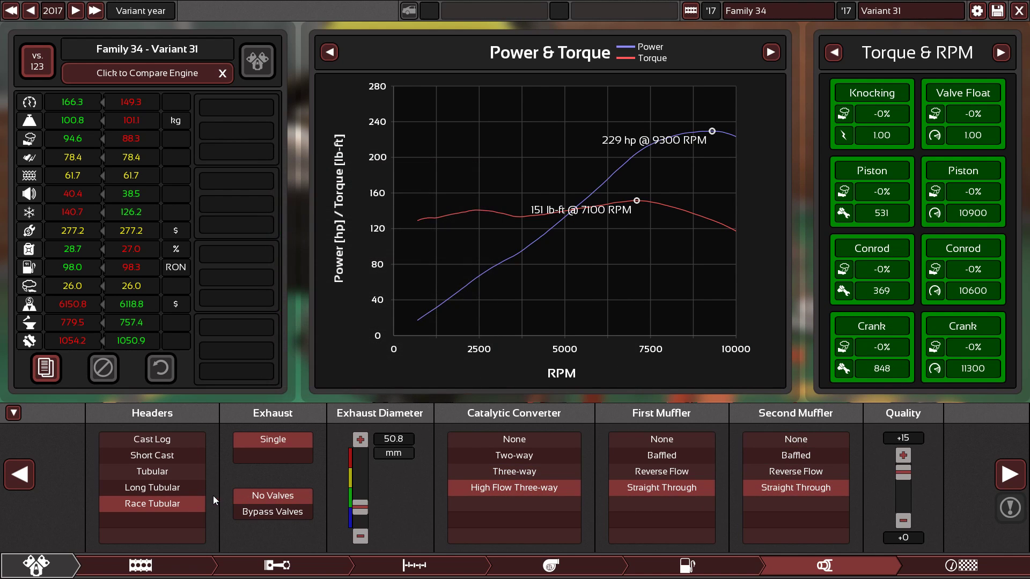
pyautogui.click(151, 488)
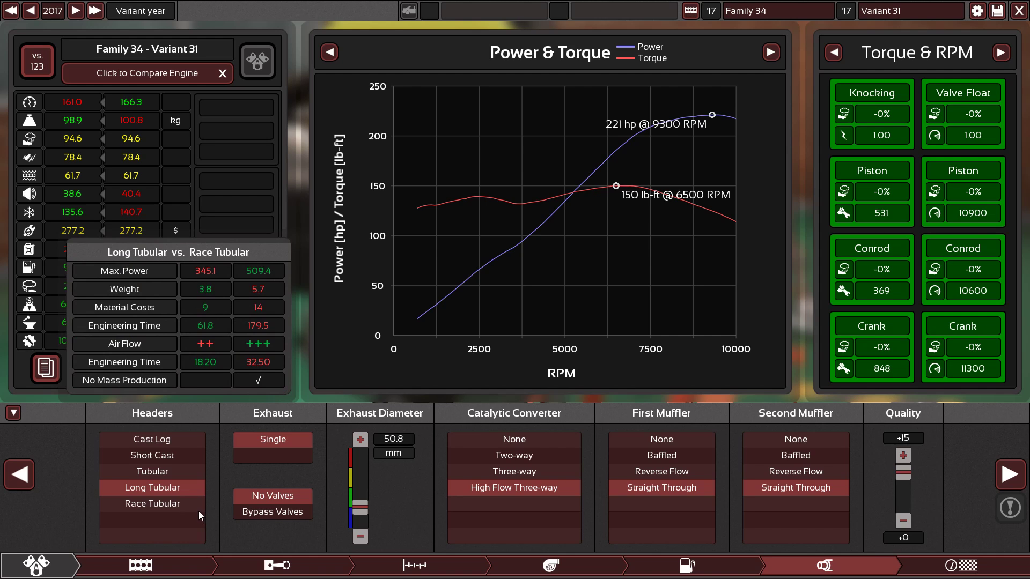
pyautogui.click(151, 503)
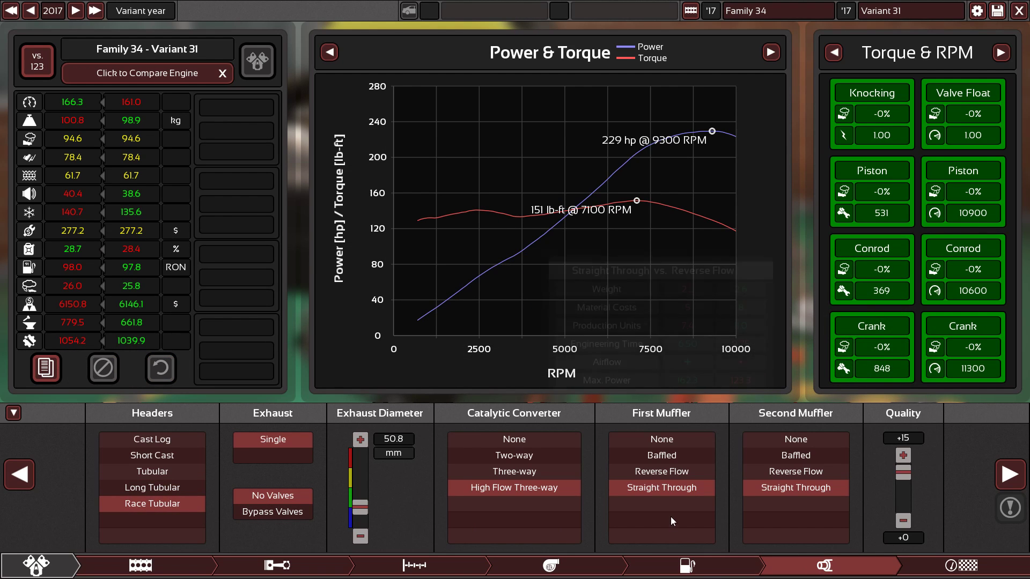
pyautogui.click(660, 471)
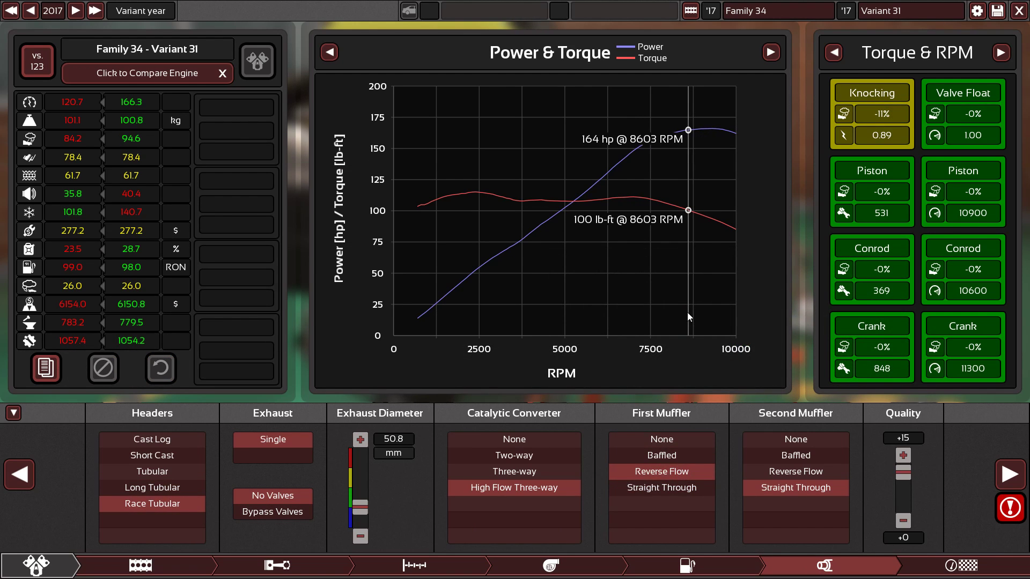
# - Advance the ignition timing to 81 and check the power curve
pyautogui.click(685, 565)
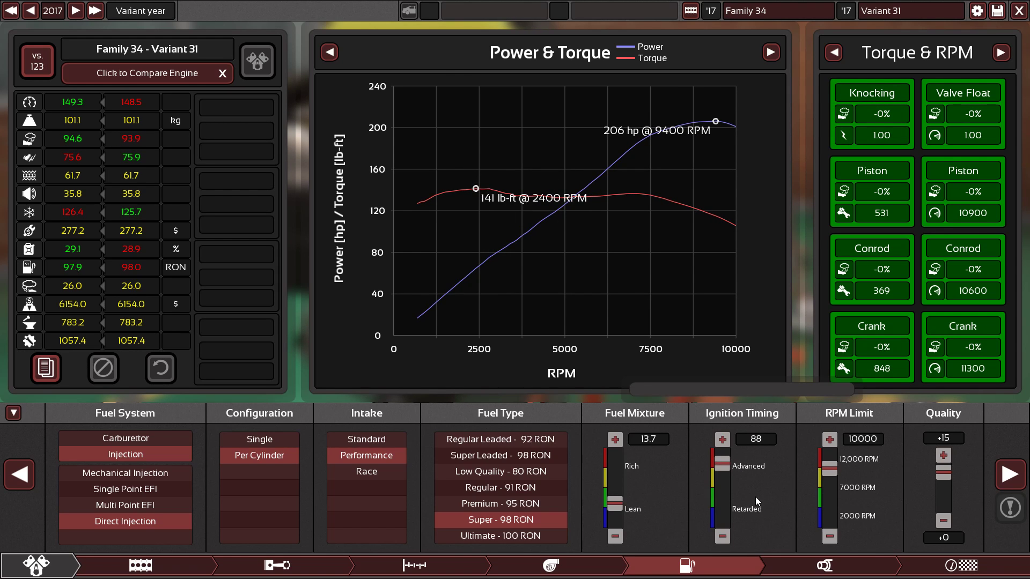
pyautogui.click(824, 565)
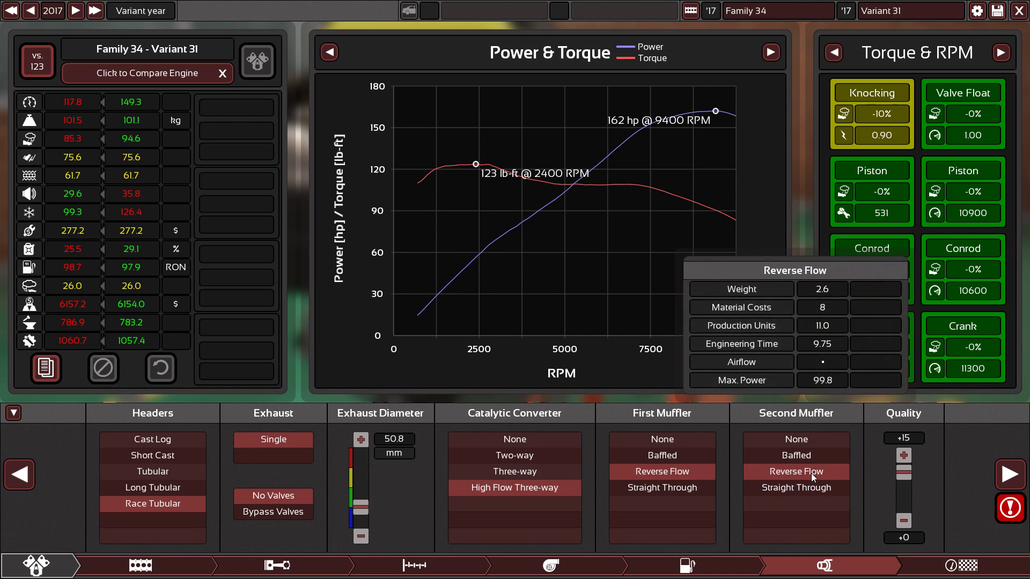
pyautogui.click(685, 565)
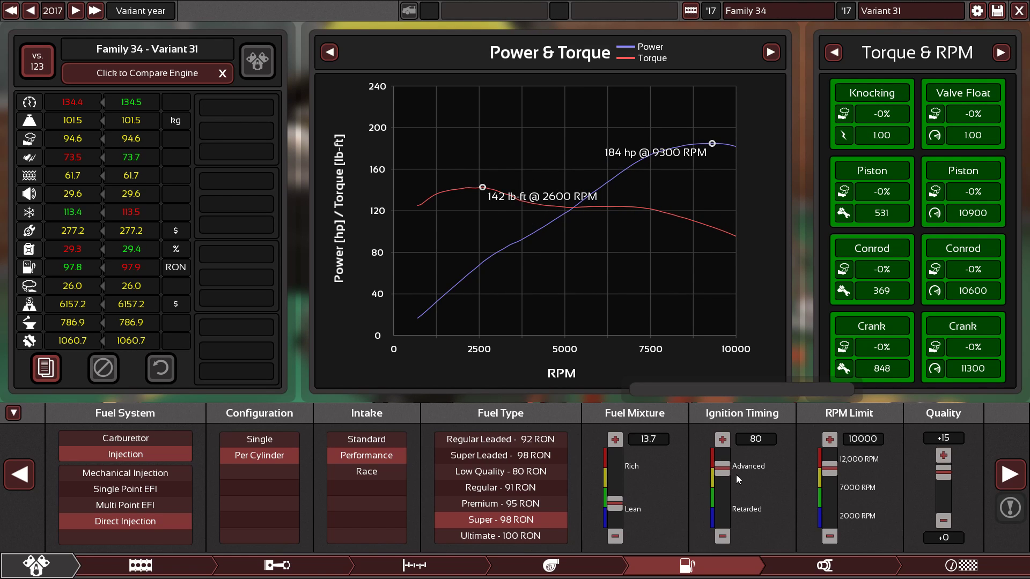
pyautogui.click(720, 439)
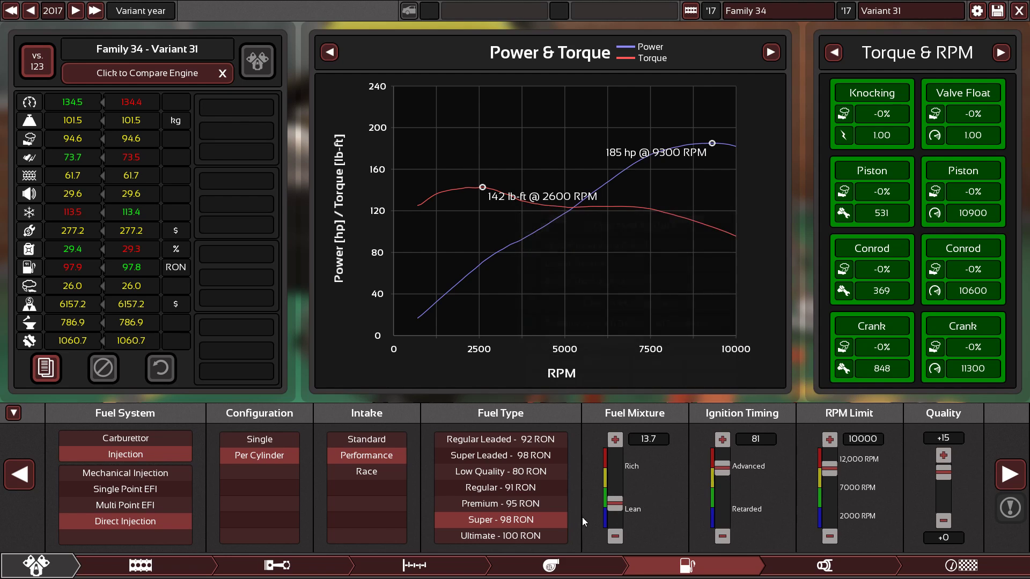
pyautogui.moveTo(683, 399)
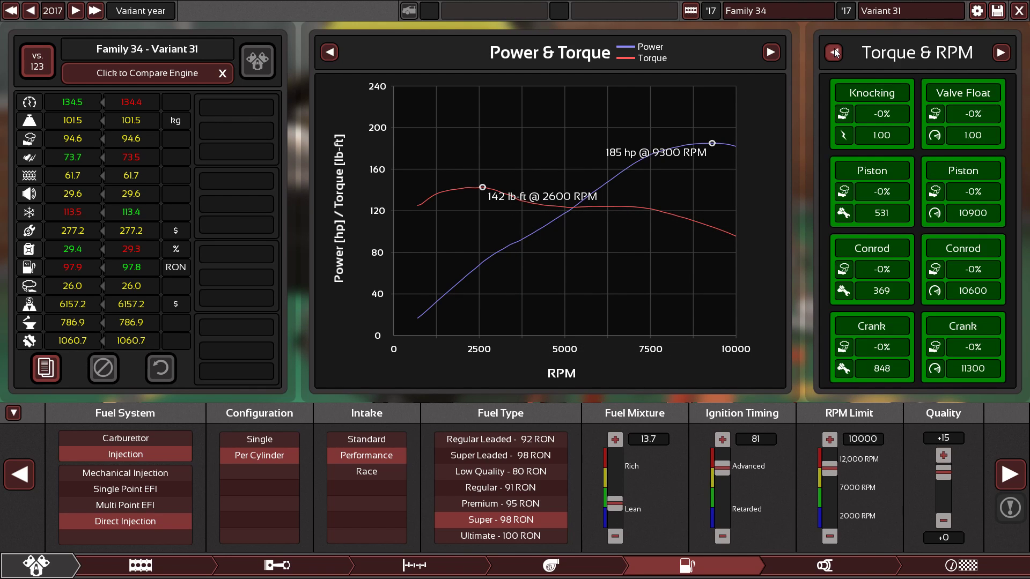
pyautogui.click(821, 565)
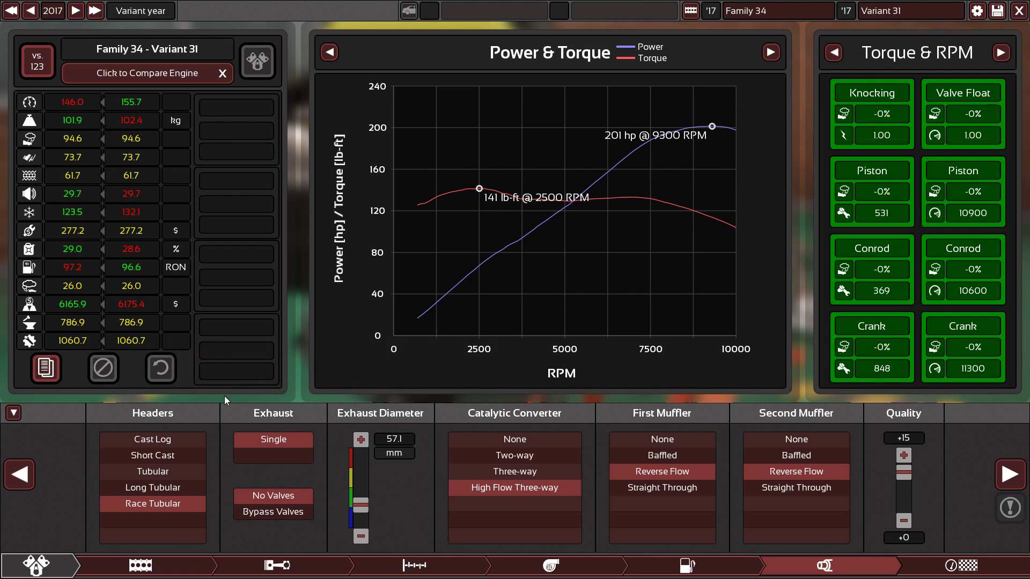
pyautogui.moveTo(82, 257)
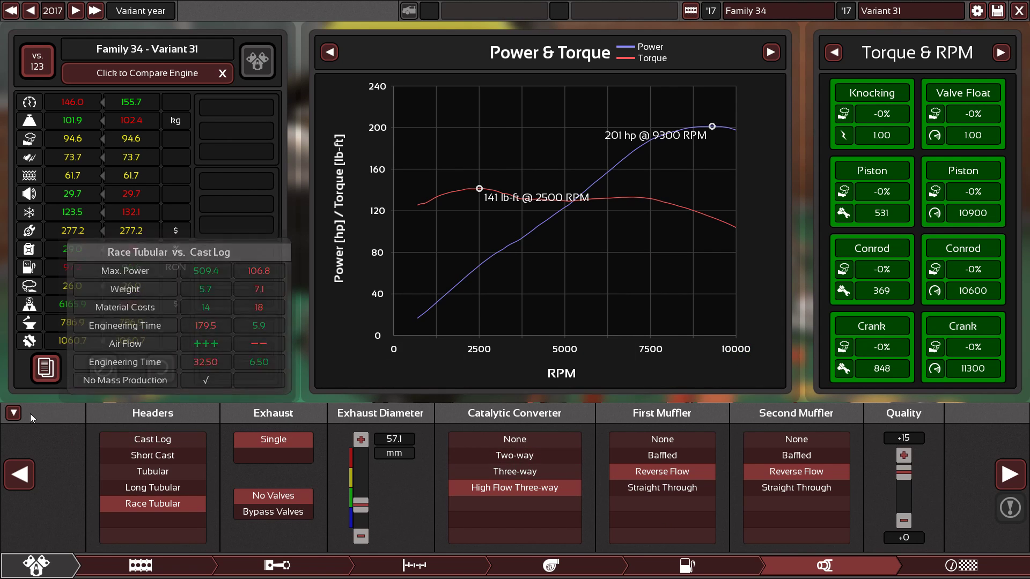
# - Widen the exhaust to 57.1 mm and review results: 201.4 hp, 141.6 lb-ft, 29% efficiency
pyautogui.click(821, 565)
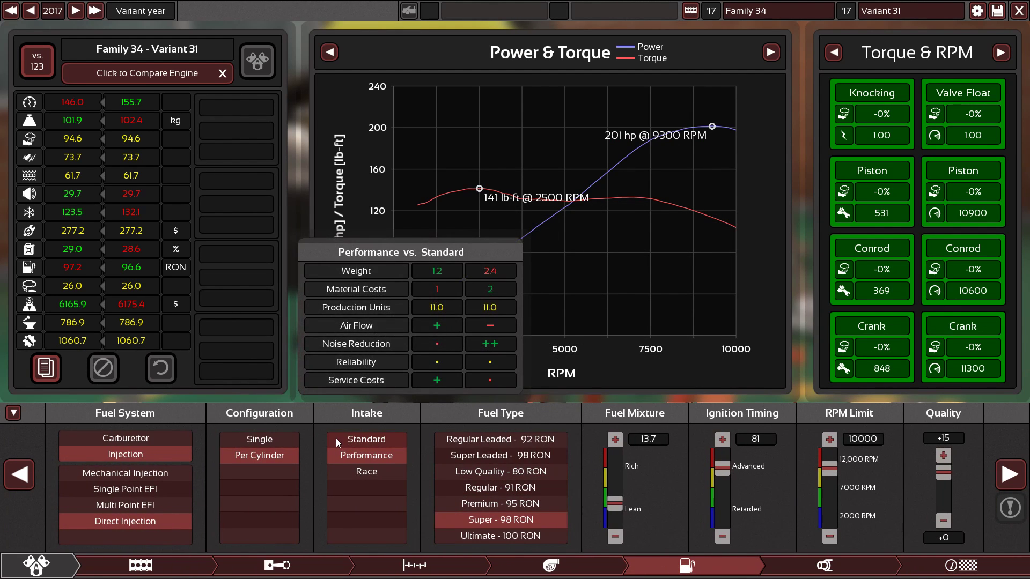
pyautogui.click(366, 455)
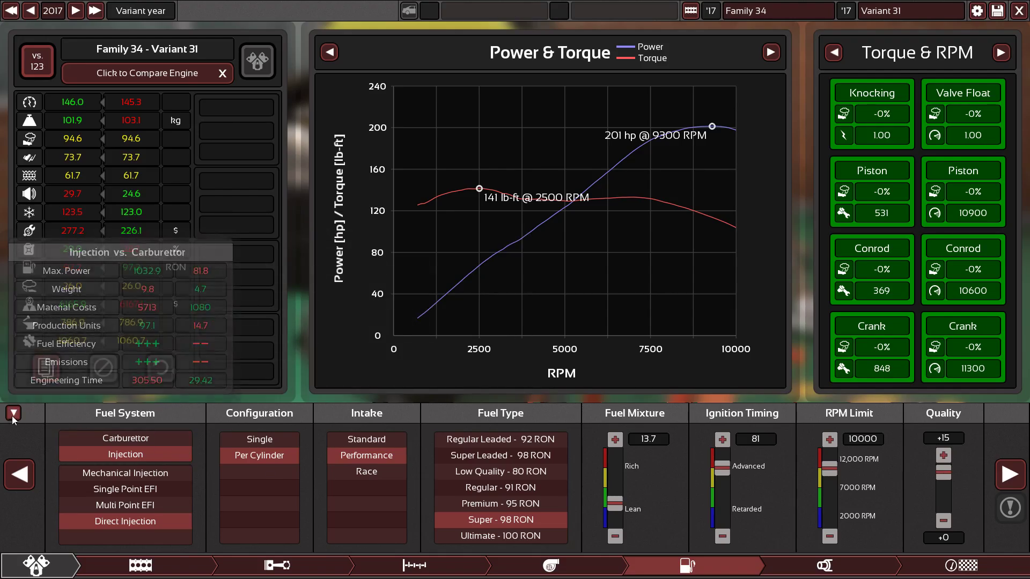
pyautogui.click(13, 413)
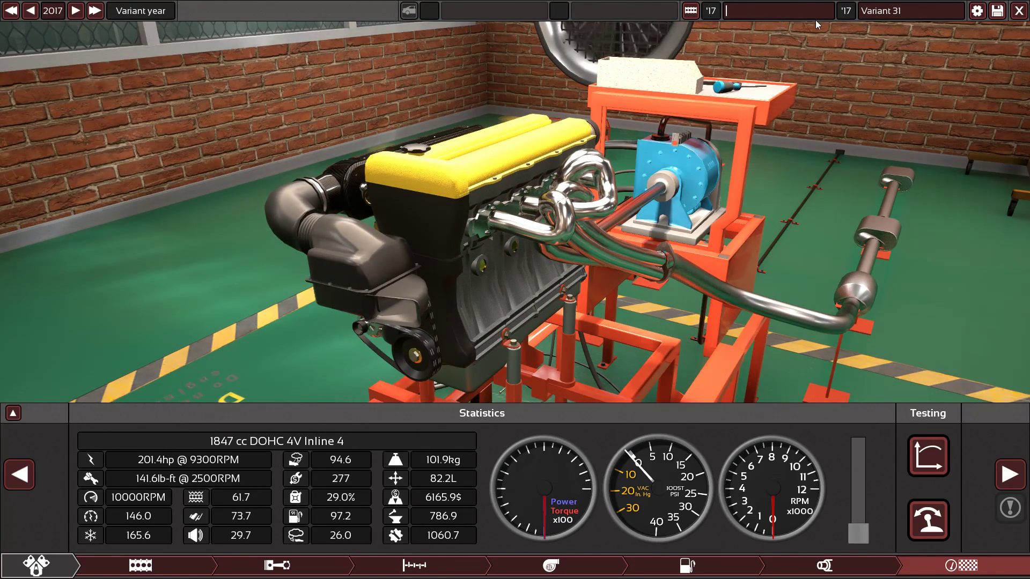
# - Name the engine family '10000 RPM- Fuel ECO 4 Cylinder.' and clear the variant name
pyautogui.write('10000')
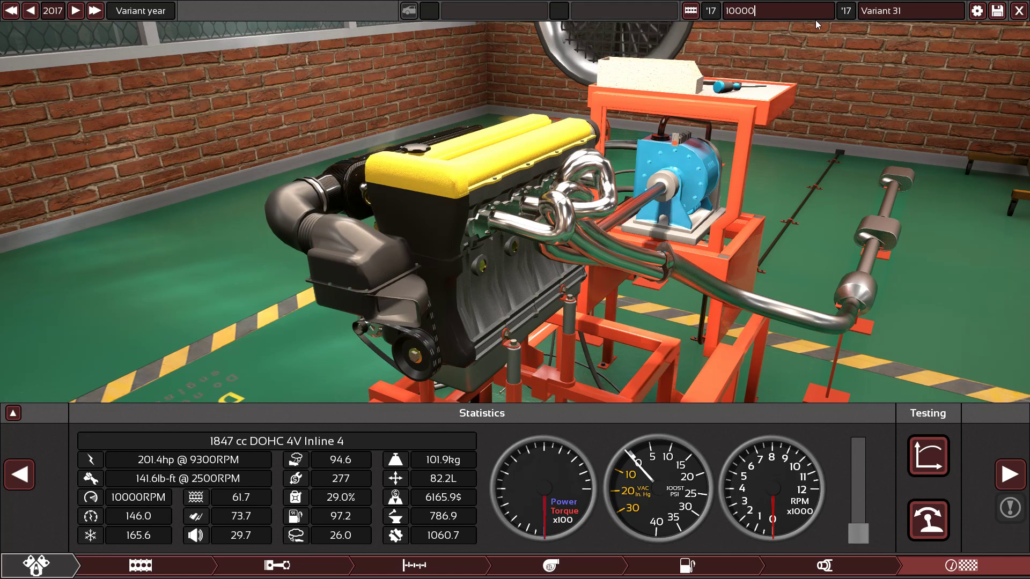
pyautogui.write('RPM- Fuel')
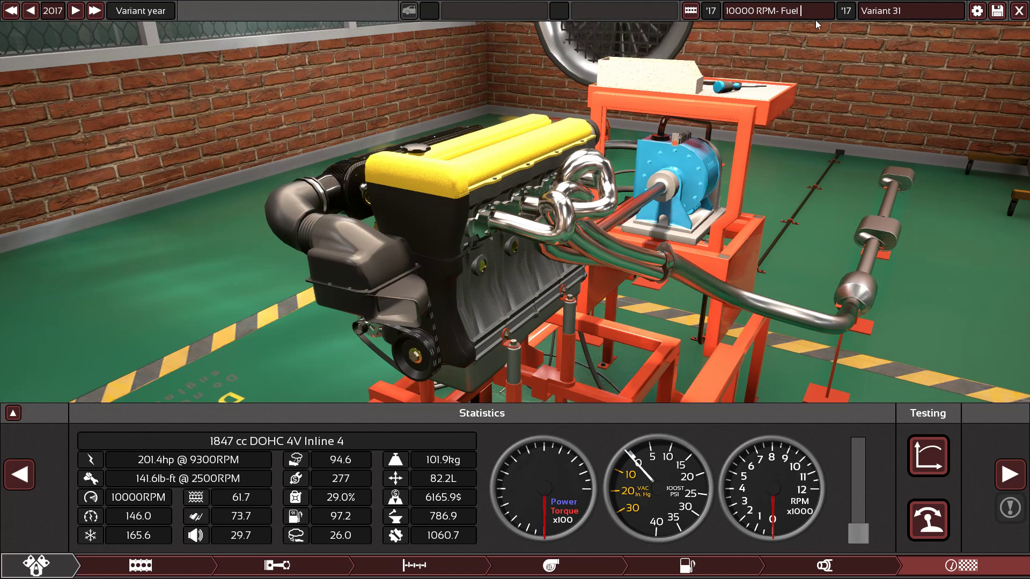
pyautogui.write('ECO 4 Cylinder.')
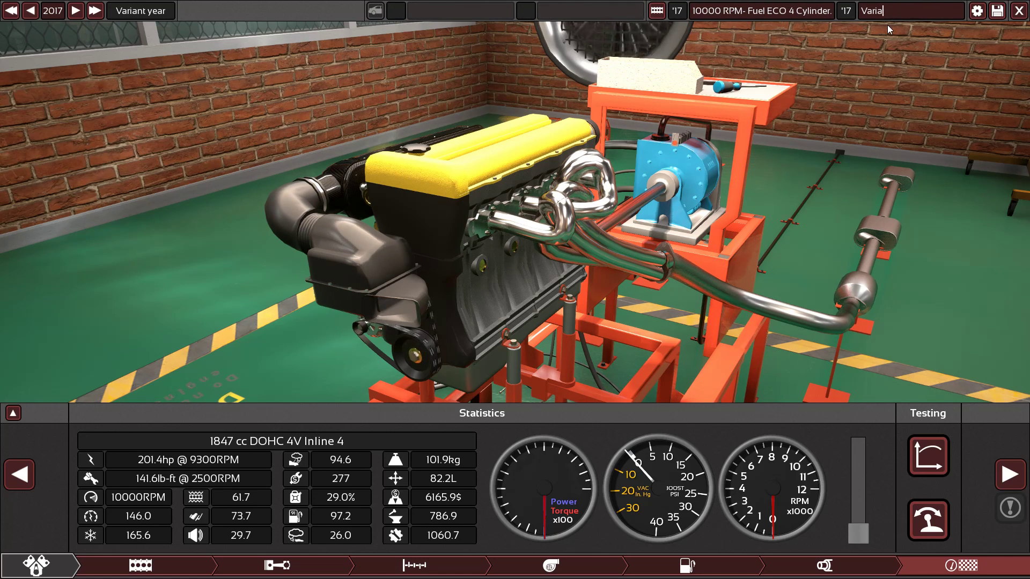
pyautogui.press('ctrl+a')
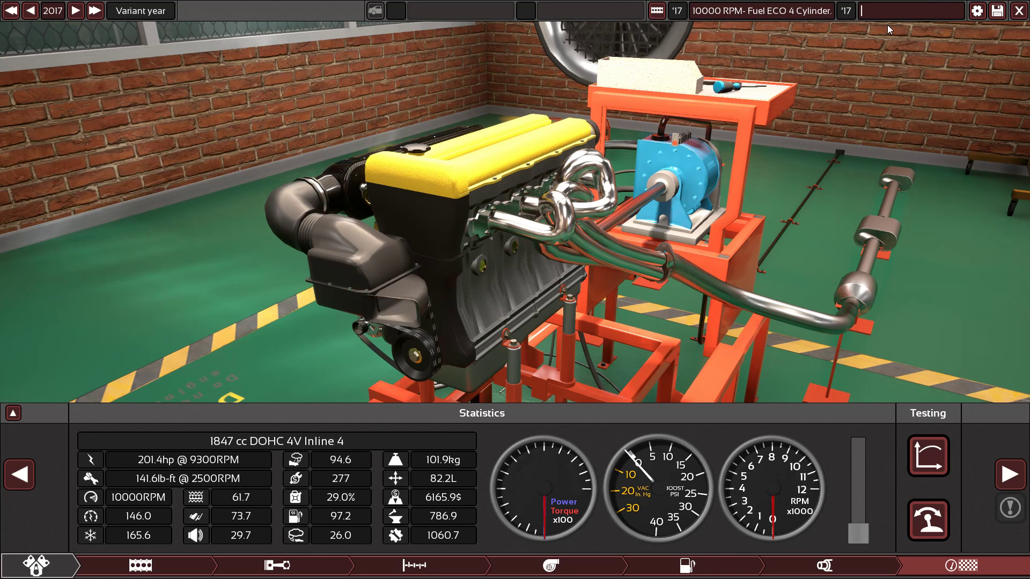
pyautogui.moveTo(699, 197)
pyautogui.write('Fully on.')
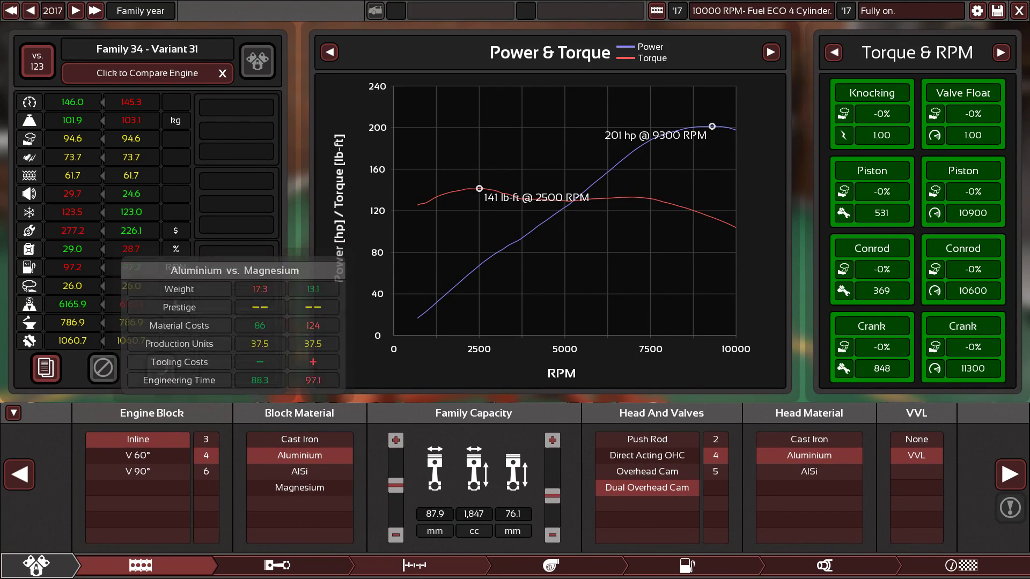
# - Fit a Forged Steel crank, Lightweight Forged pistons and Heavy Duty Forged conrods, then try Cast Iron
pyautogui.click(276, 565)
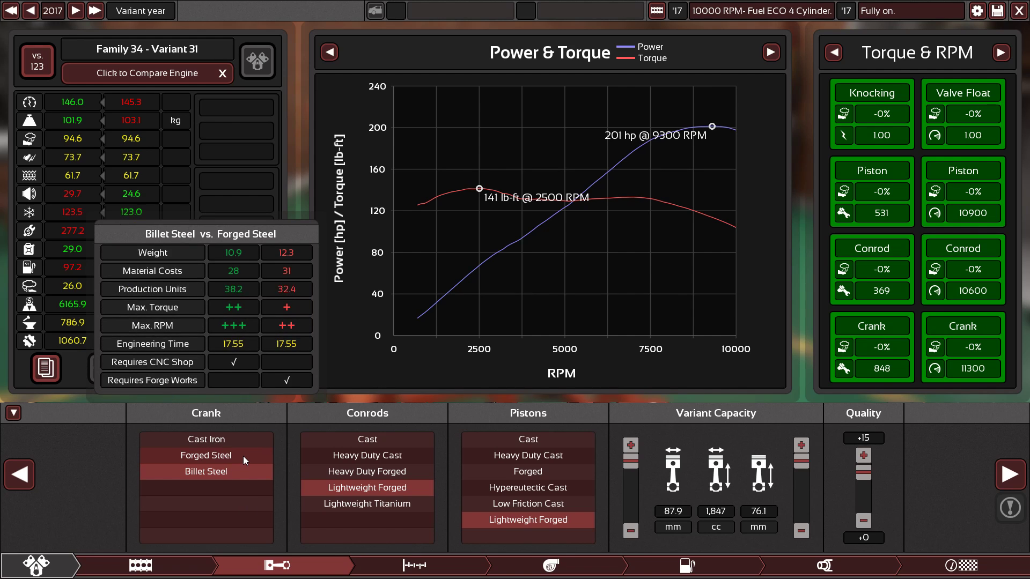
pyautogui.click(205, 438)
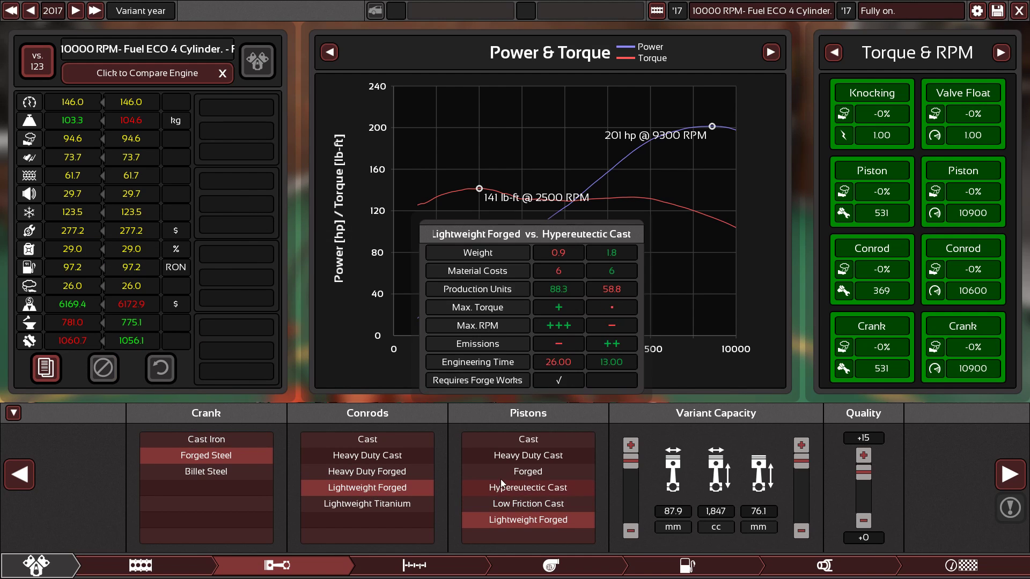
pyautogui.click(527, 472)
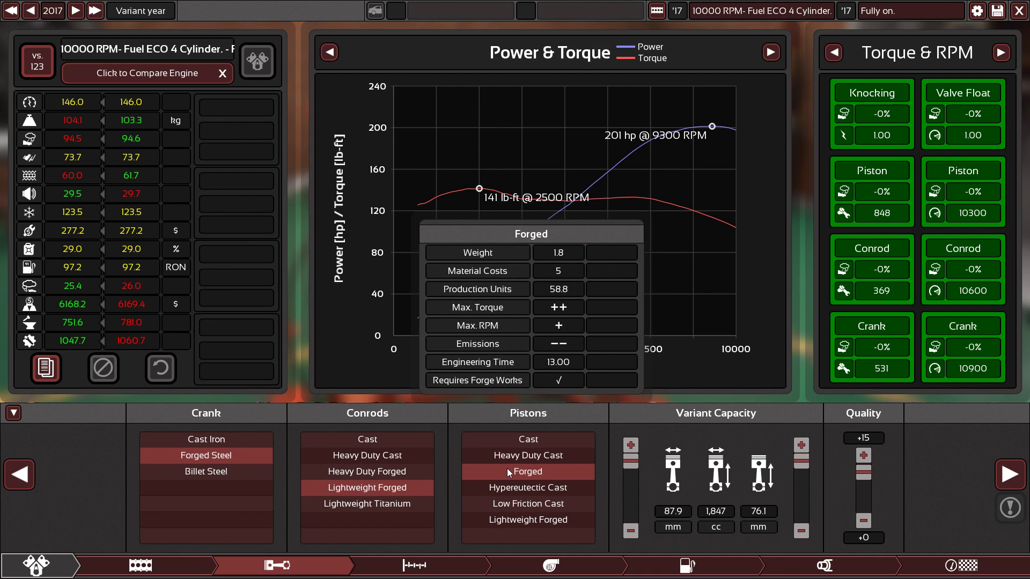
pyautogui.click(526, 503)
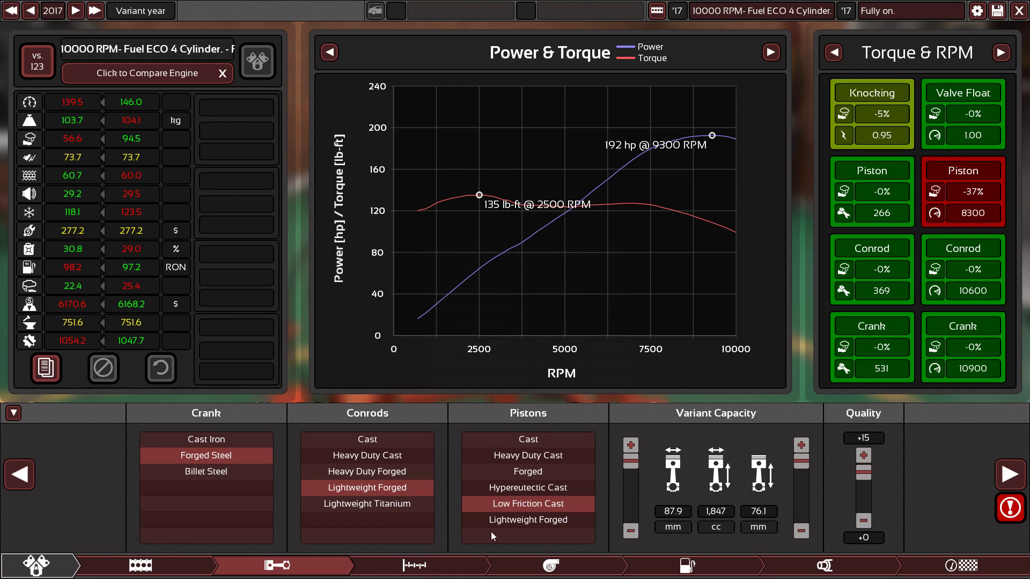
pyautogui.click(527, 471)
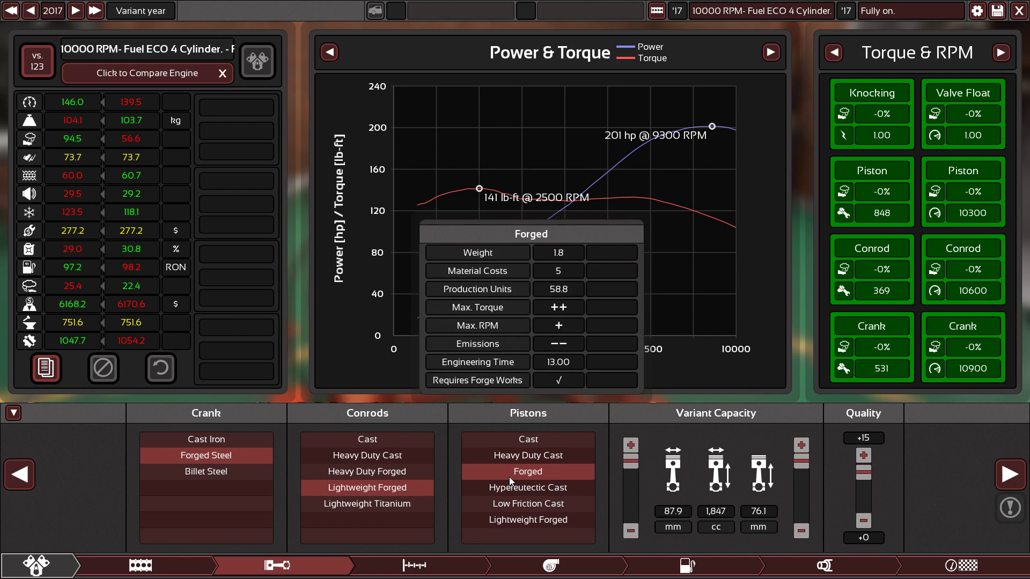
pyautogui.click(527, 520)
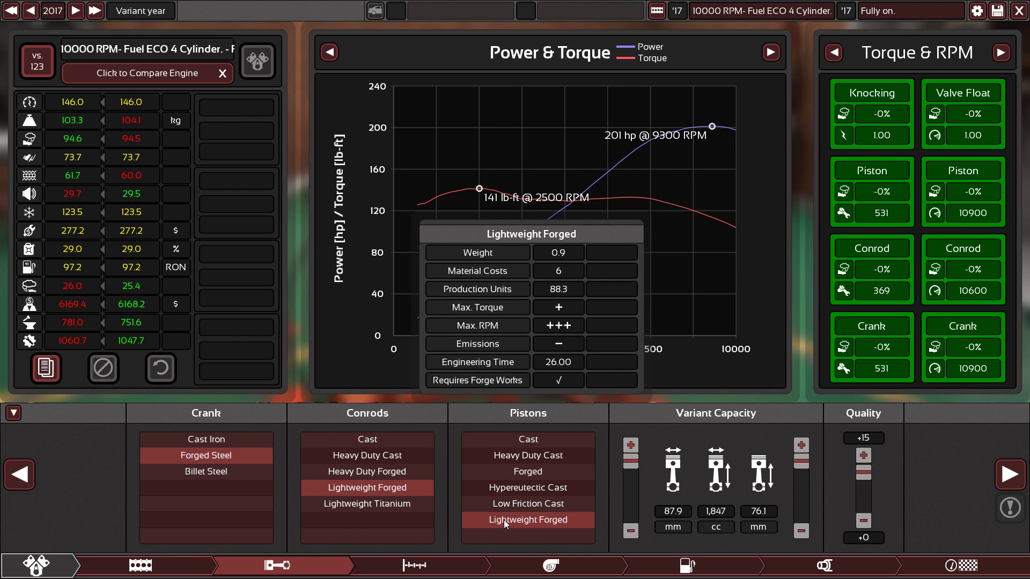
pyautogui.click(527, 471)
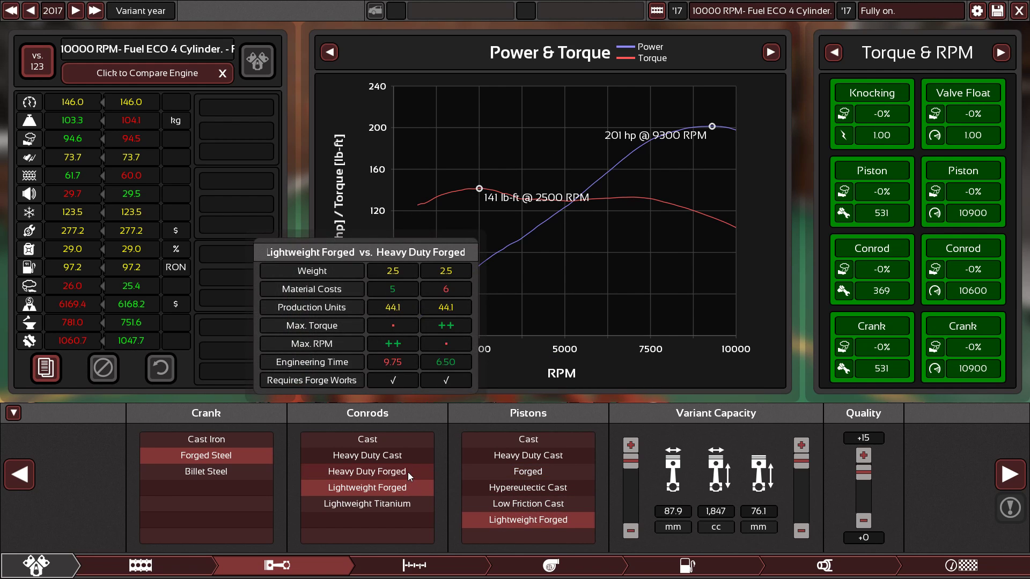
pyautogui.click(366, 471)
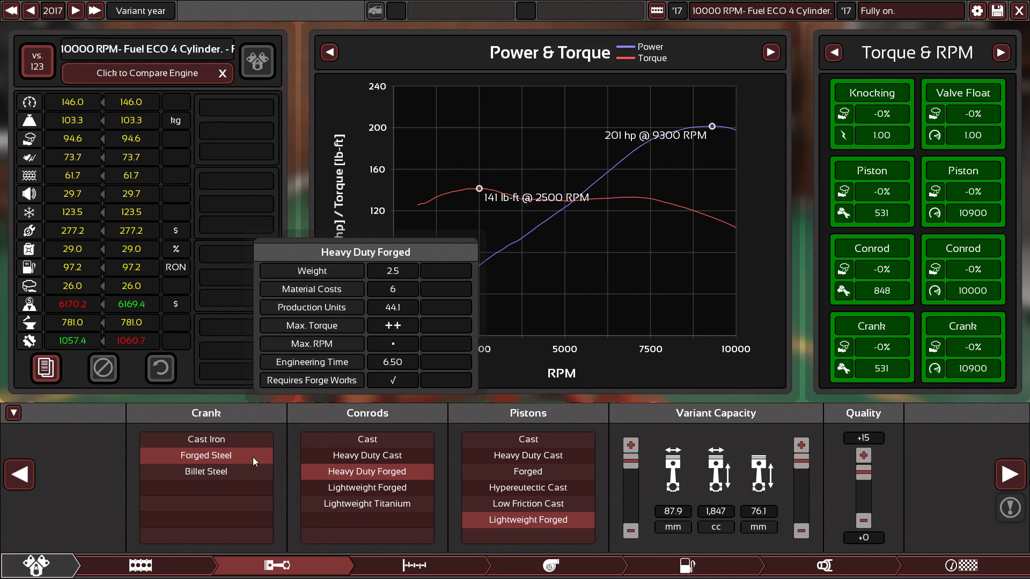
pyautogui.click(205, 438)
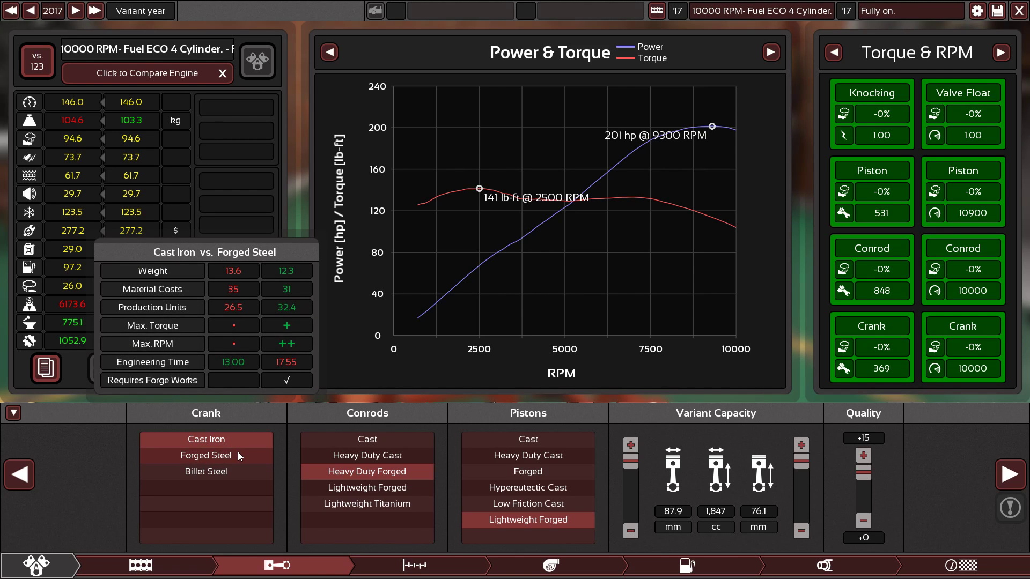
# - Restore the Forged Steel crank and Lightweight Forged pistons, then toggle the statistics panel
pyautogui.click(206, 455)
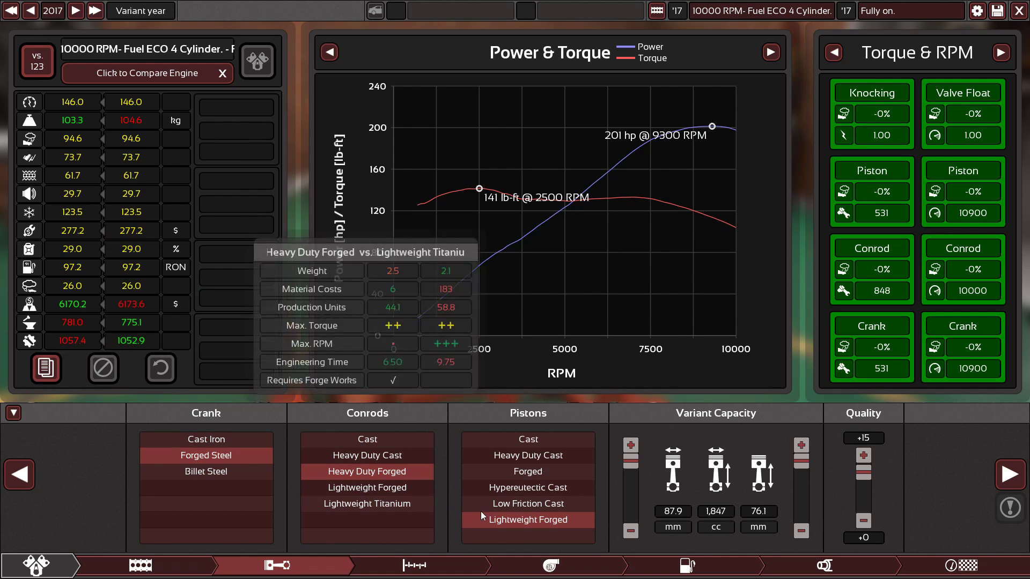
pyautogui.click(527, 471)
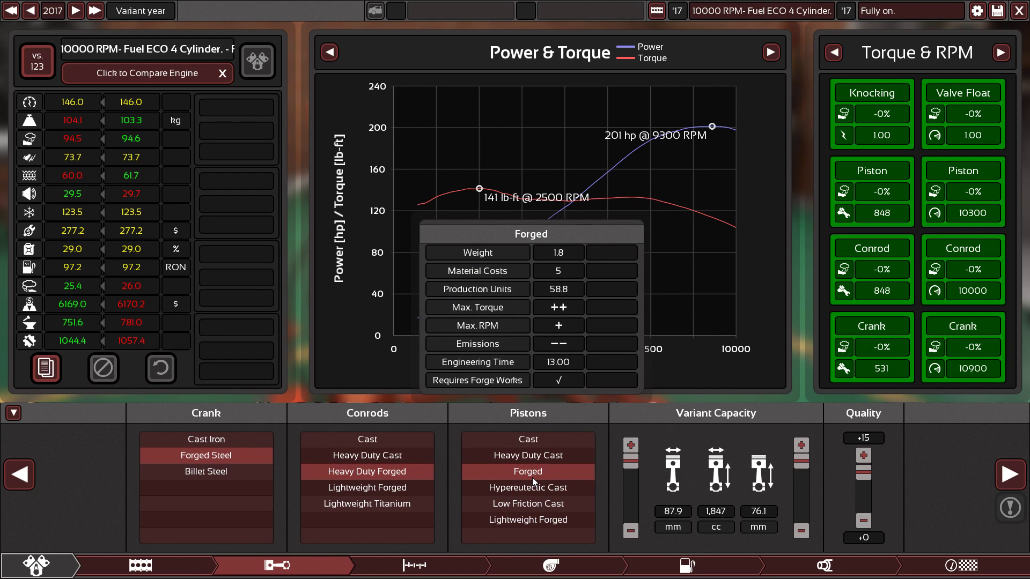
pyautogui.click(526, 520)
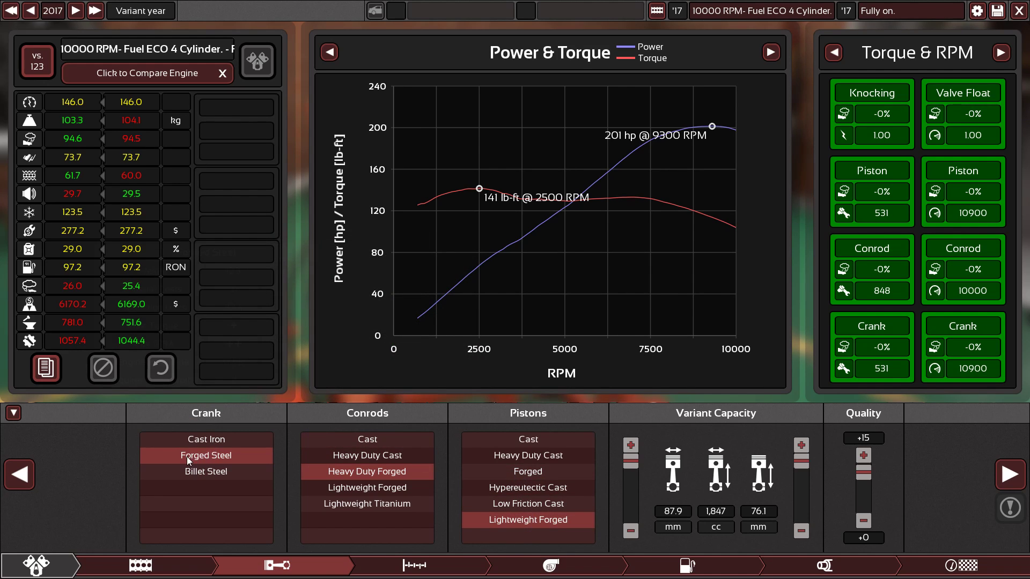
pyautogui.moveTo(366, 470)
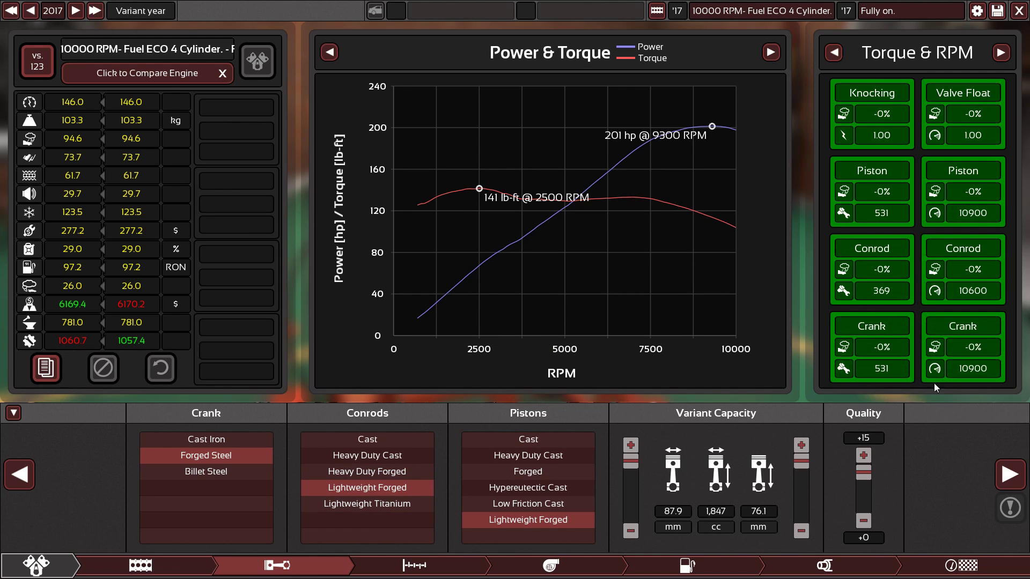
pyautogui.click(12, 413)
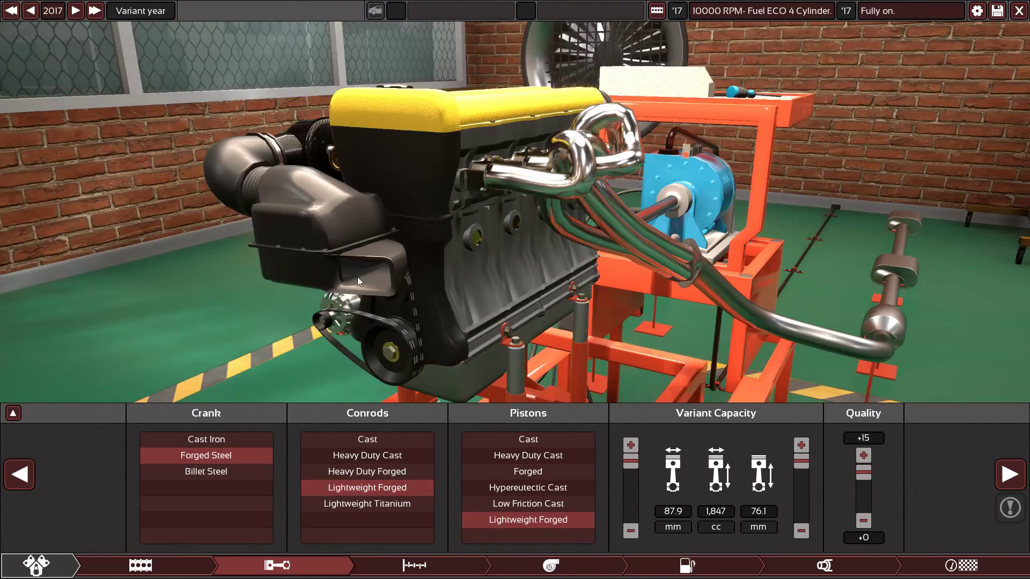
pyautogui.click(13, 412)
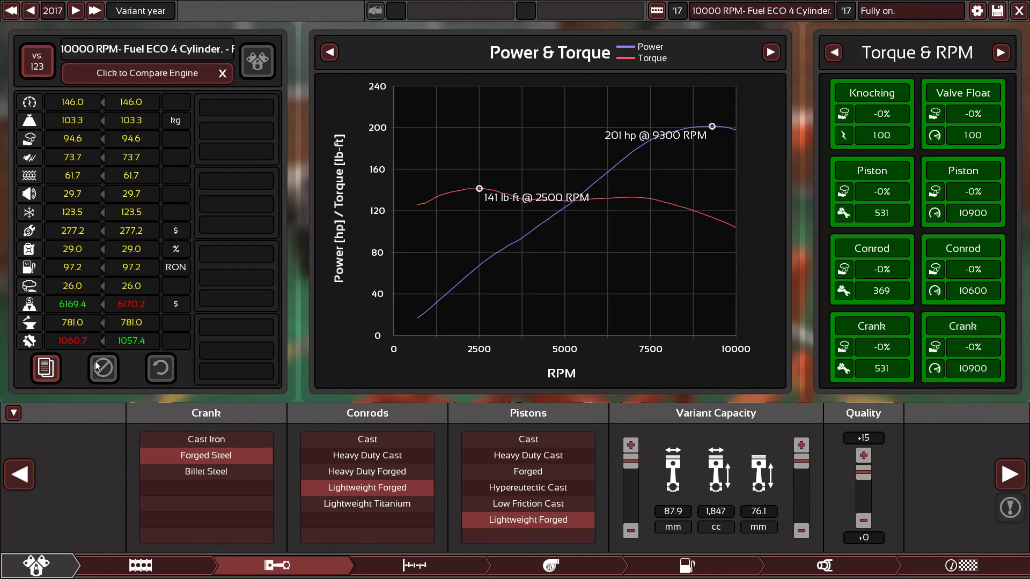
pyautogui.moveTo(366, 504)
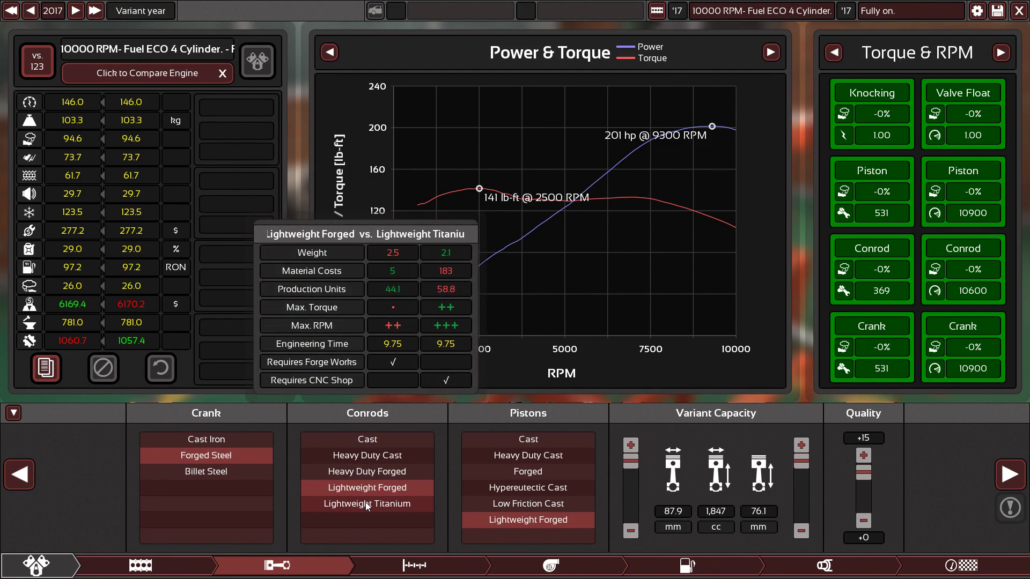